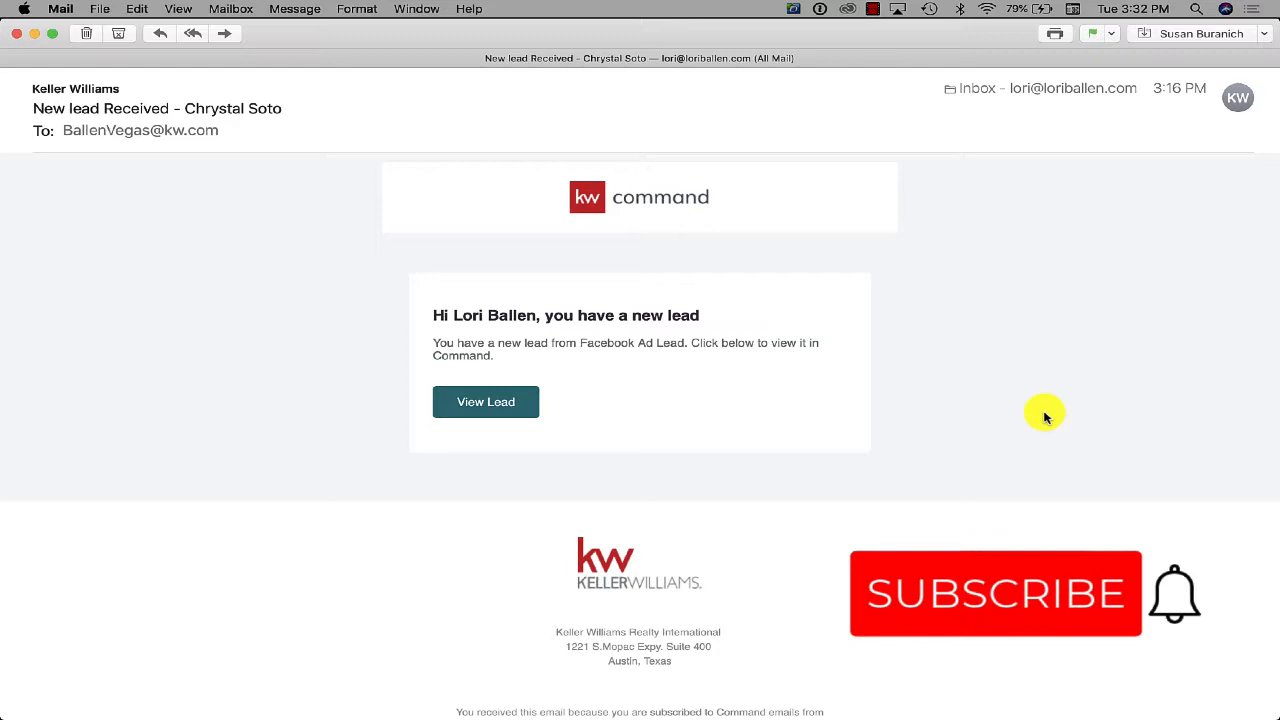
{"action": "mouse_move", "coordinate": [1012, 632]}
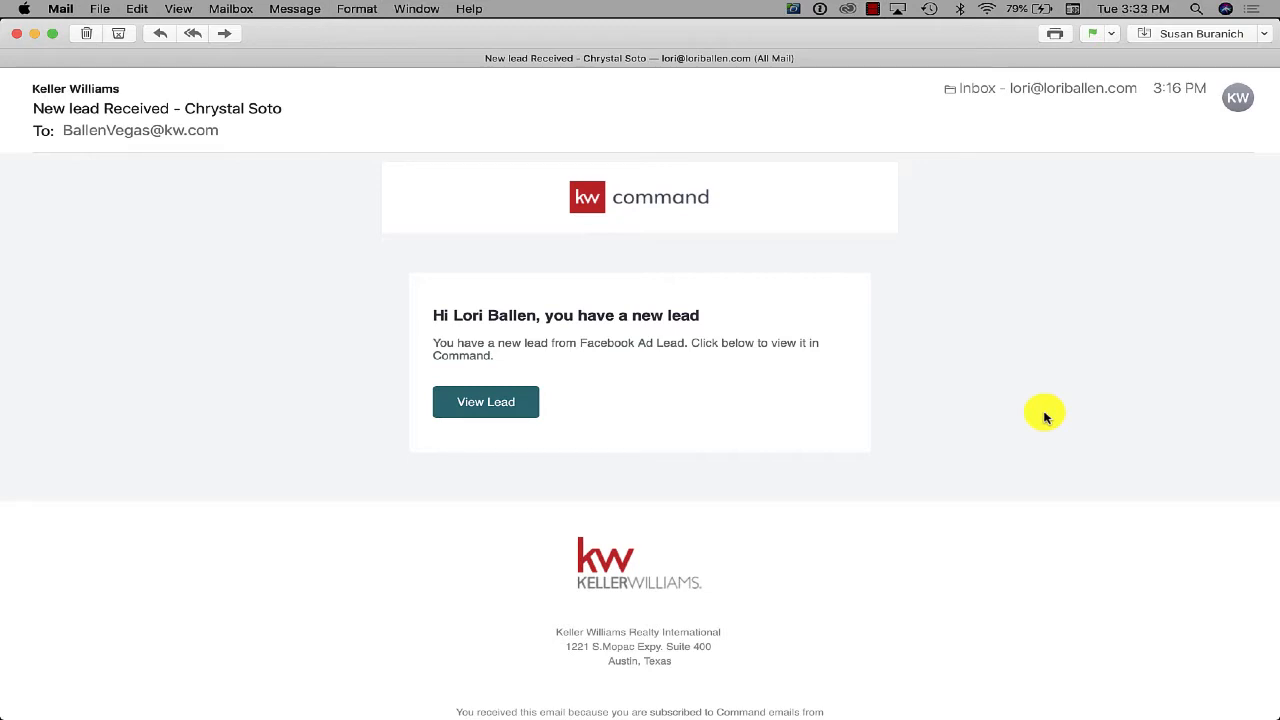
{"action": "mouse_move", "coordinate": [500, 712]}
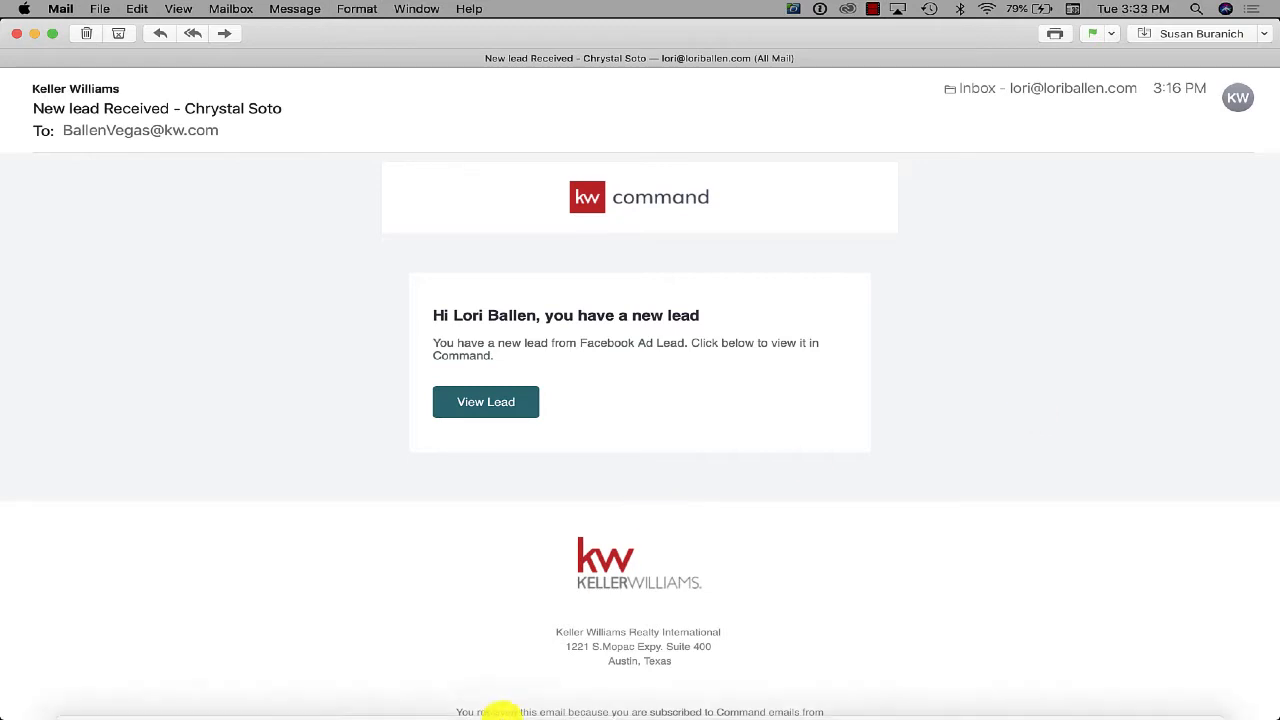
- View the lead, then show the Paid Ads campaigns table with spend, clicks and leads
{"action": "left_click", "coordinate": [484, 400]}
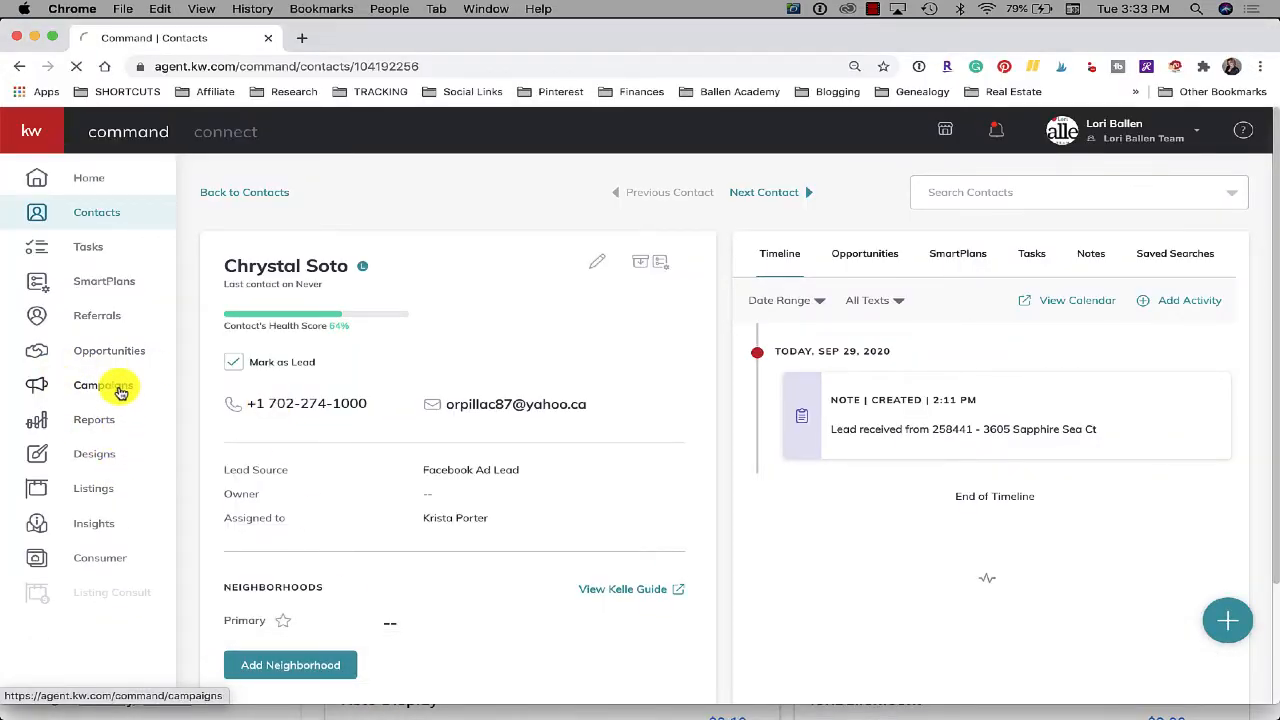
{"action": "left_click", "coordinate": [96, 384]}
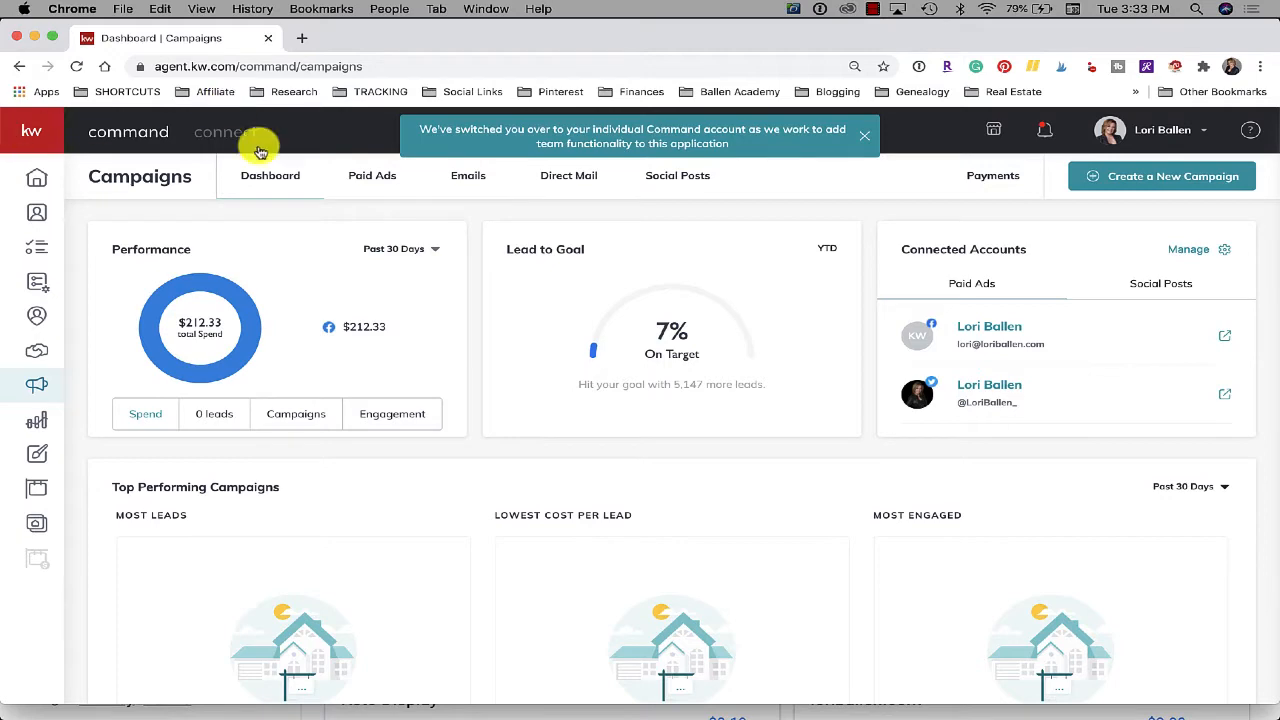
{"action": "left_click", "coordinate": [372, 176]}
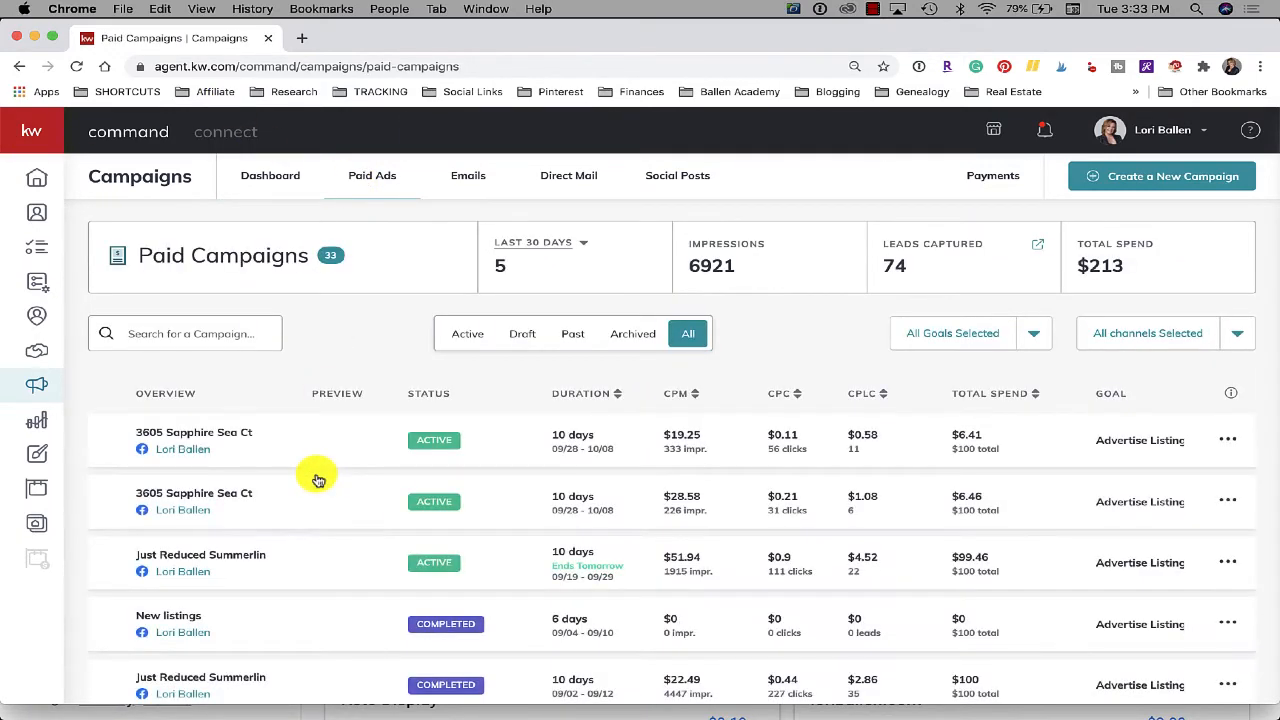
{"action": "scroll", "scroll_direction": "down", "scroll_amount": 3}
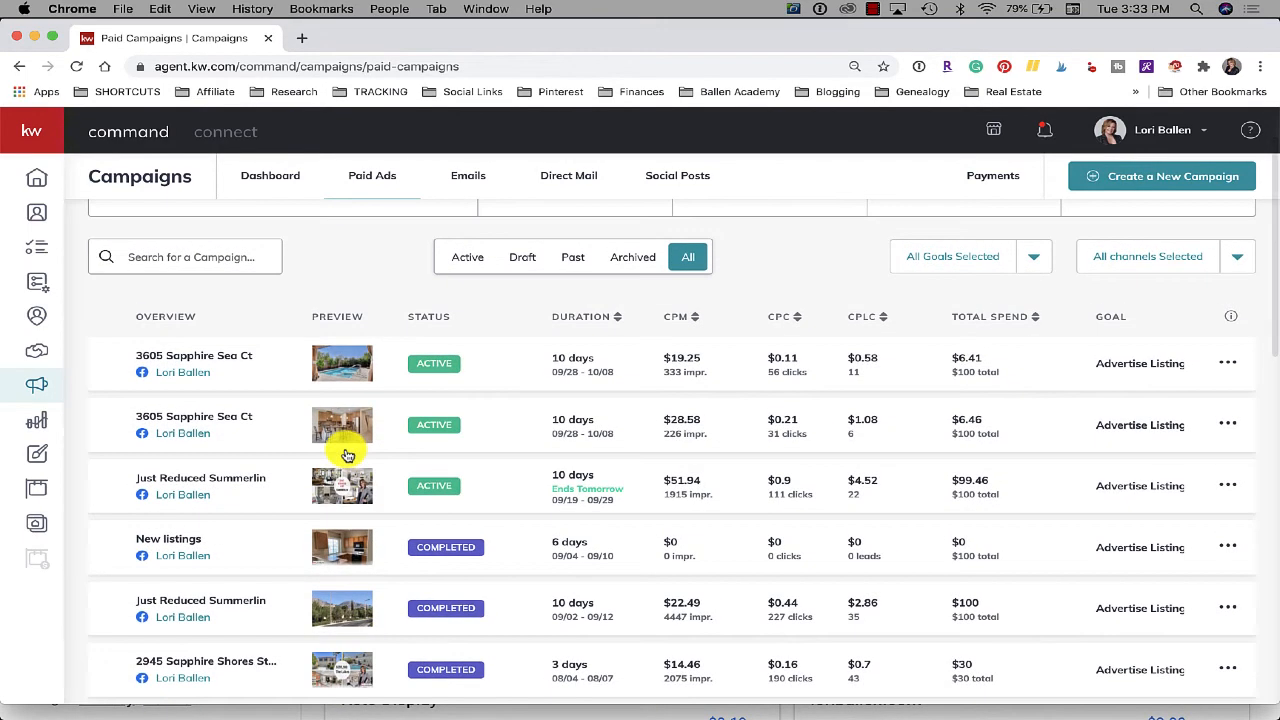
{"action": "mouse_move", "coordinate": [340, 376]}
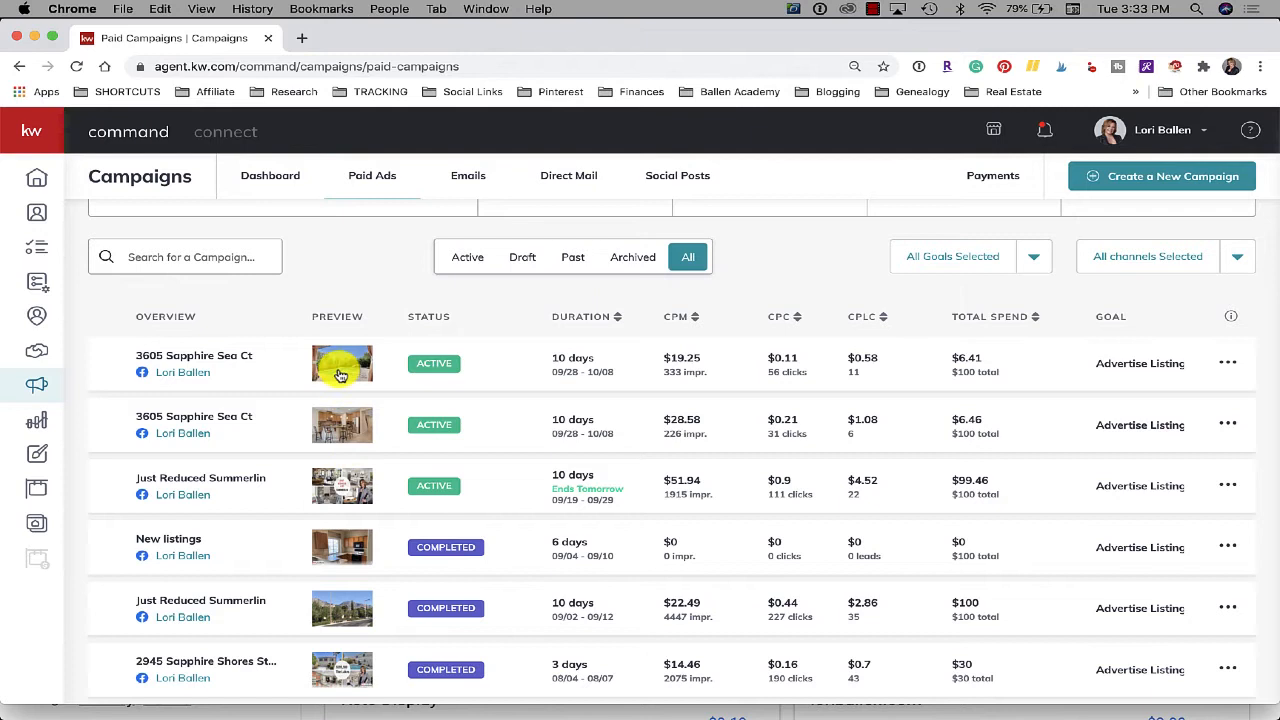
{"action": "mouse_move", "coordinate": [358, 432]}
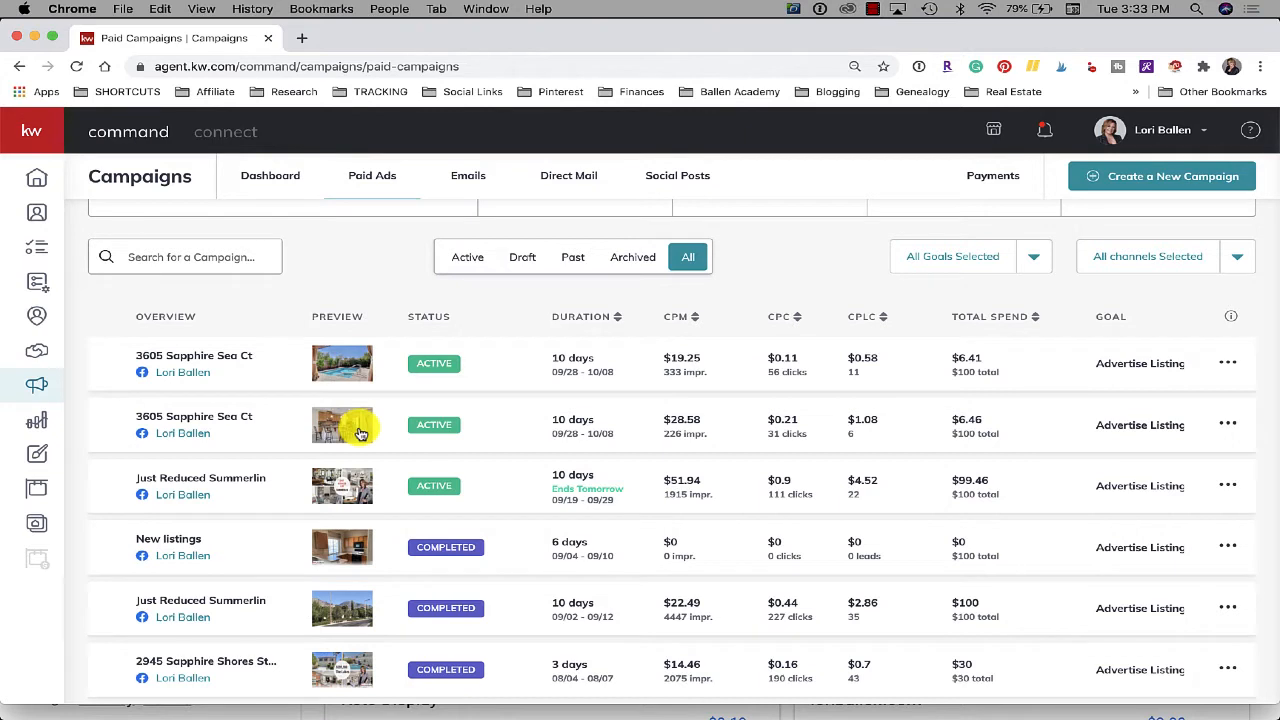
{"action": "mouse_move", "coordinate": [312, 304]}
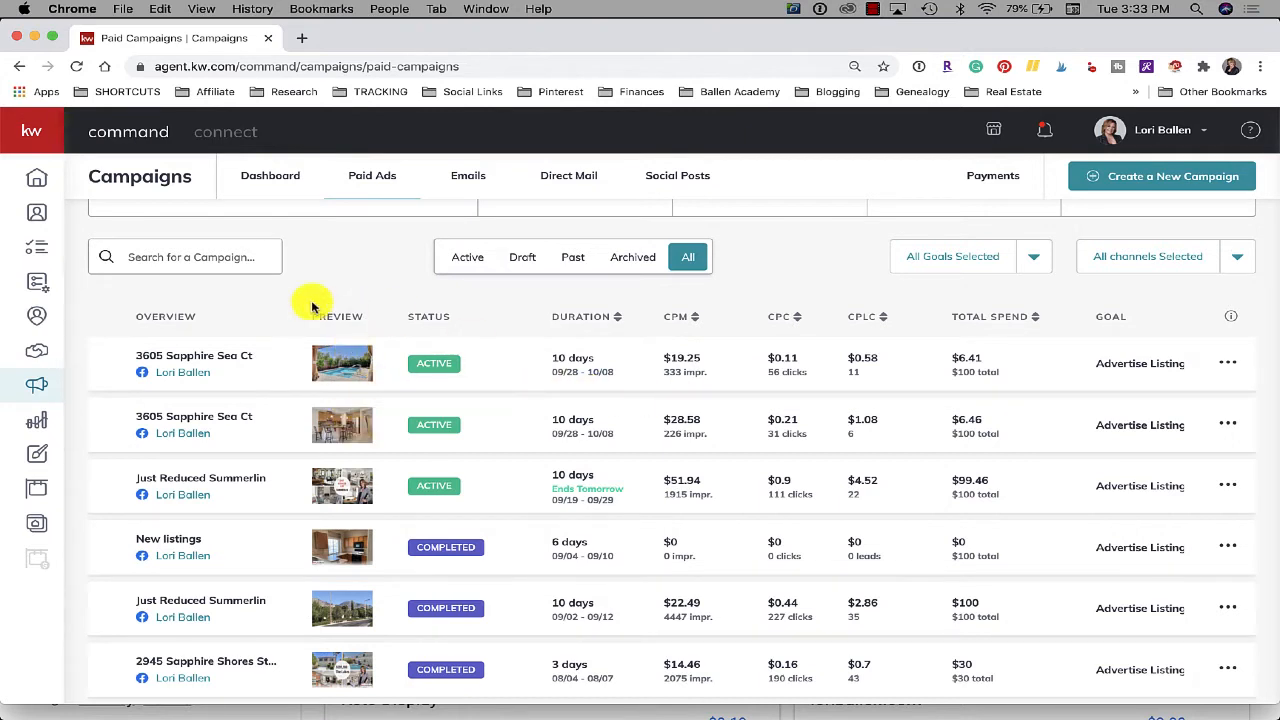
{"action": "mouse_move", "coordinate": [196, 304]}
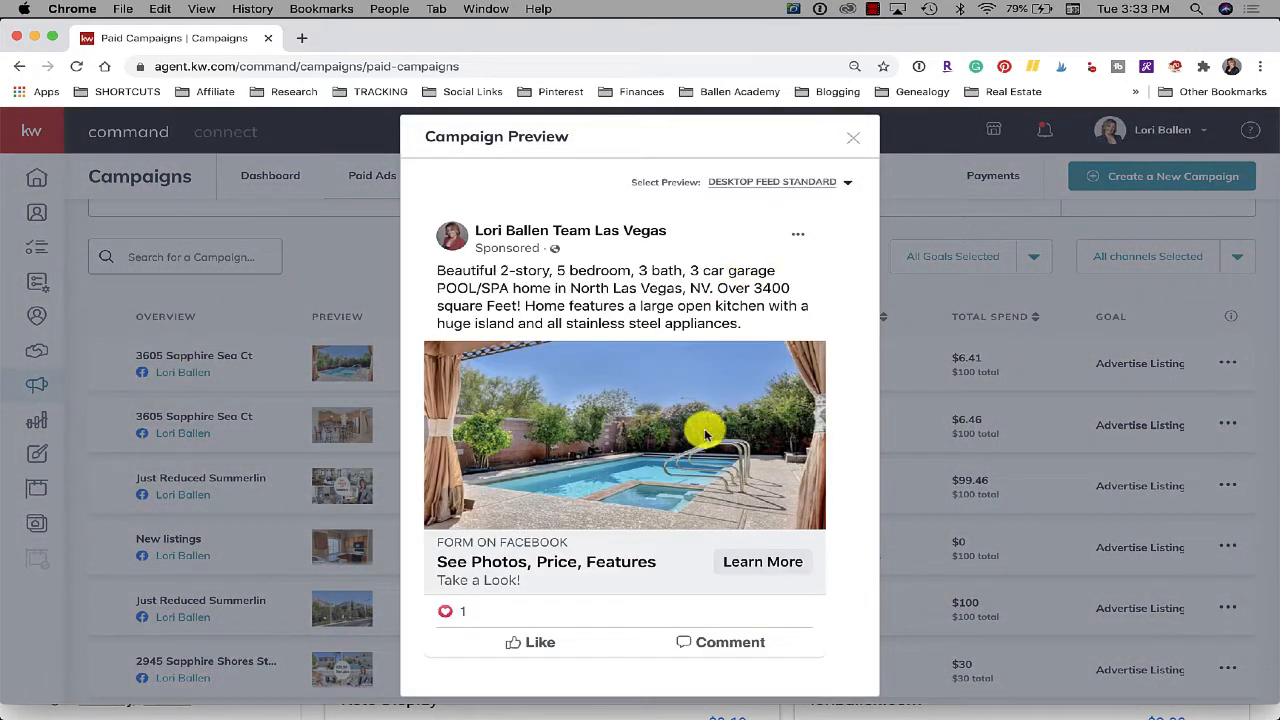
{"action": "mouse_move", "coordinate": [730, 270]}
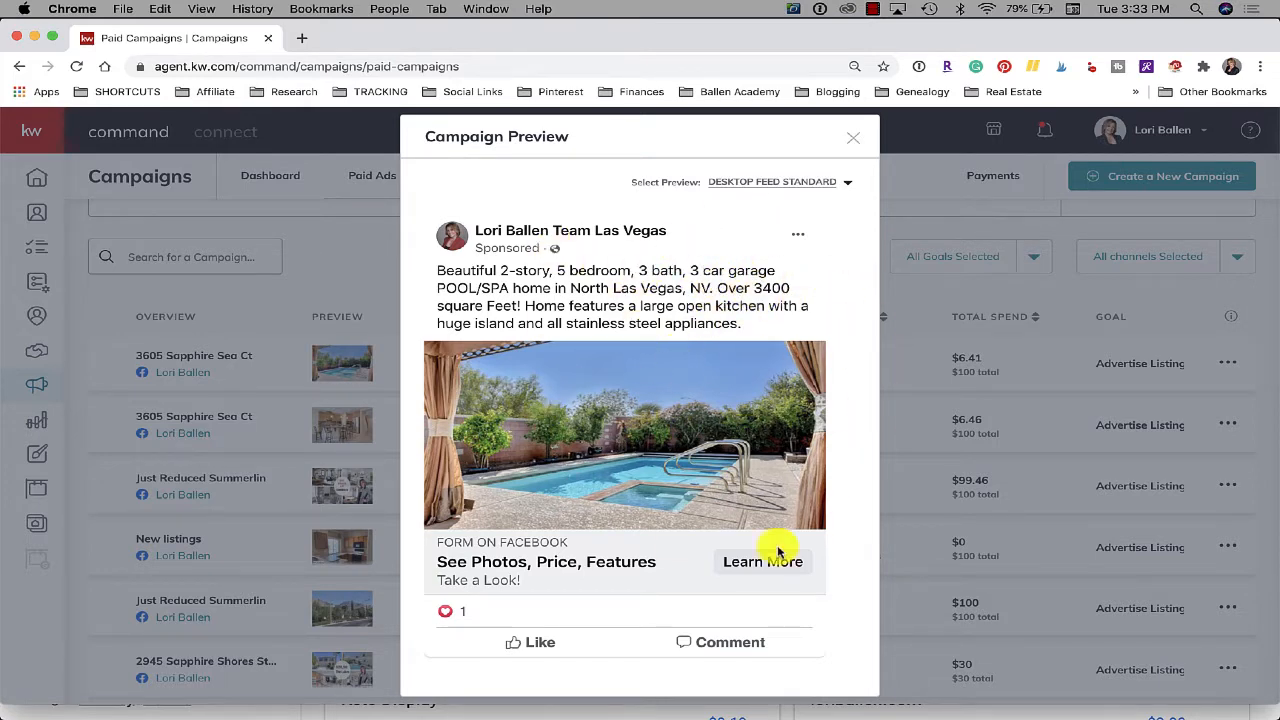
{"action": "left_click", "coordinate": [852, 136]}
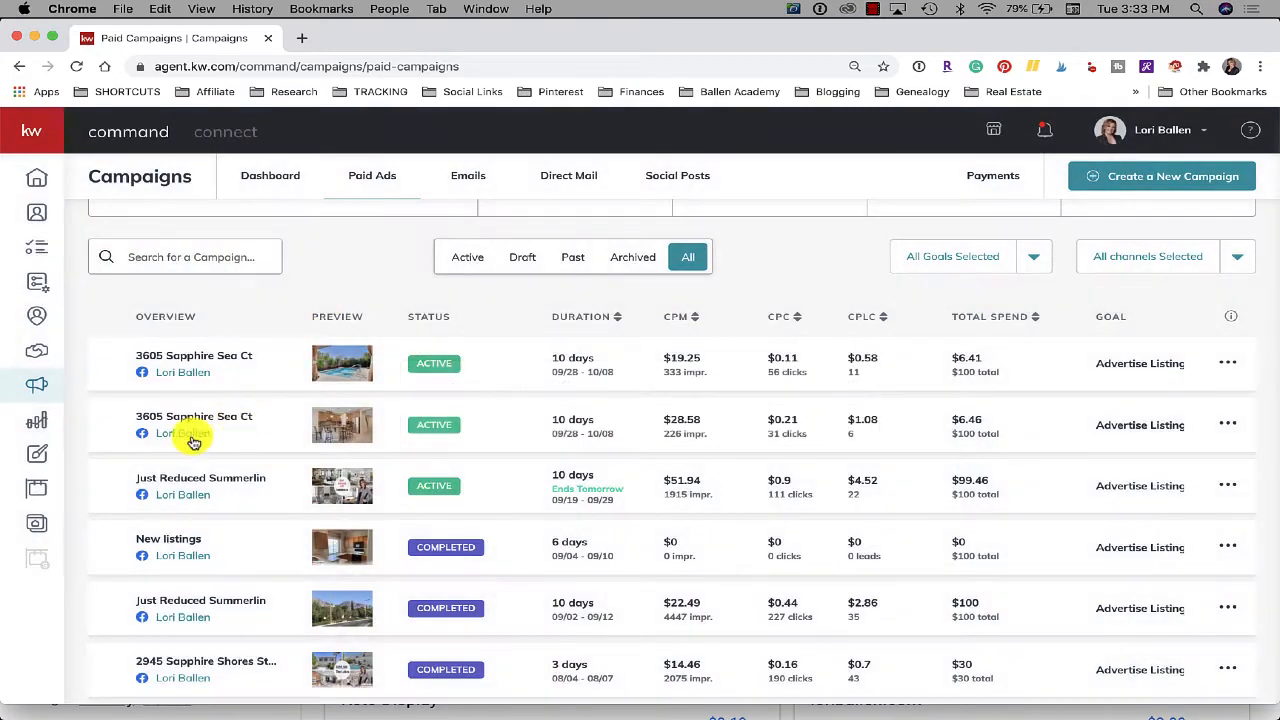
{"action": "left_click", "coordinate": [342, 424]}
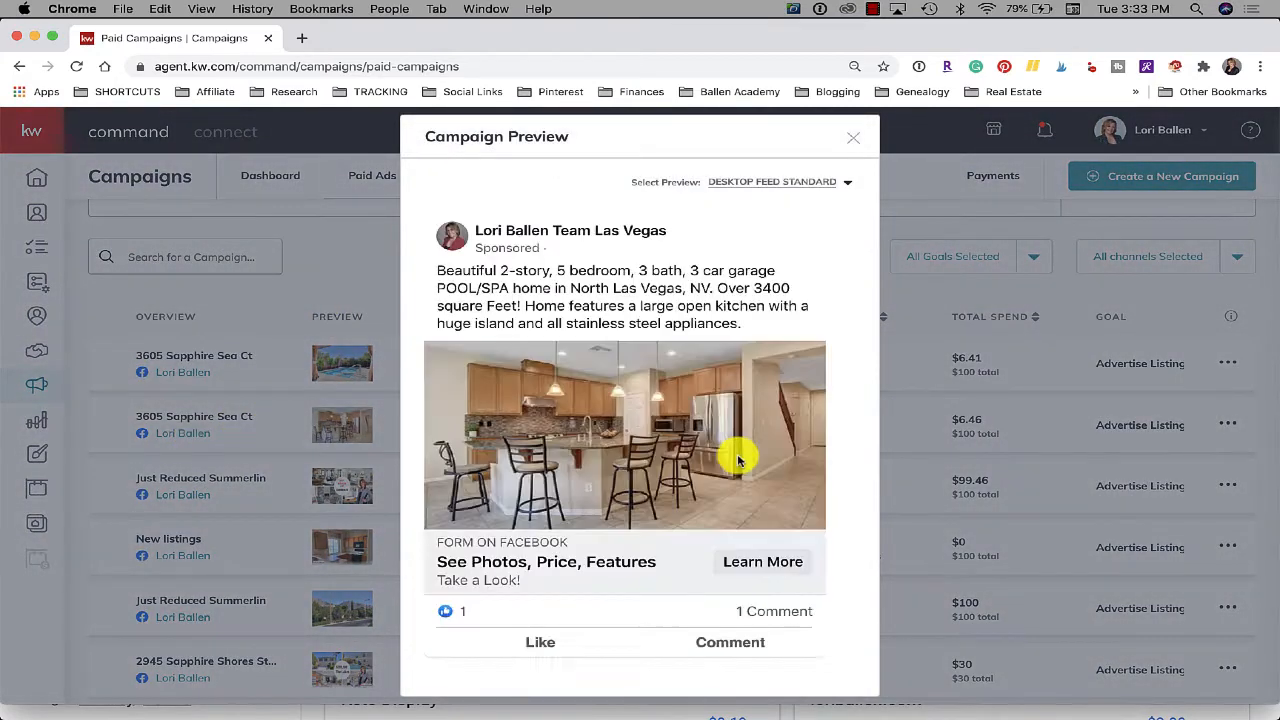
{"action": "mouse_move", "coordinate": [730, 422]}
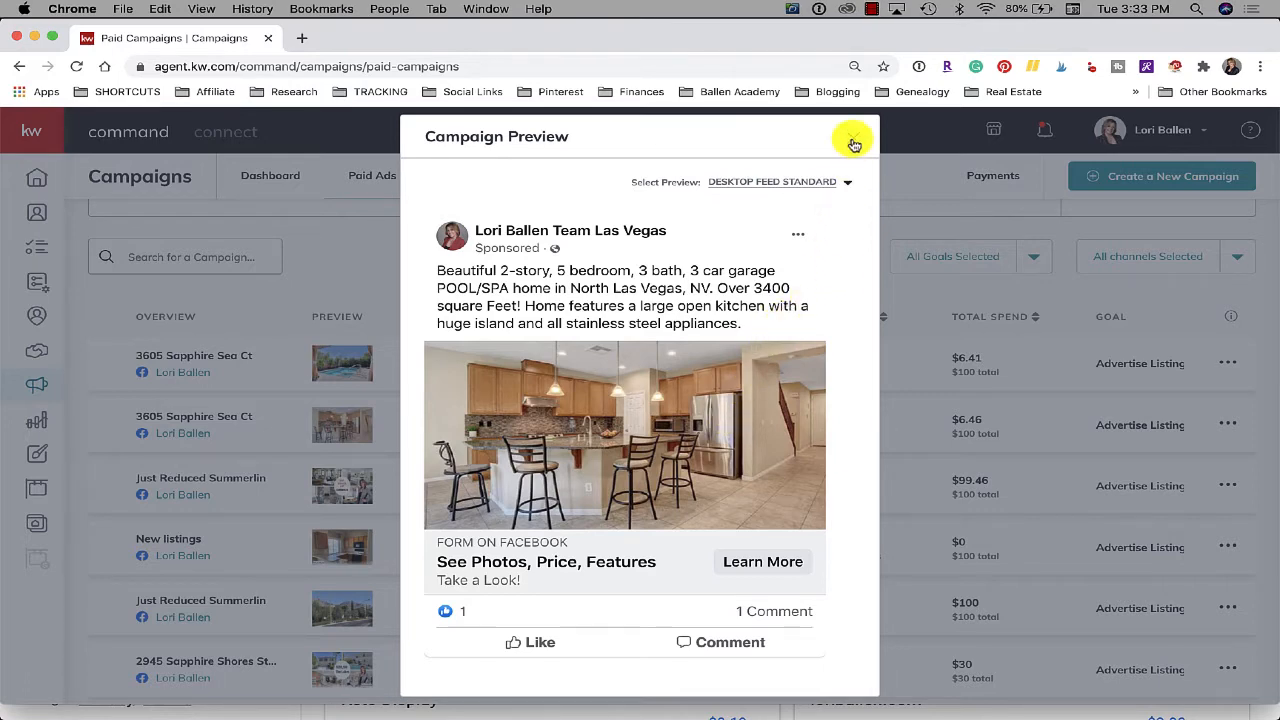
- Close the ad preview and scroll through the full paid campaigns table
{"action": "left_click", "coordinate": [852, 142]}
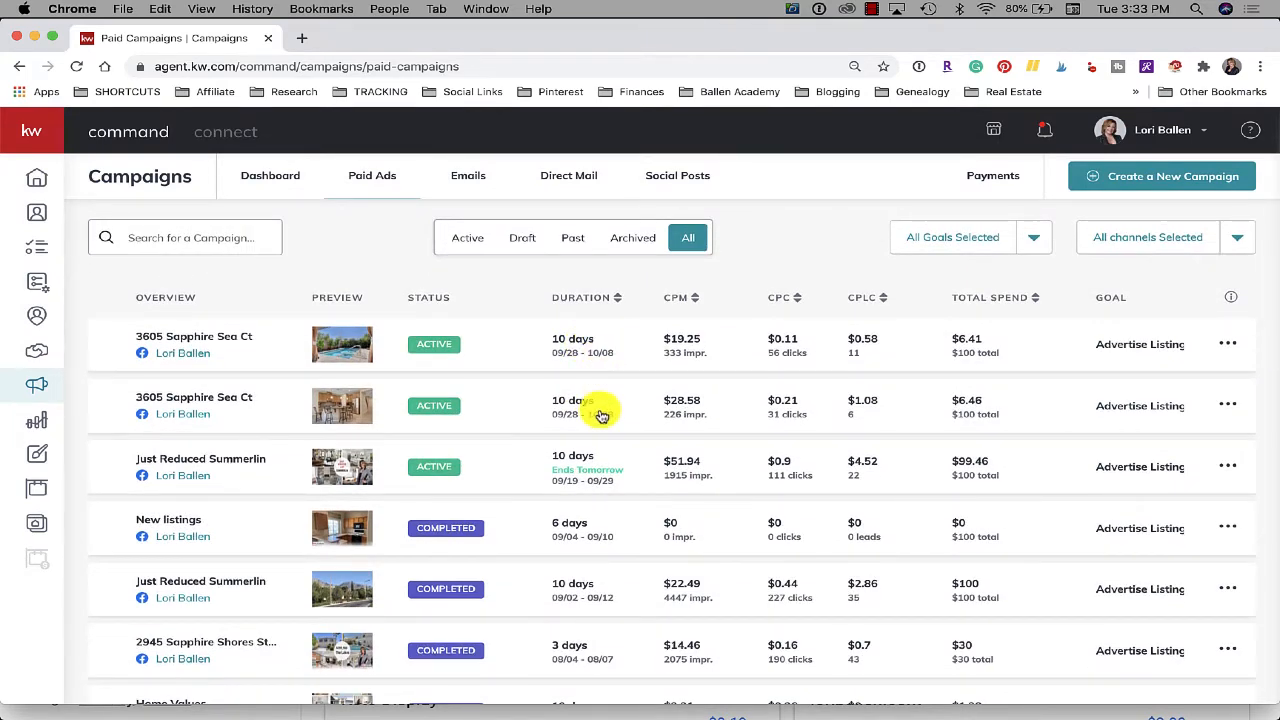
{"action": "mouse_move", "coordinate": [612, 384]}
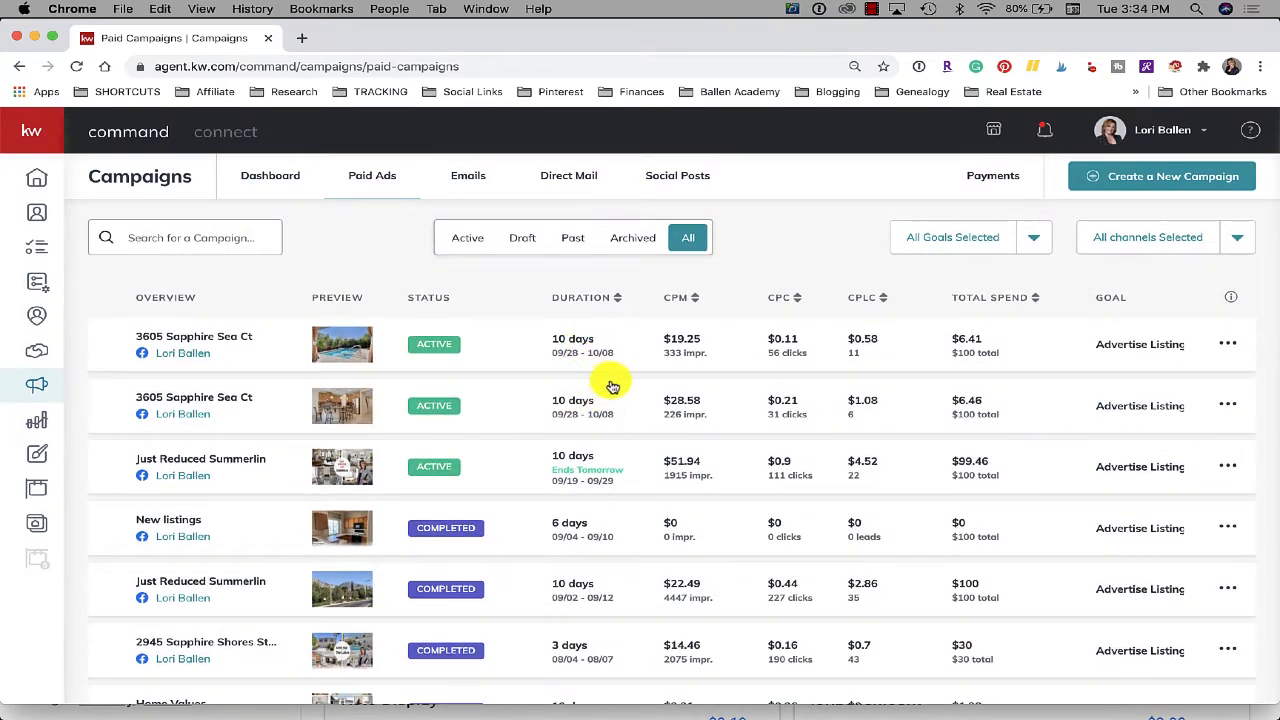
{"action": "mouse_move", "coordinate": [648, 378]}
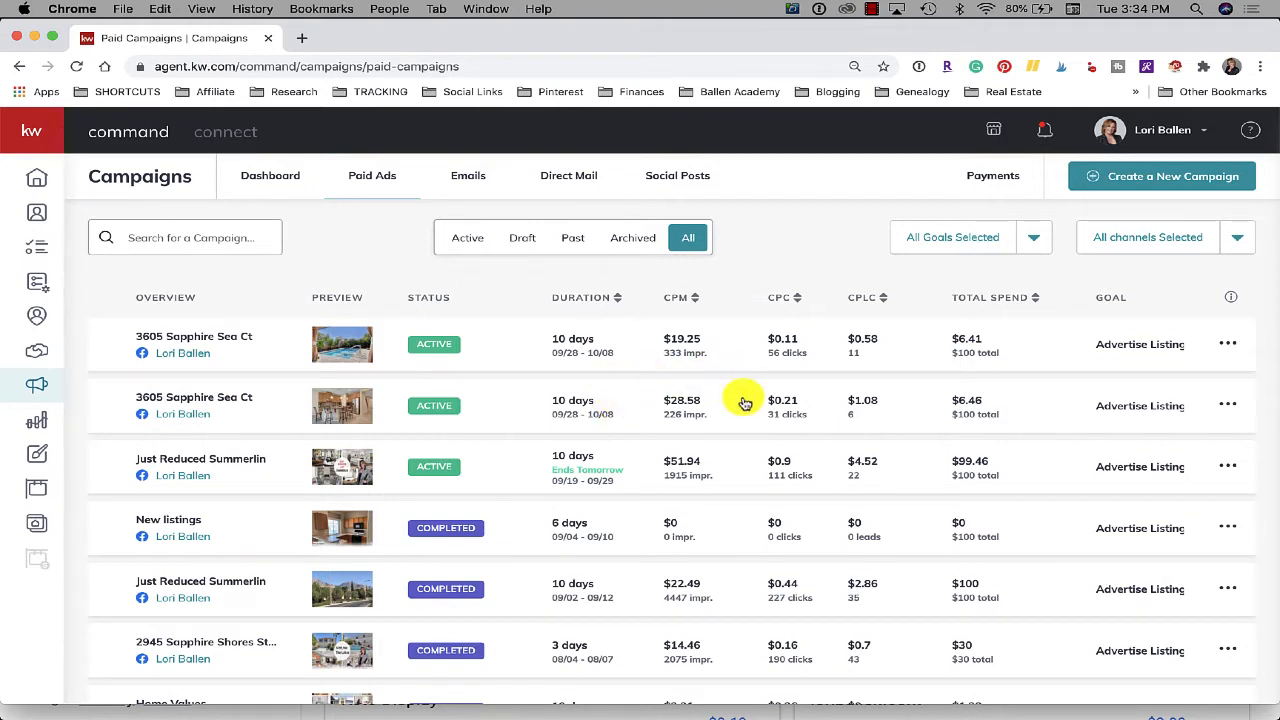
{"action": "mouse_move", "coordinate": [740, 384]}
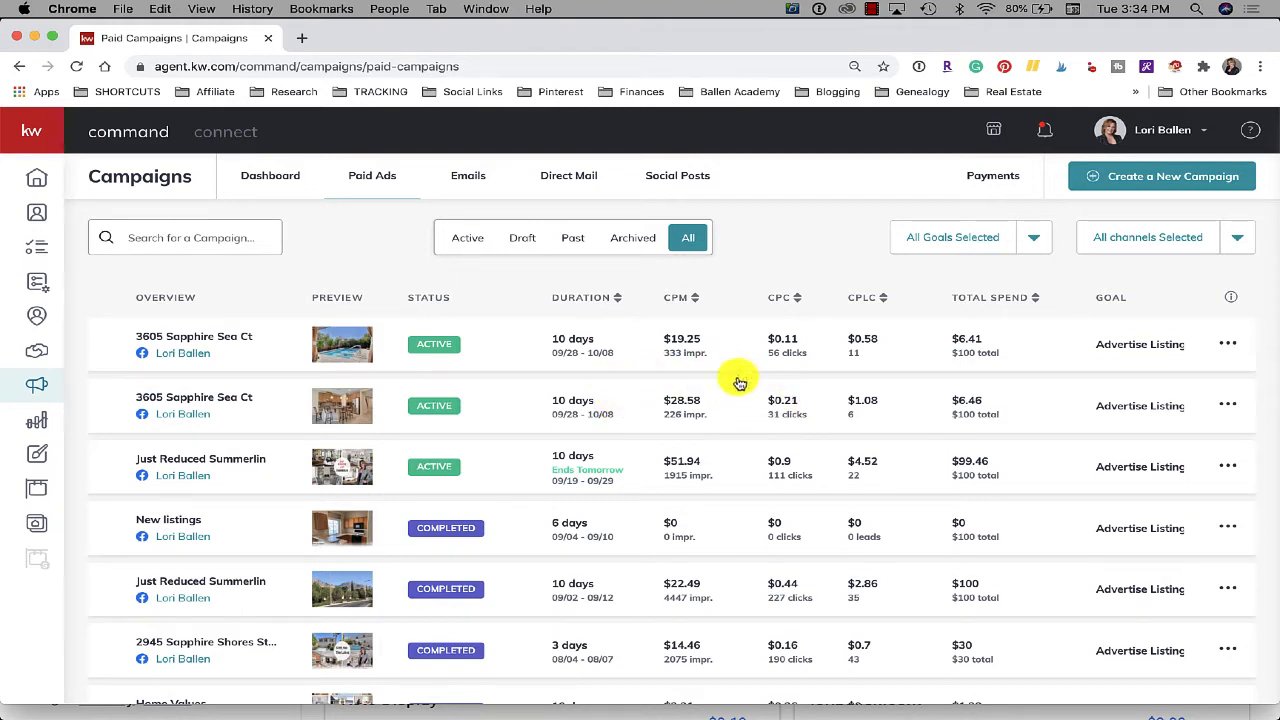
{"action": "mouse_move", "coordinate": [672, 366]}
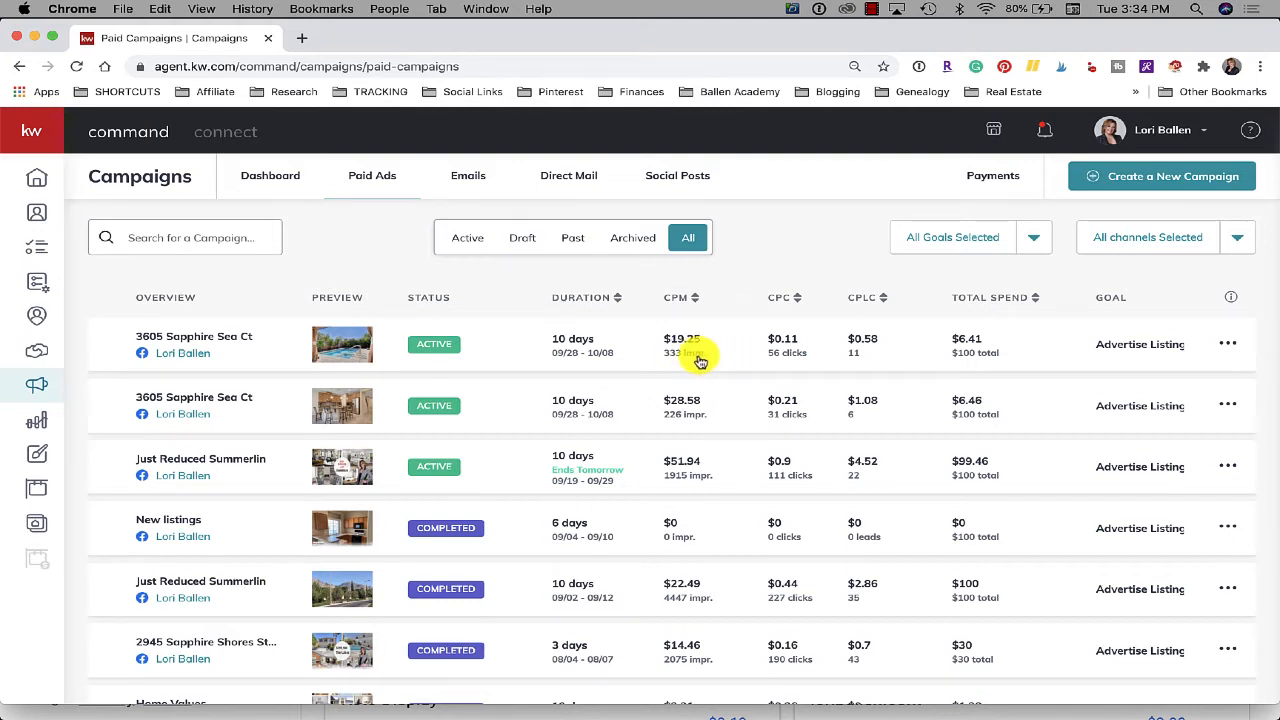
{"action": "mouse_move", "coordinate": [752, 368]}
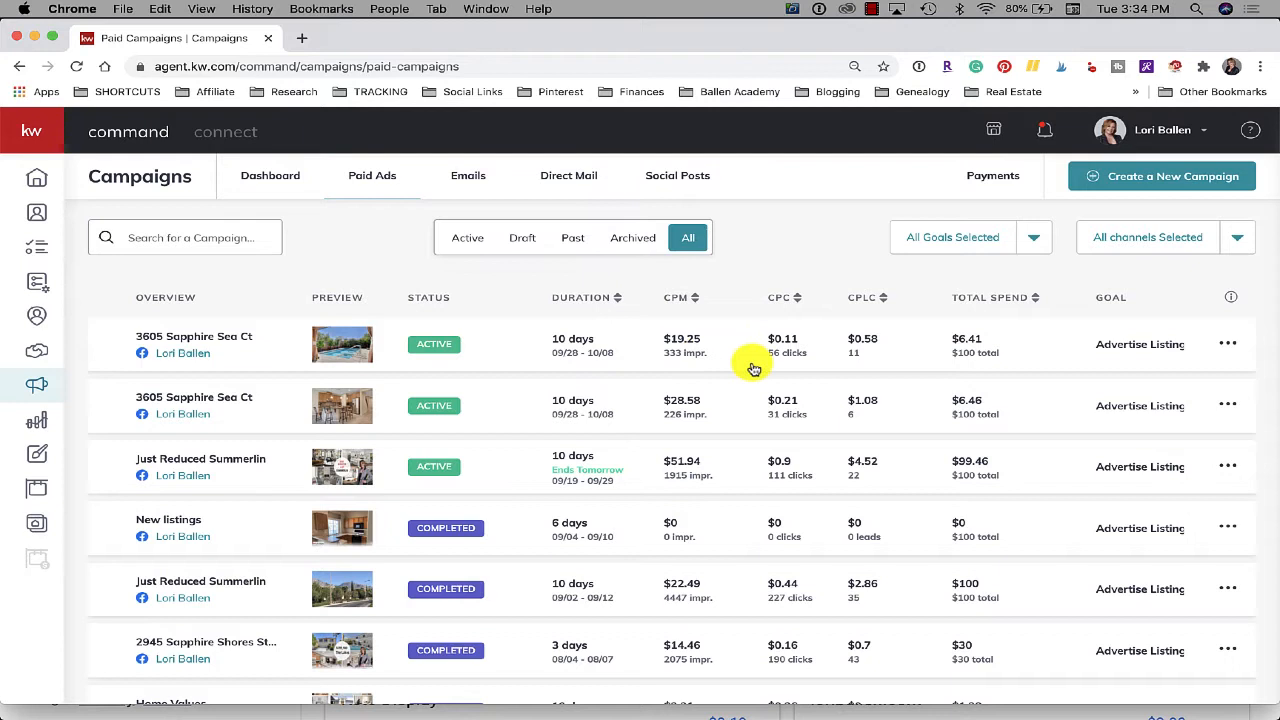
{"action": "mouse_move", "coordinate": [898, 380]}
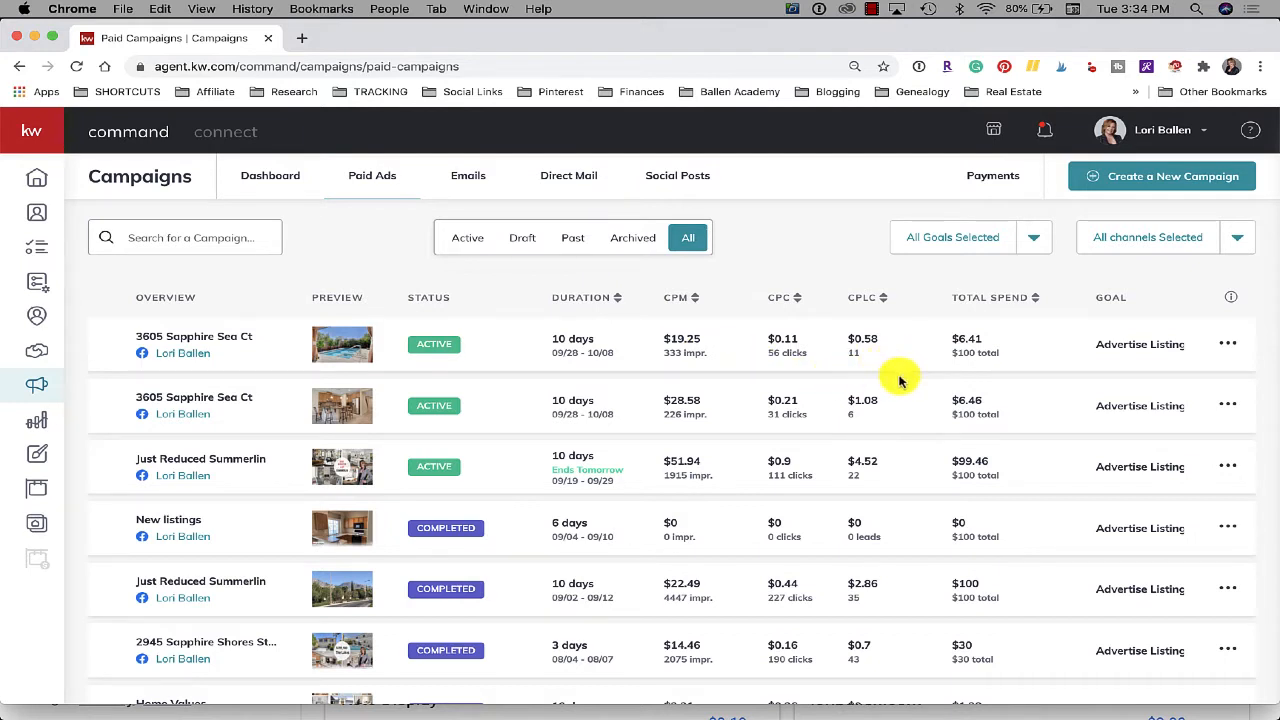
{"action": "mouse_move", "coordinate": [898, 360]}
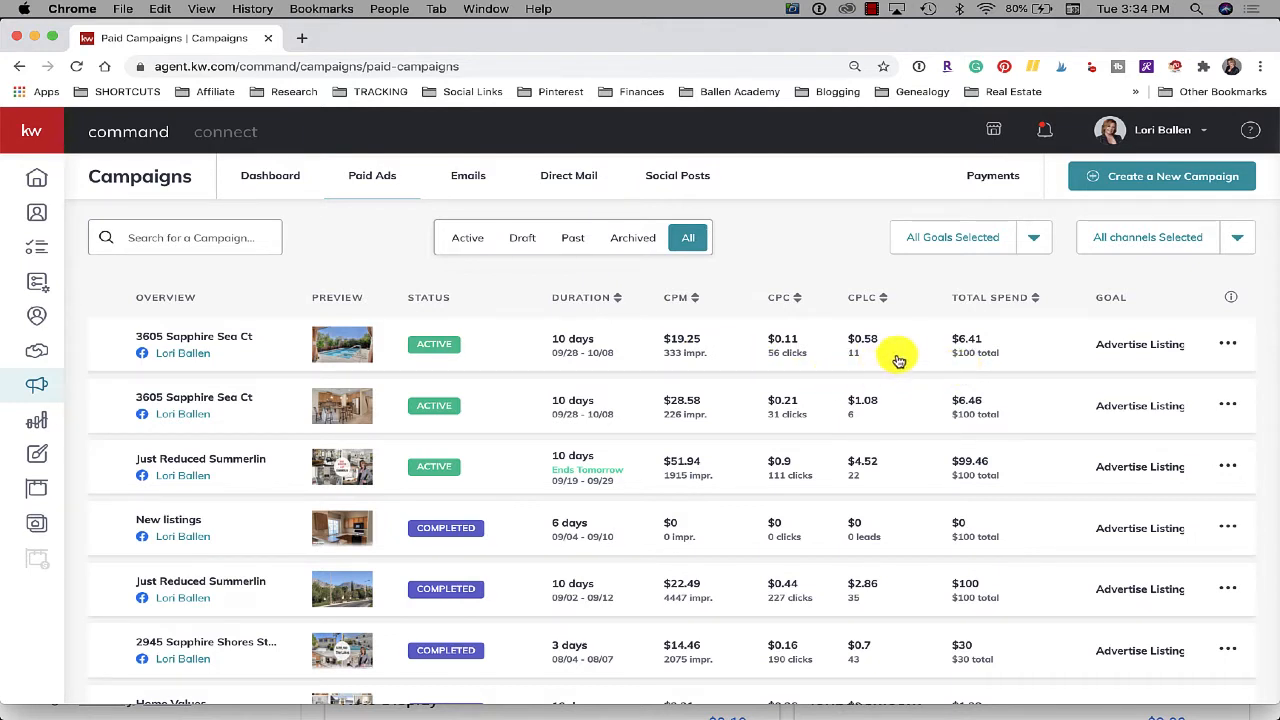
{"action": "mouse_move", "coordinate": [878, 432]}
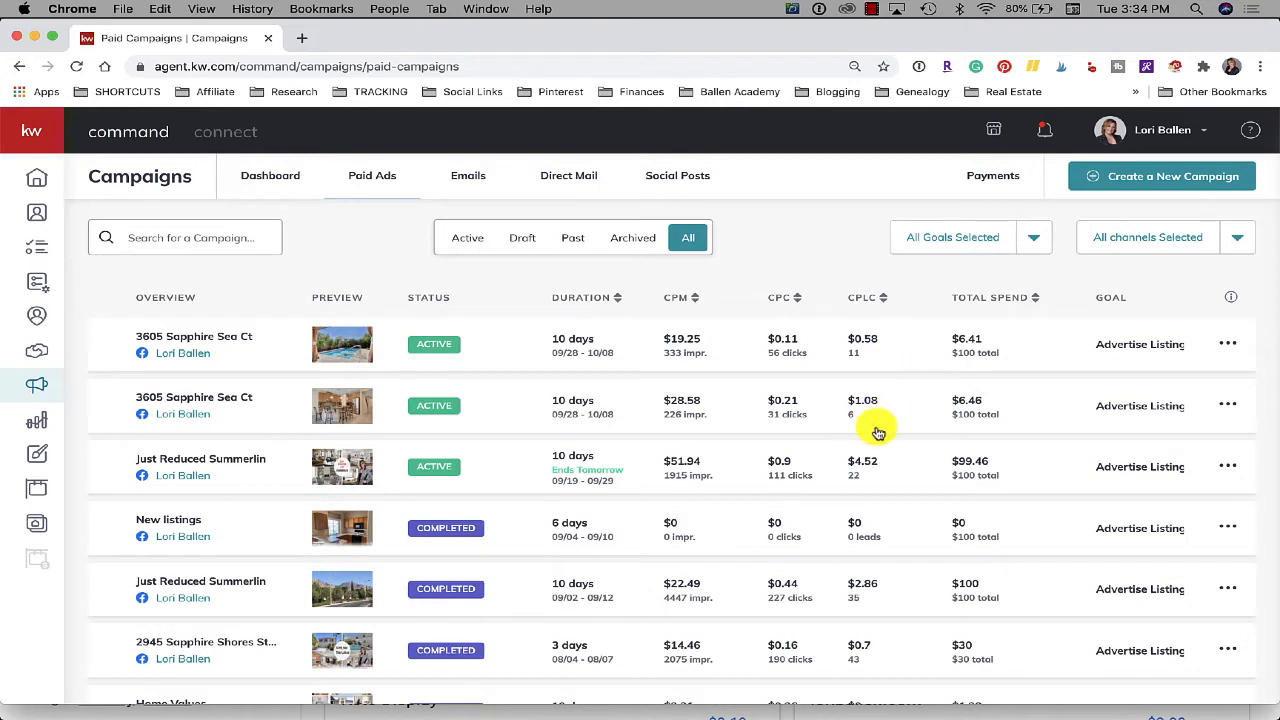
{"action": "mouse_move", "coordinate": [868, 420]}
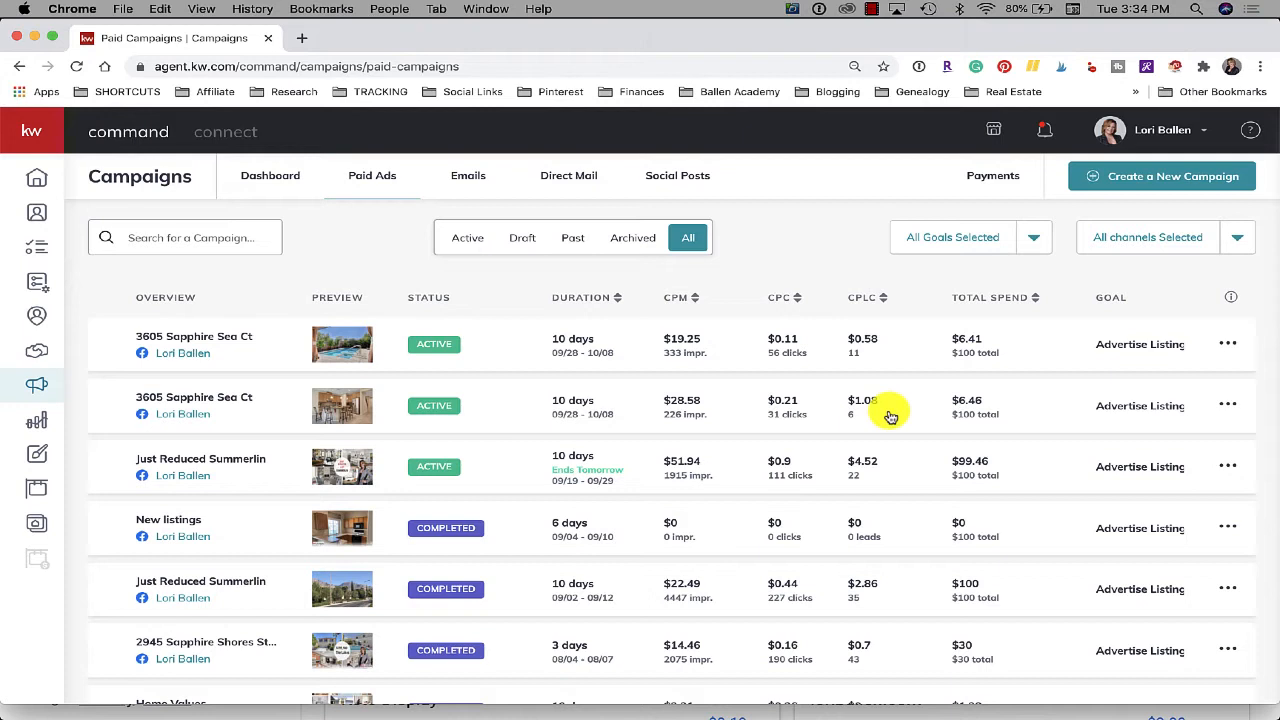
{"action": "mouse_move", "coordinate": [890, 388]}
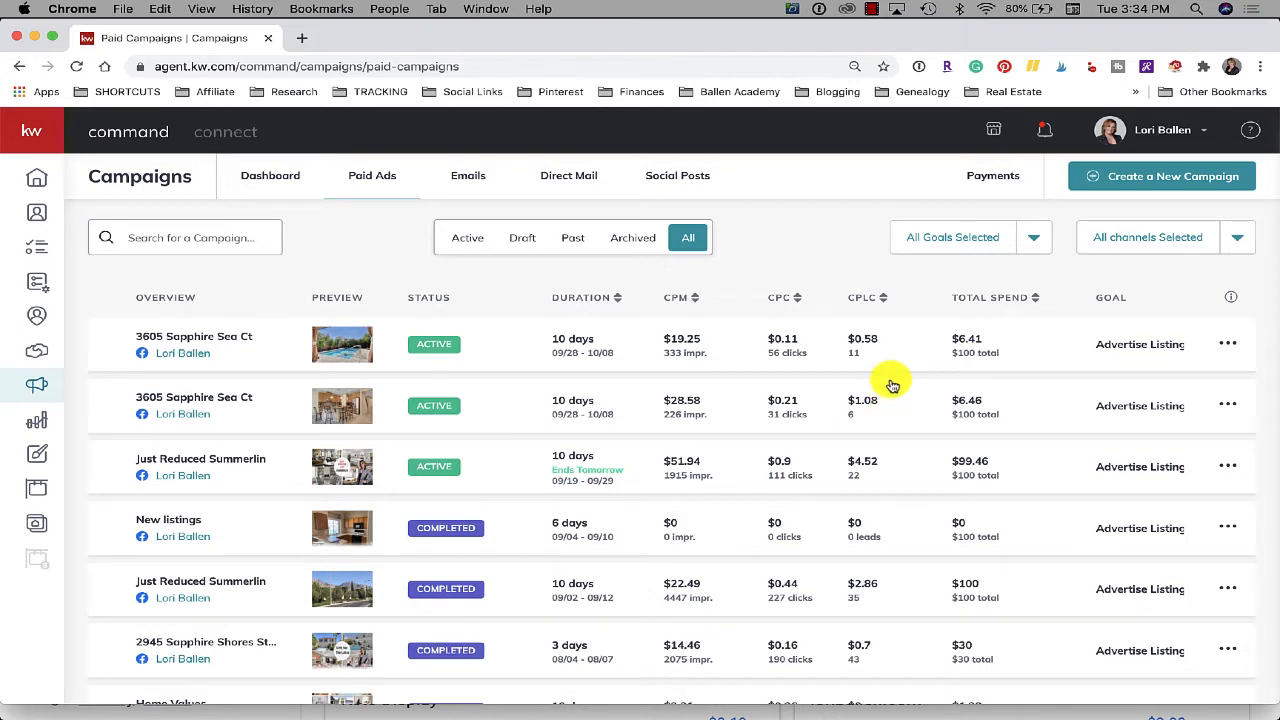
{"action": "mouse_move", "coordinate": [724, 384]}
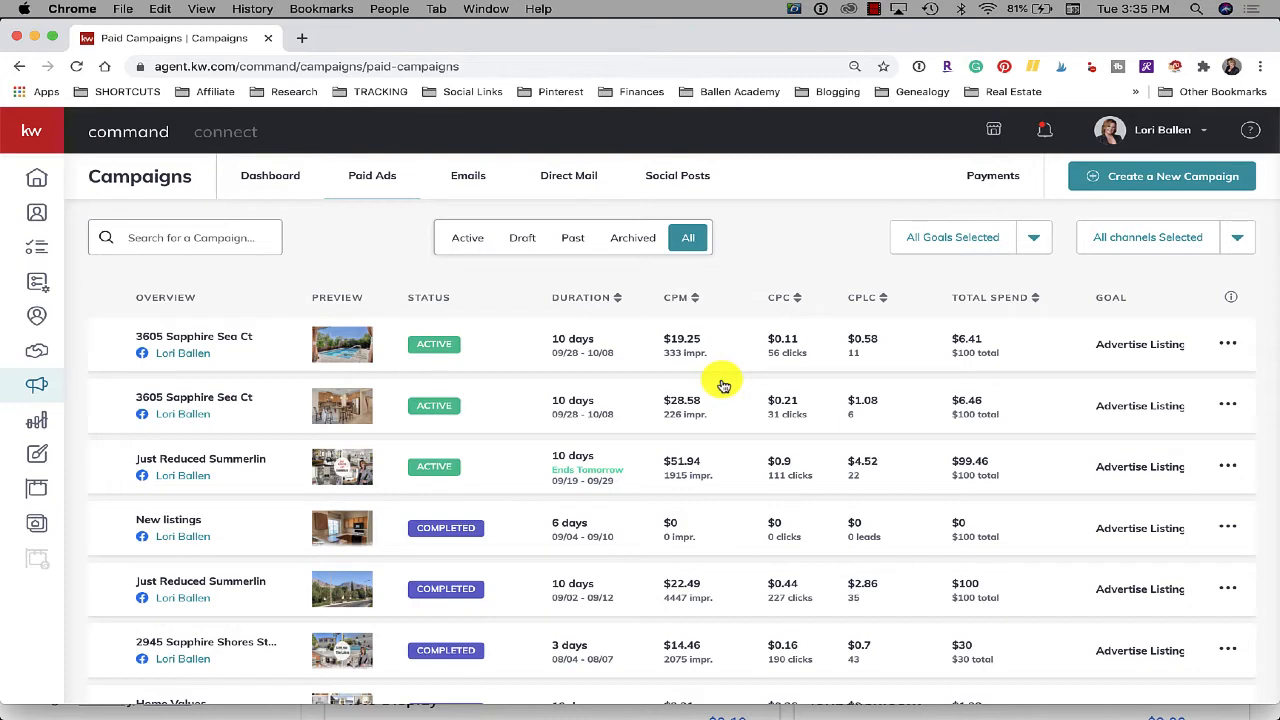
{"action": "scroll", "scroll_direction": "down", "scroll_amount": 3}
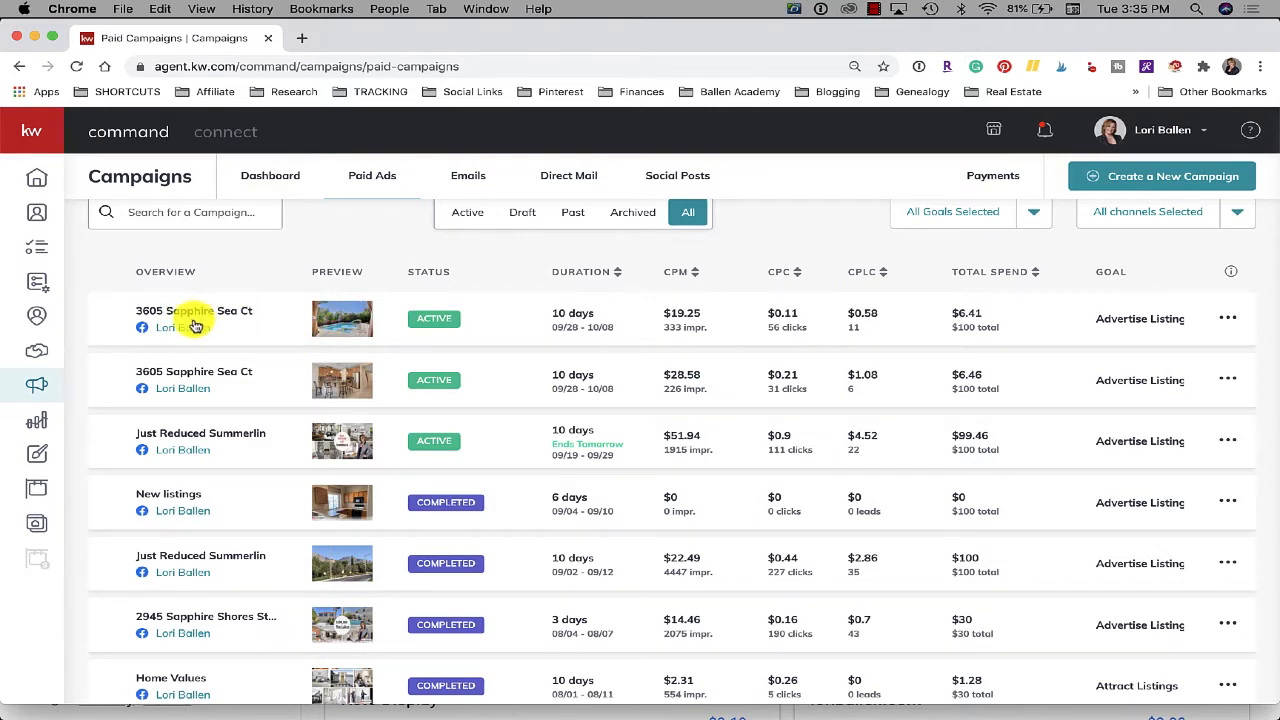
{"action": "left_click", "coordinate": [342, 318]}
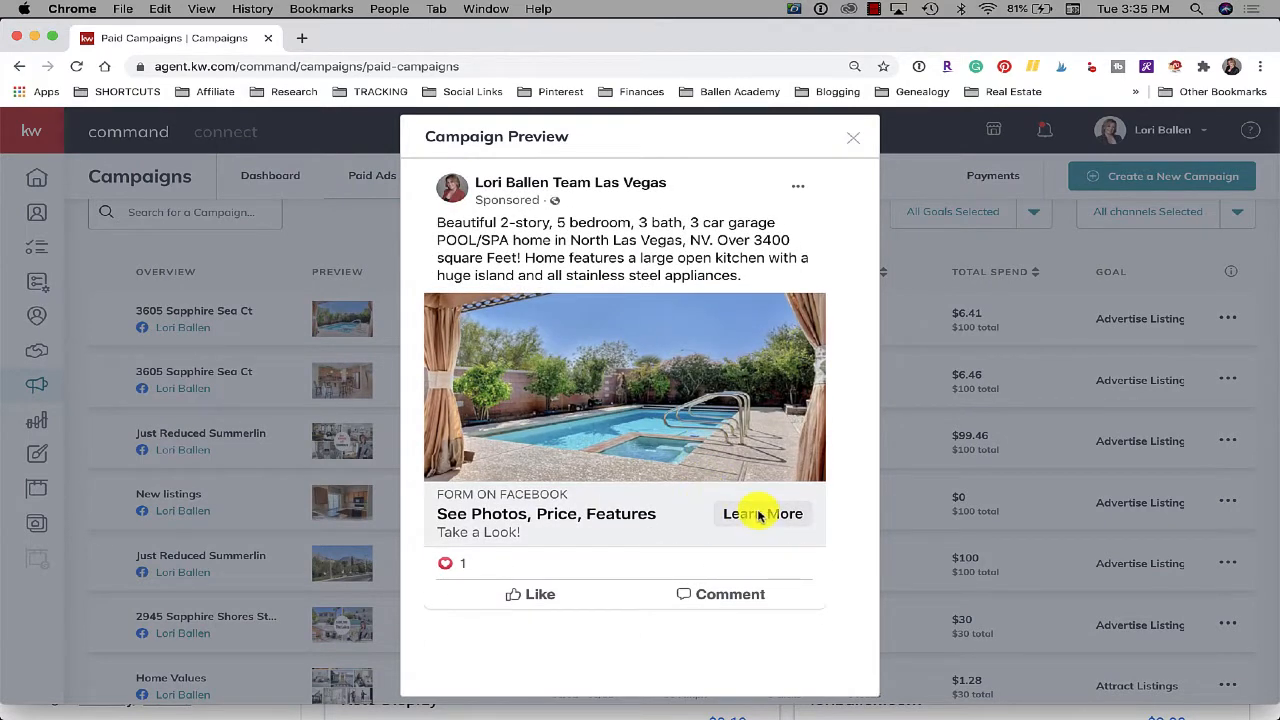
{"action": "mouse_move", "coordinate": [770, 518]}
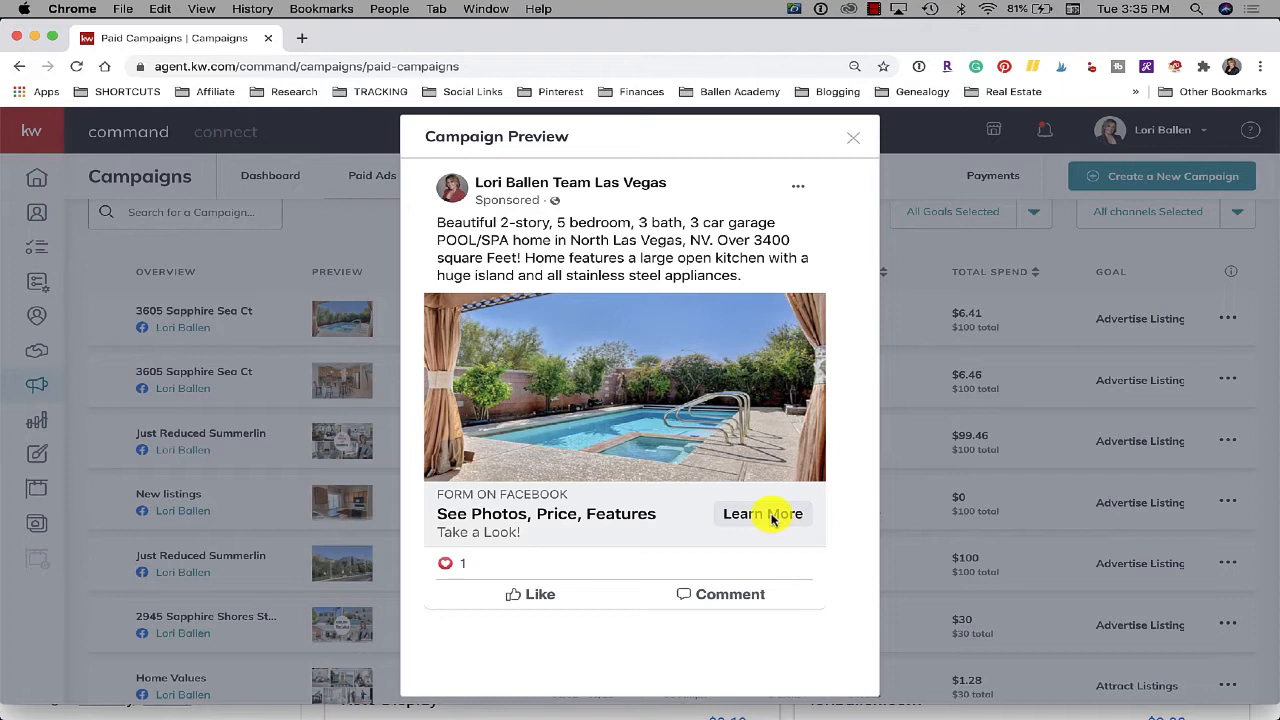
{"action": "mouse_move", "coordinate": [474, 504]}
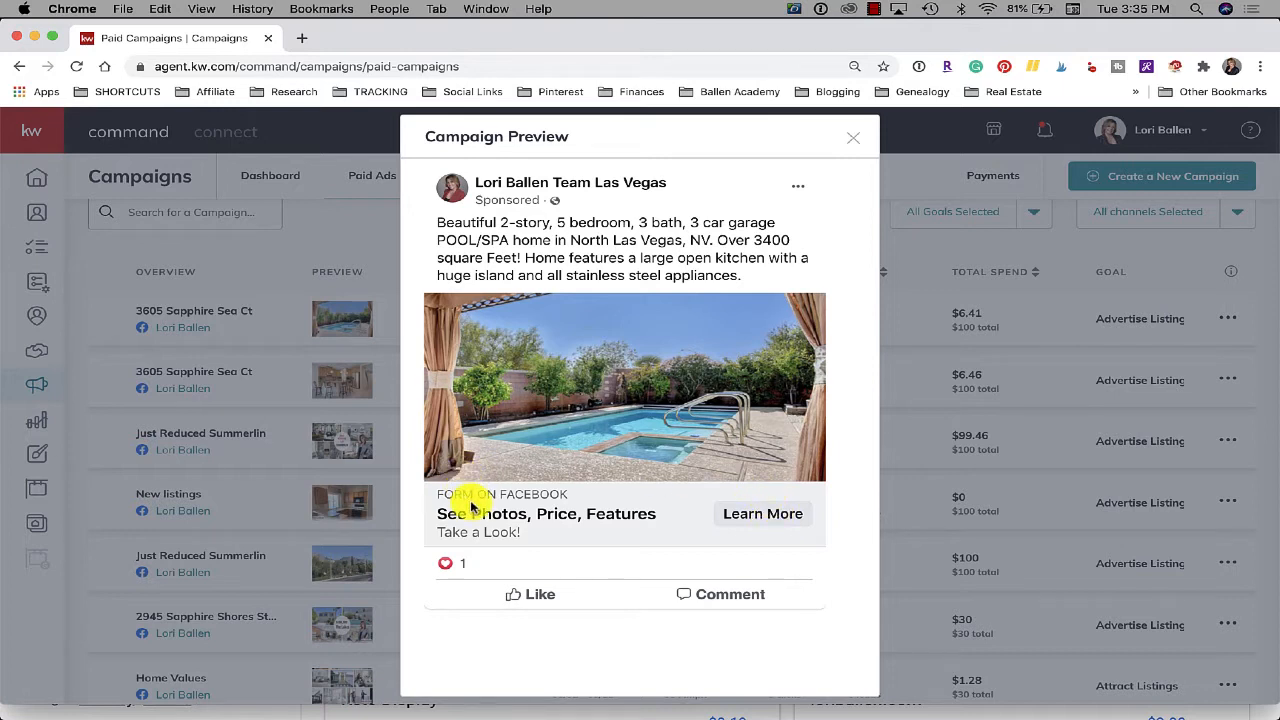
{"action": "mouse_move", "coordinate": [676, 376]}
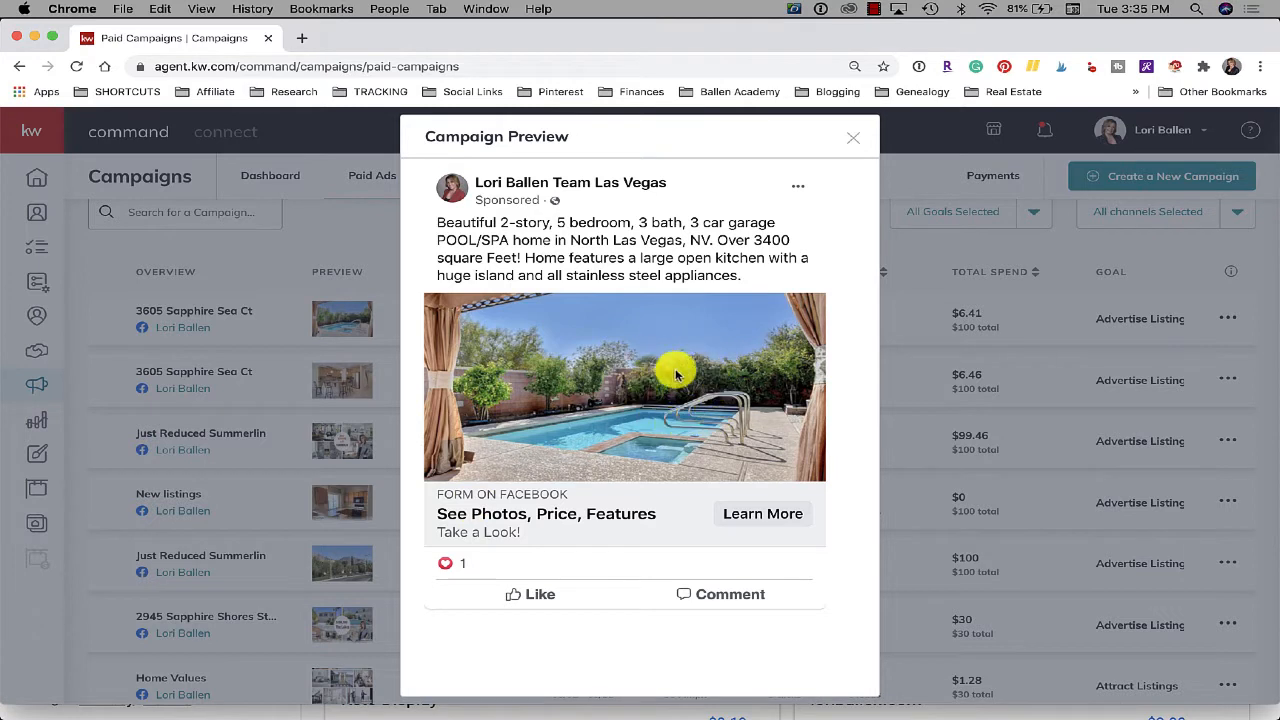
{"action": "mouse_move", "coordinate": [712, 420]}
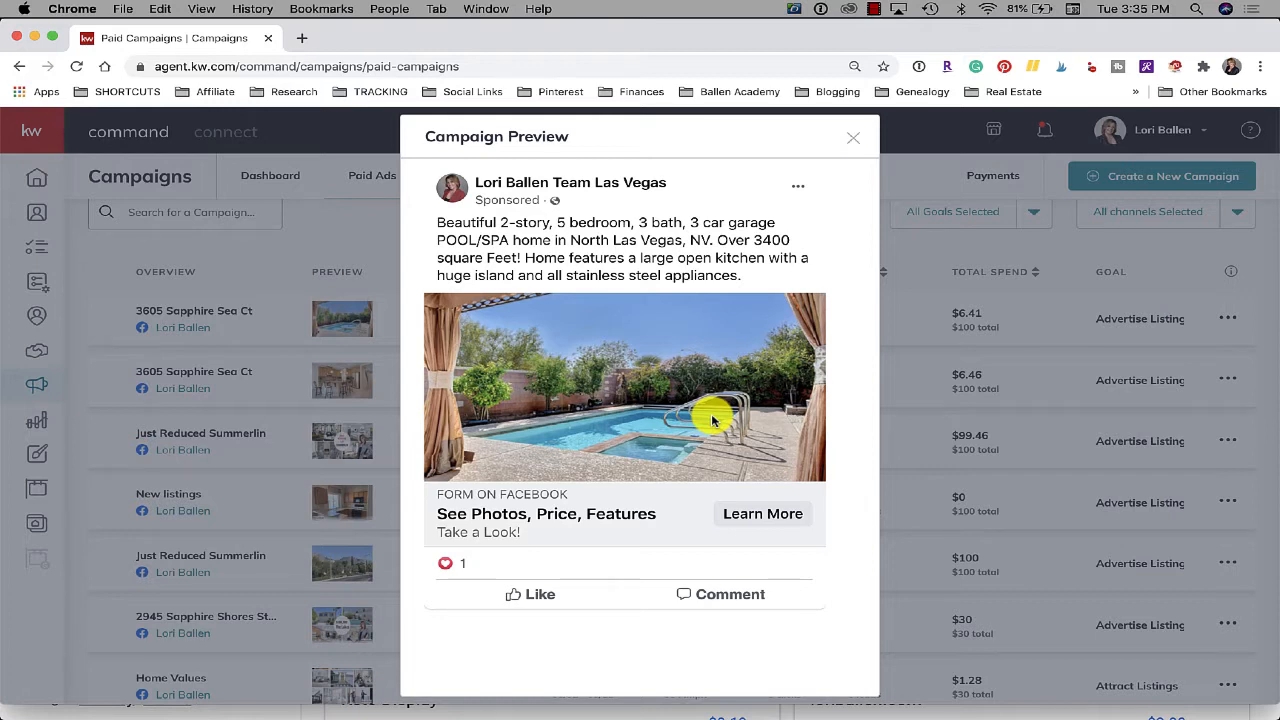
{"action": "mouse_move", "coordinate": [324, 344]}
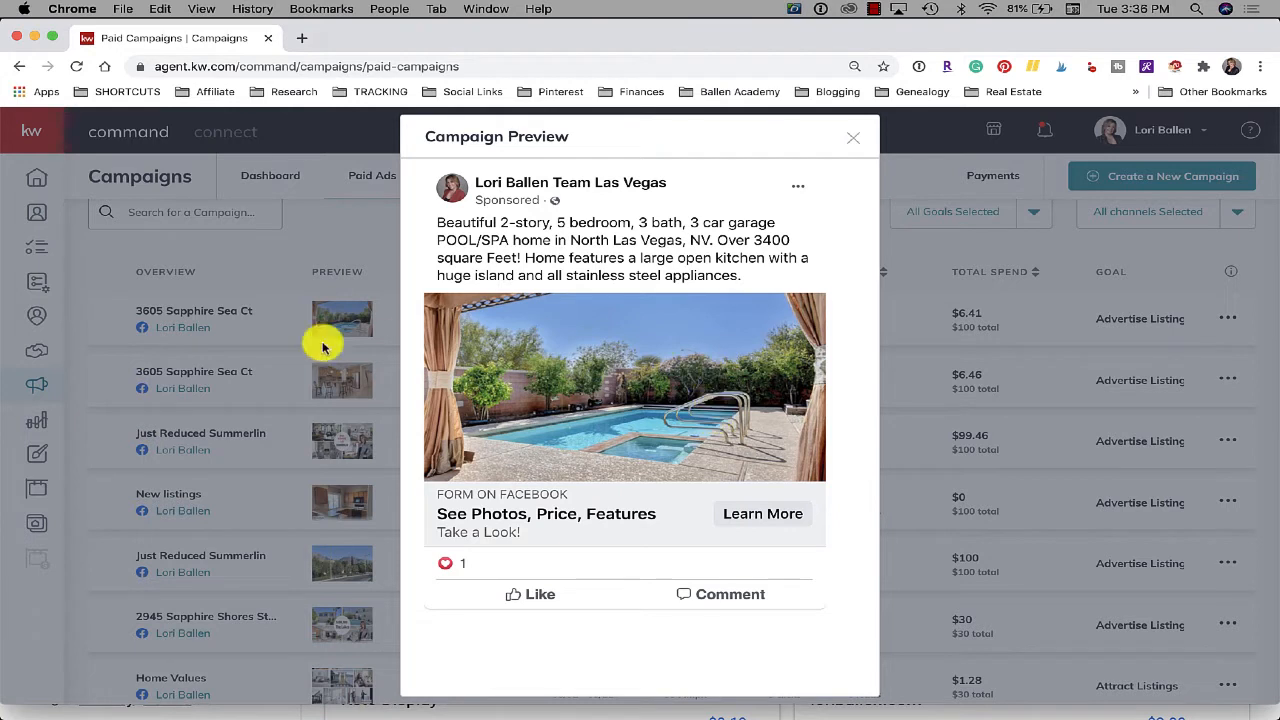
{"action": "mouse_move", "coordinate": [752, 252]}
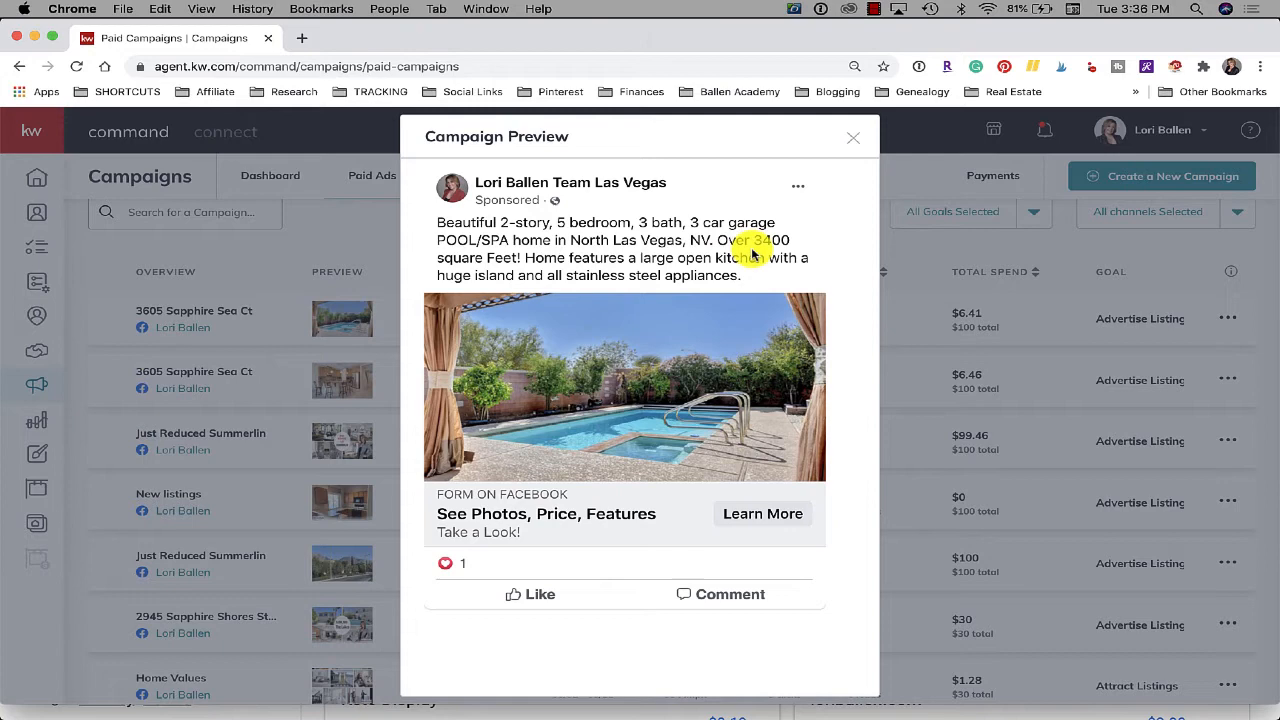
{"action": "left_click", "coordinate": [852, 136]}
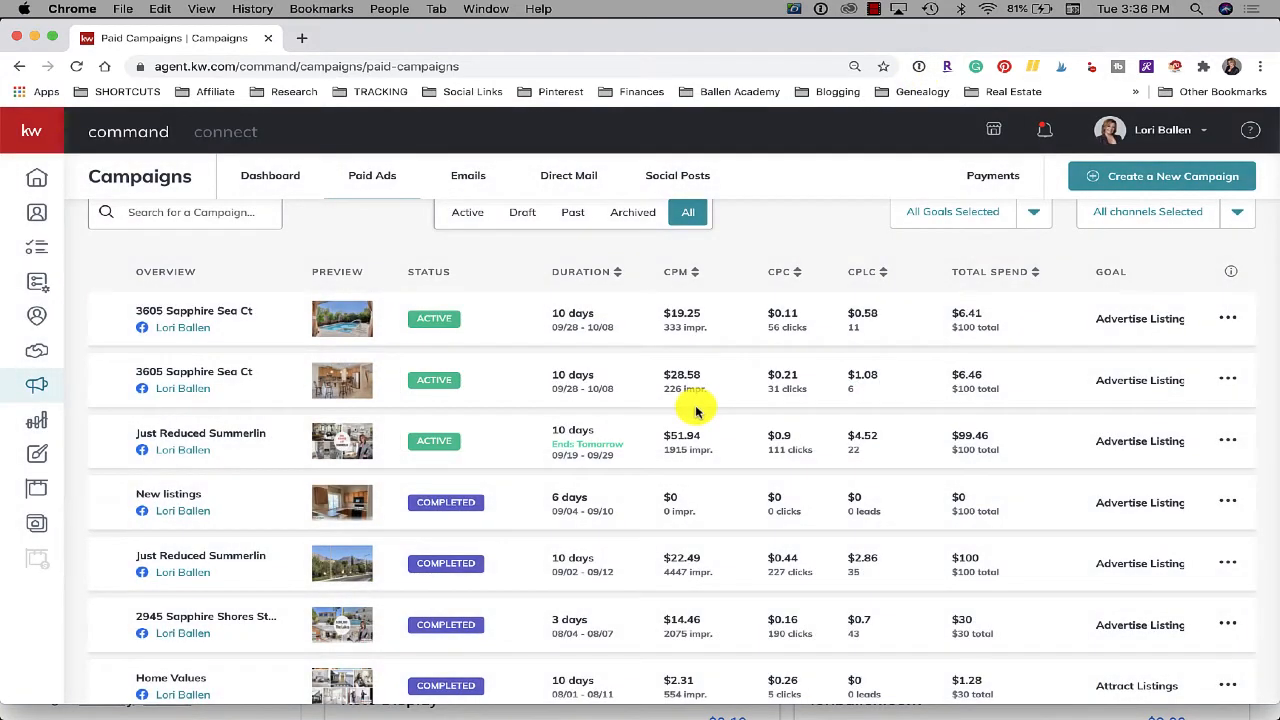
{"action": "mouse_move", "coordinate": [884, 292]}
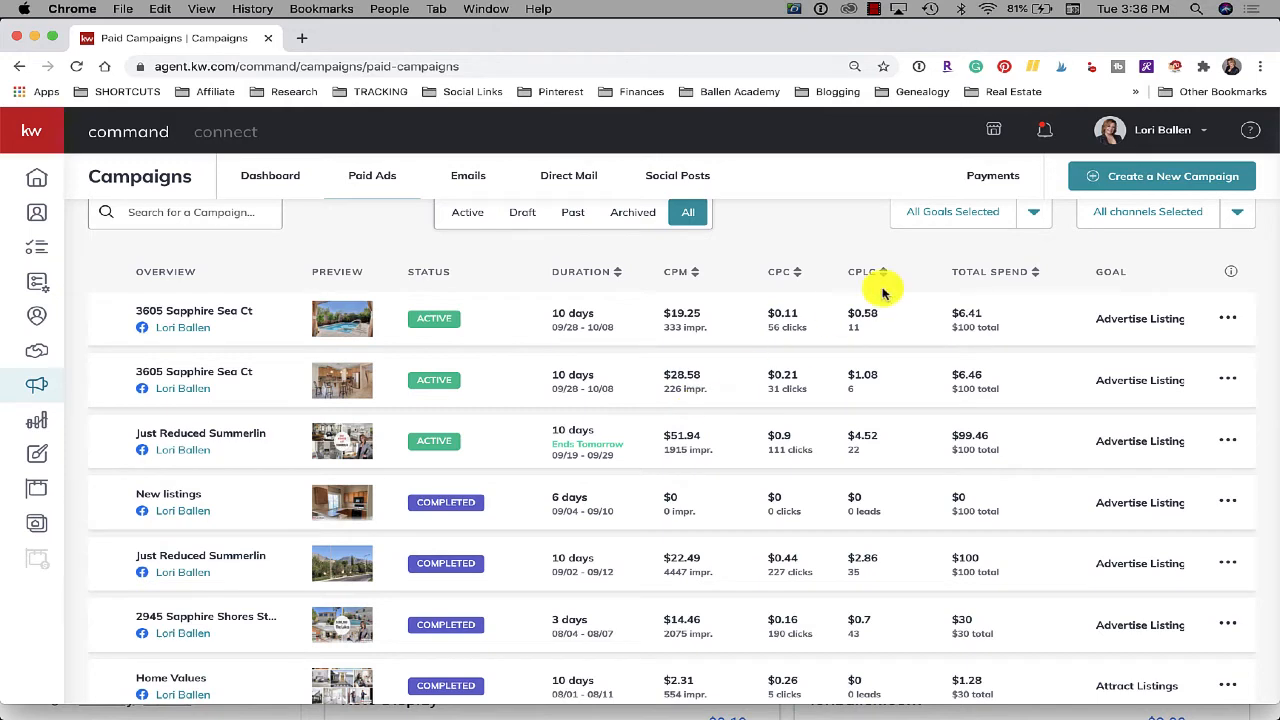
{"action": "mouse_move", "coordinate": [222, 684]}
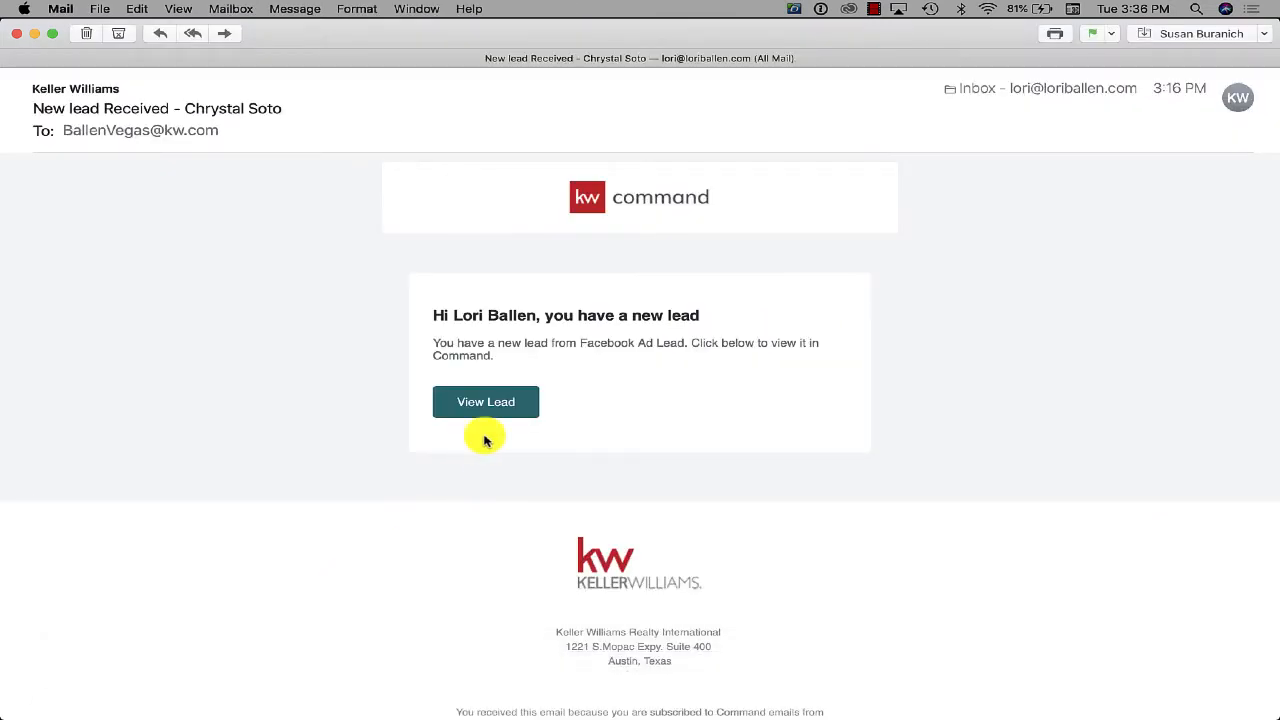
{"action": "mouse_move", "coordinate": [536, 328]}
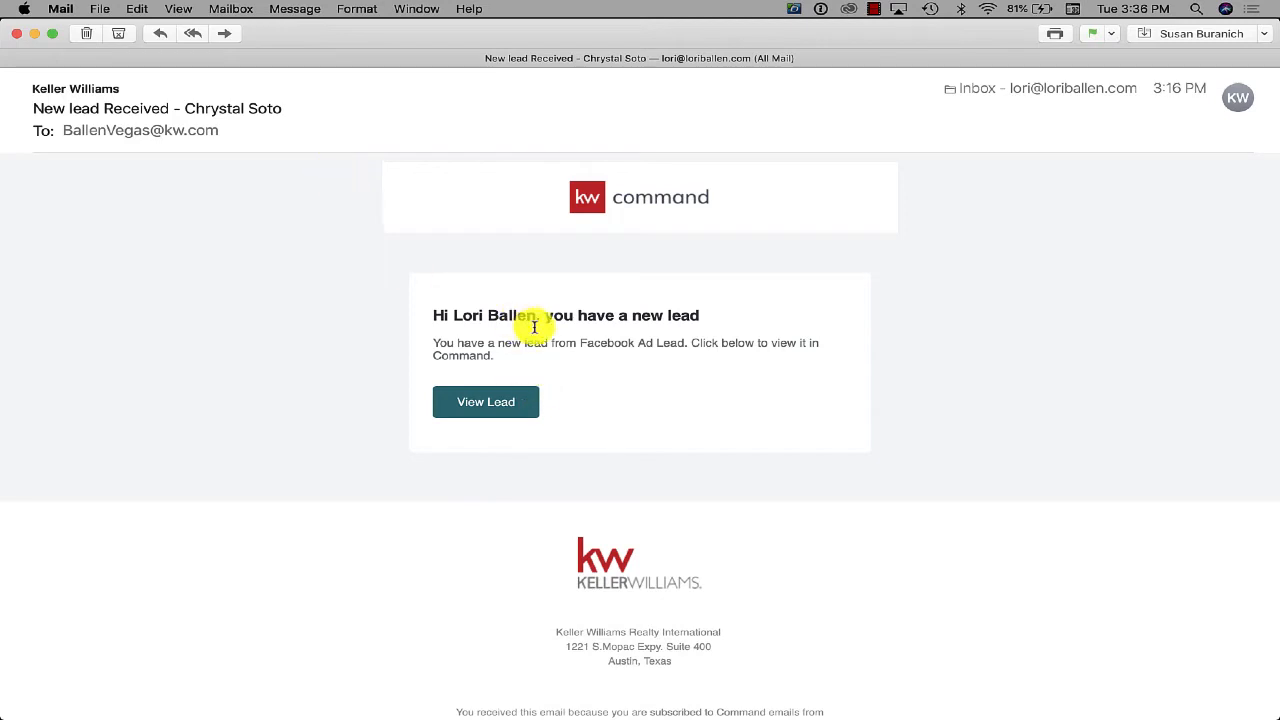
{"action": "mouse_move", "coordinate": [684, 338]}
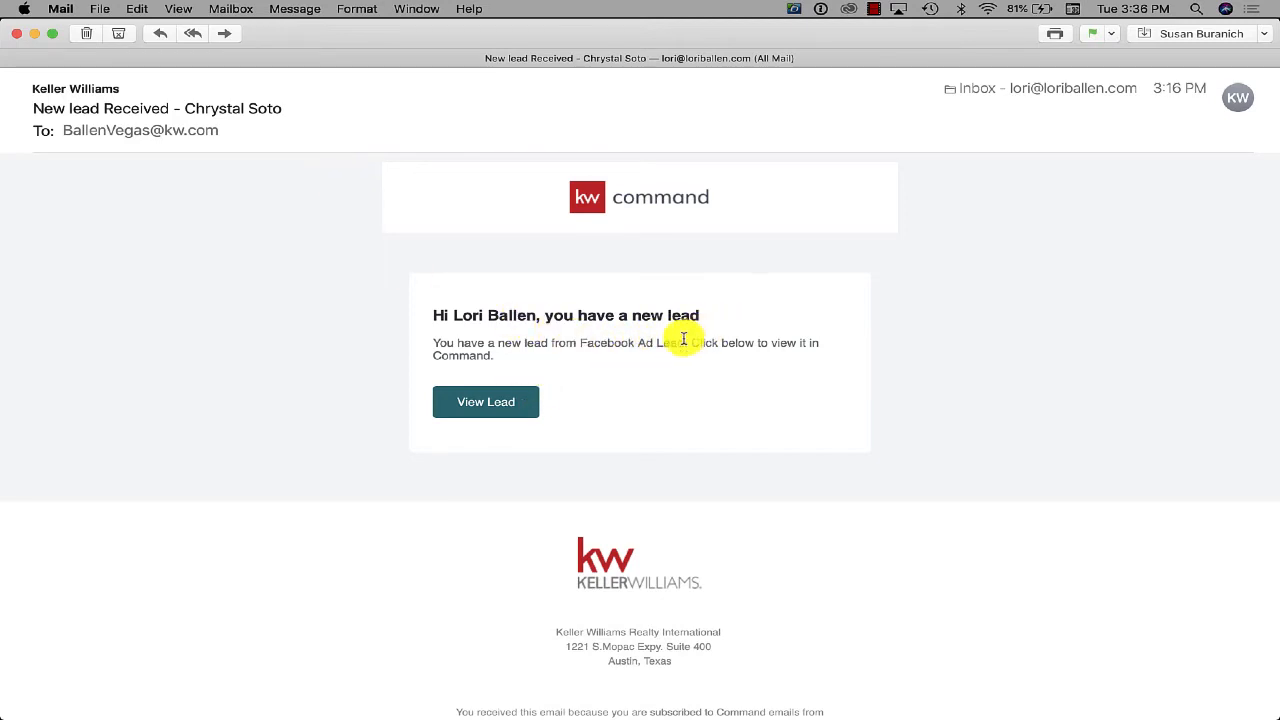
{"action": "mouse_move", "coordinate": [714, 370]}
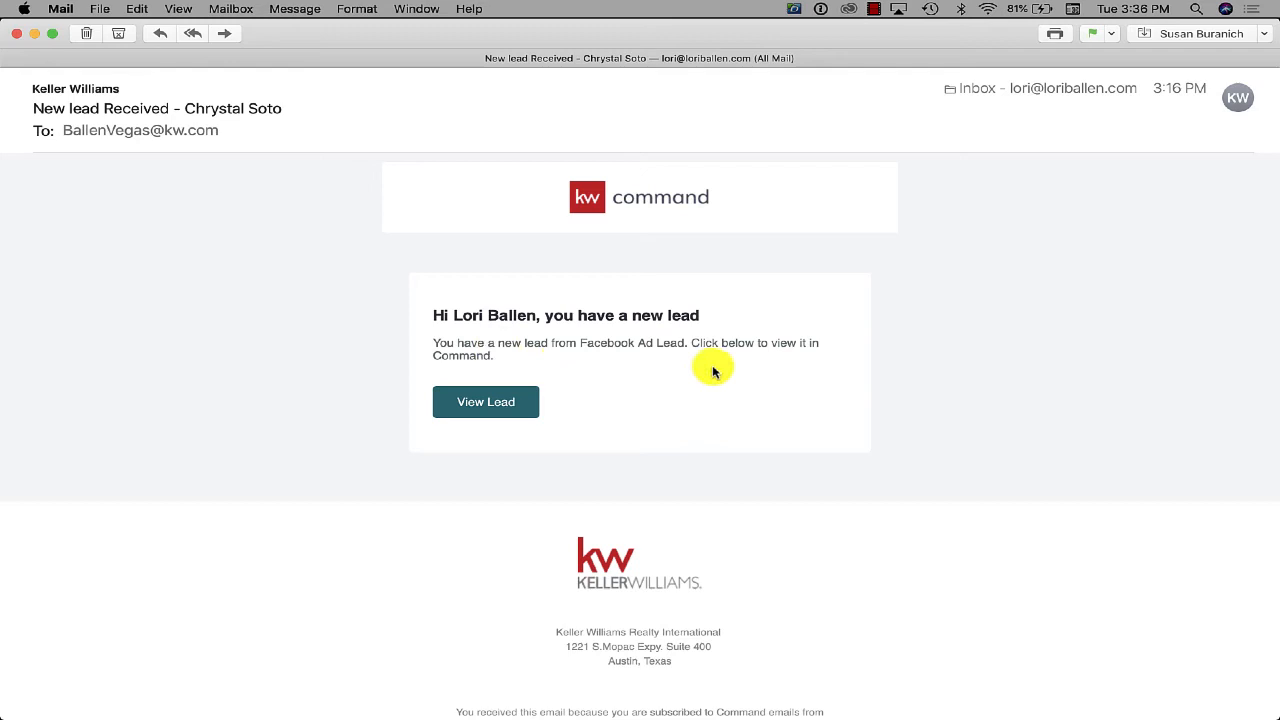
{"action": "mouse_move", "coordinate": [284, 684]}
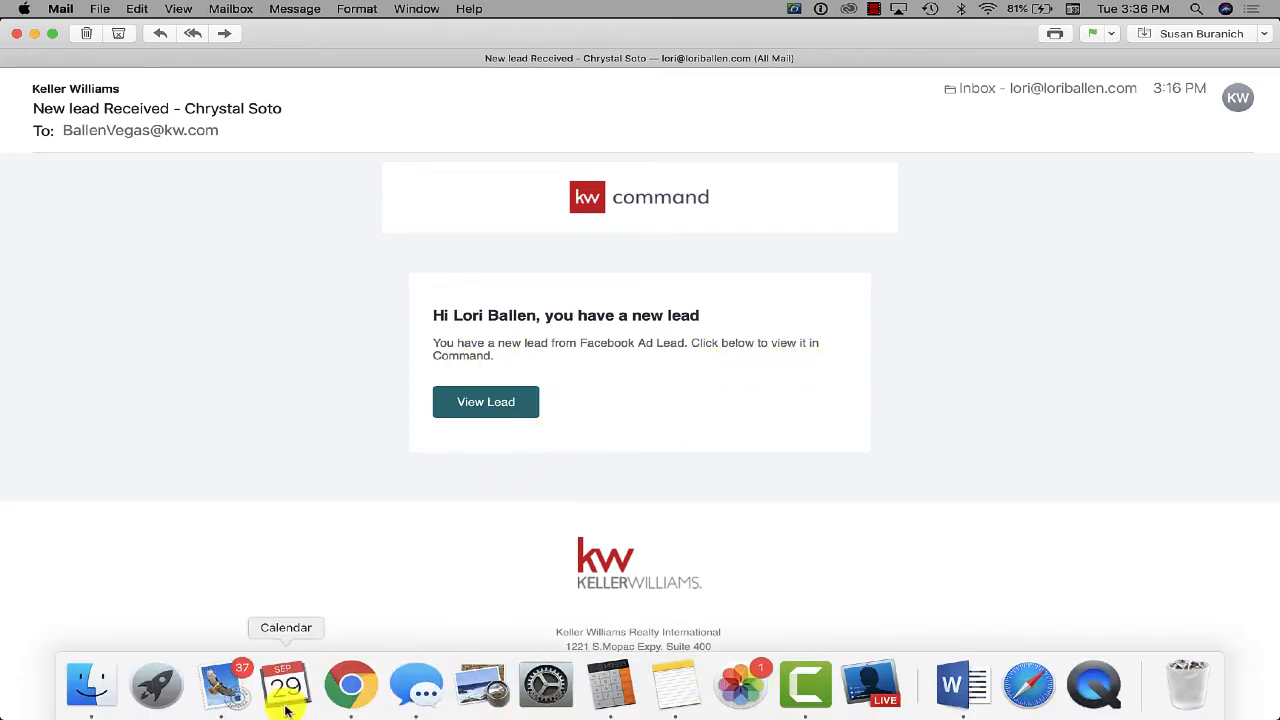
{"action": "mouse_move", "coordinate": [340, 506]}
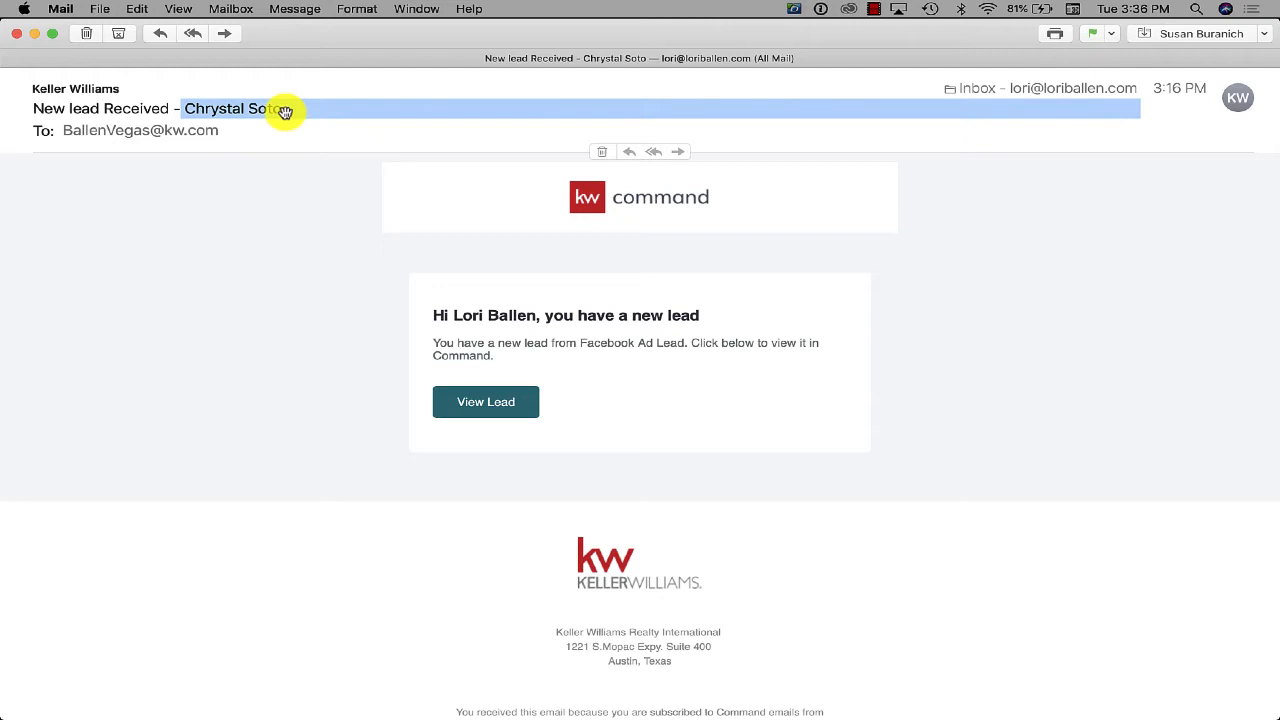
{"action": "mouse_move", "coordinate": [352, 684]}
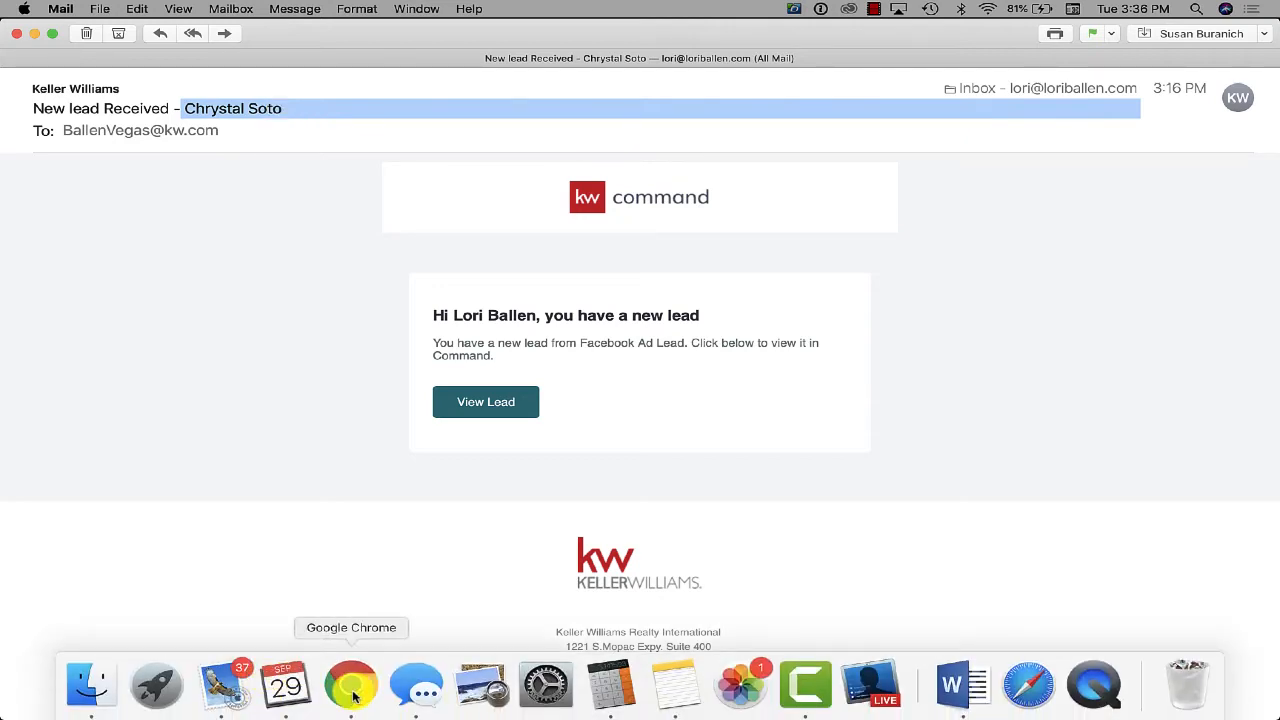
- Switch from Mail back to Google Chrome showing KW Command
{"action": "left_click", "coordinate": [352, 684]}
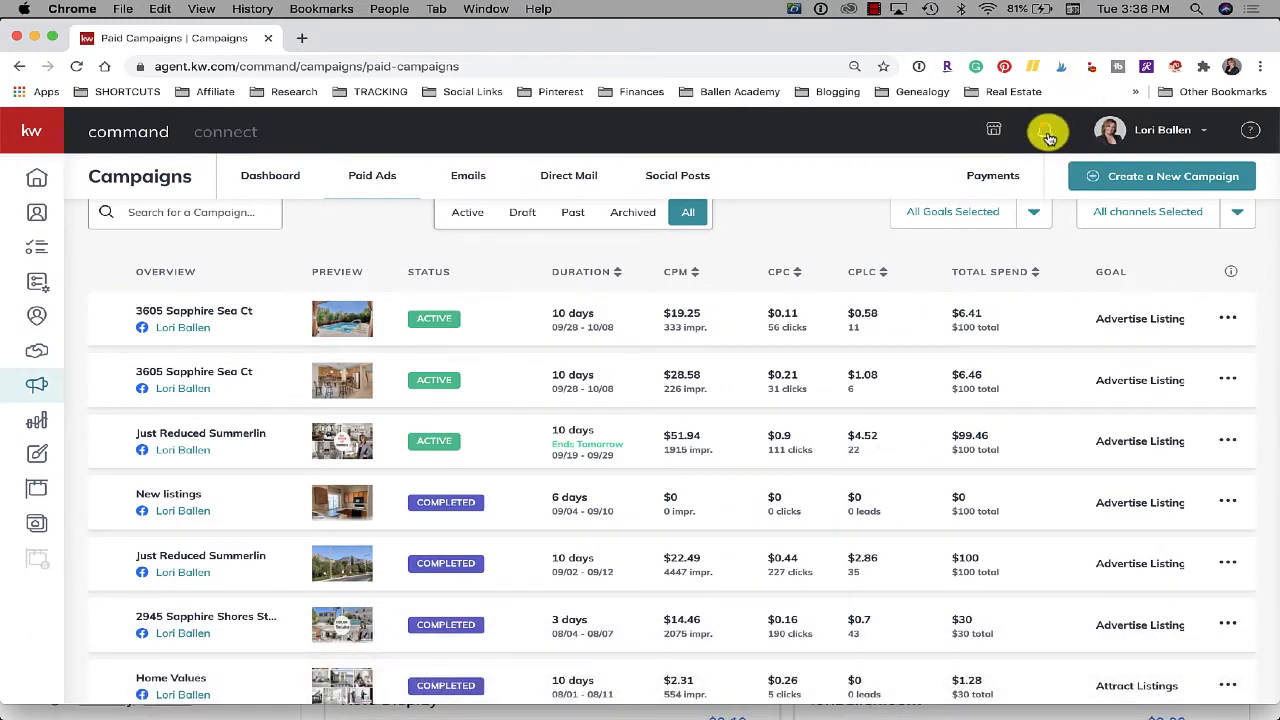
- From the notifications bell, open the newest Lead Form Notification's contact record
{"action": "left_click", "coordinate": [1044, 130]}
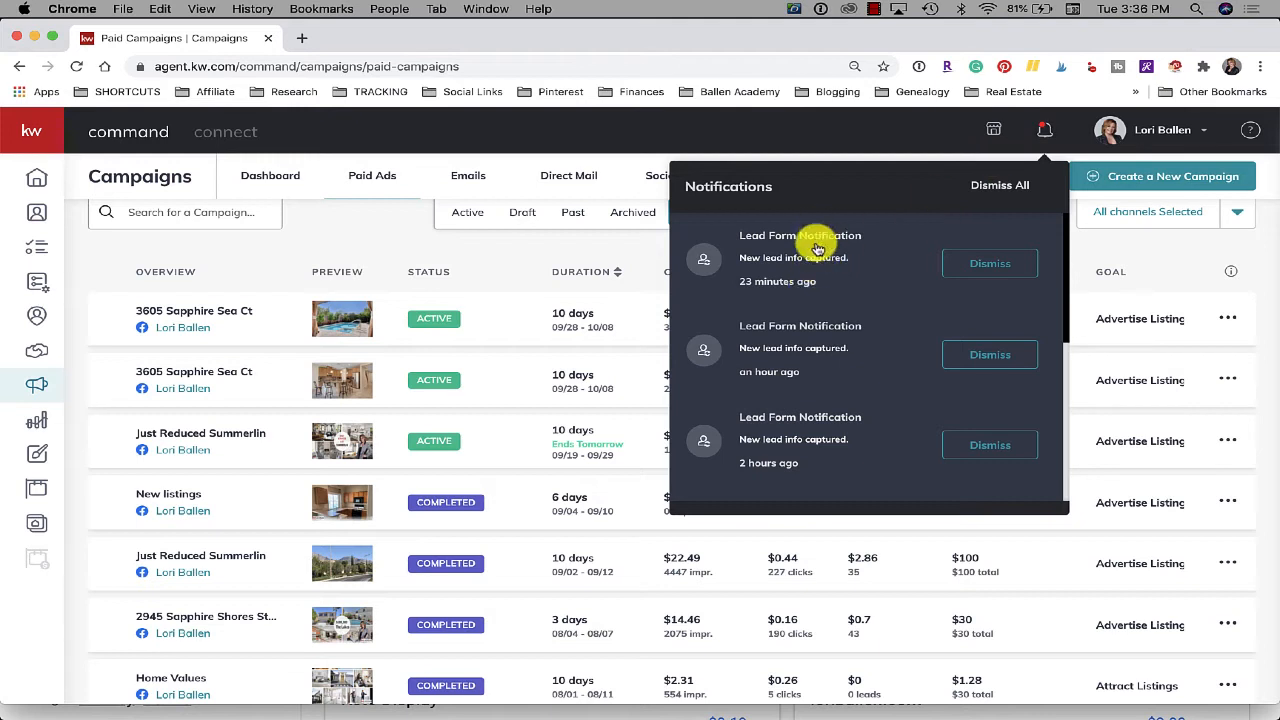
{"action": "mouse_move", "coordinate": [804, 256]}
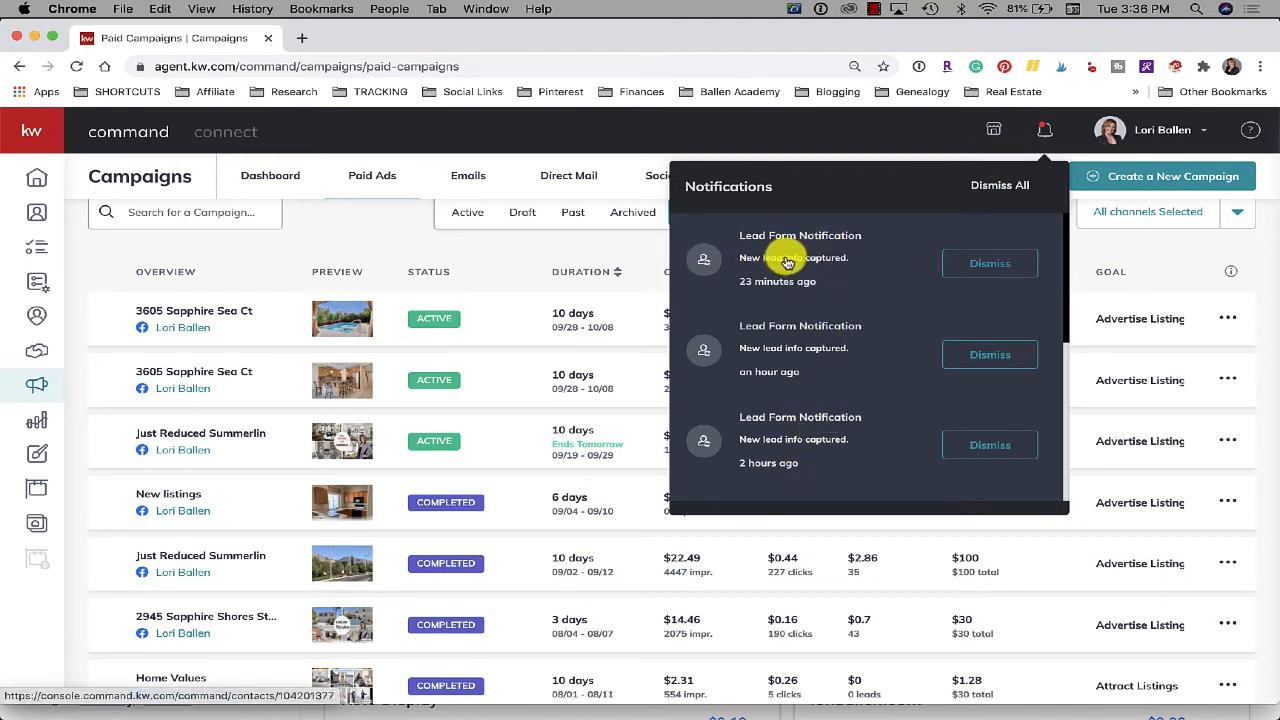
{"action": "left_click", "coordinate": [792, 258]}
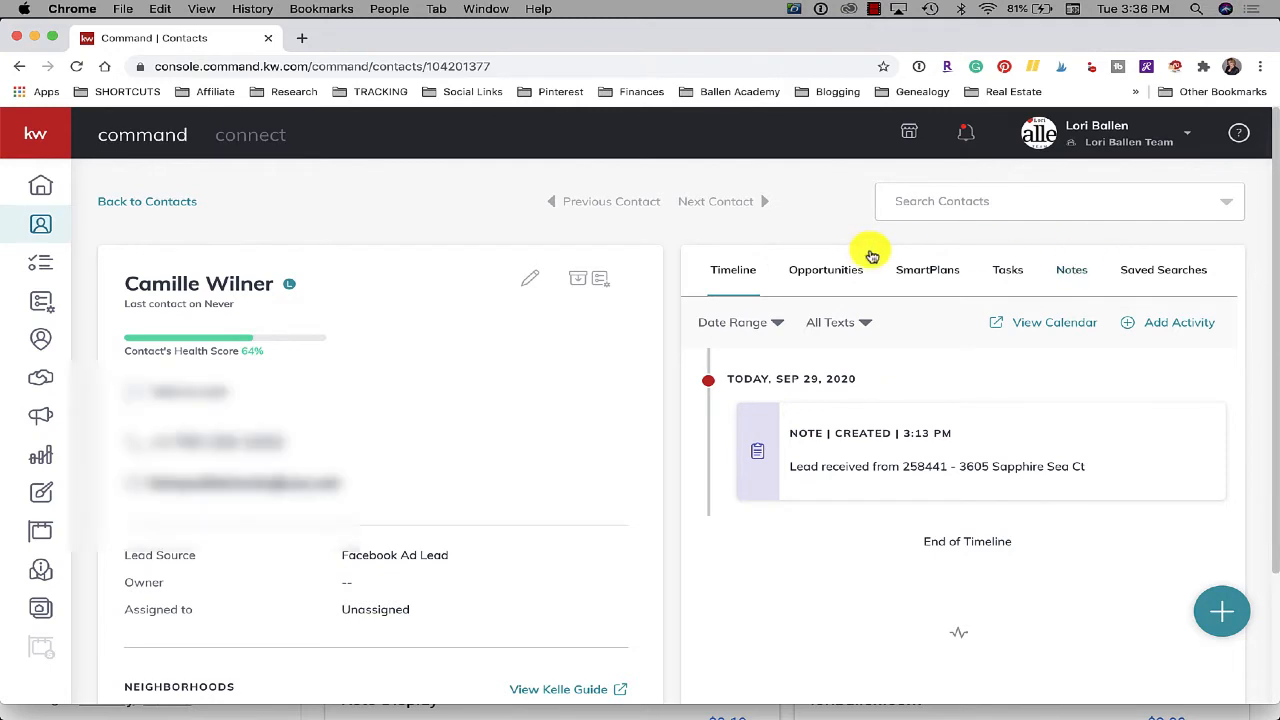
{"action": "mouse_move", "coordinate": [1112, 144]}
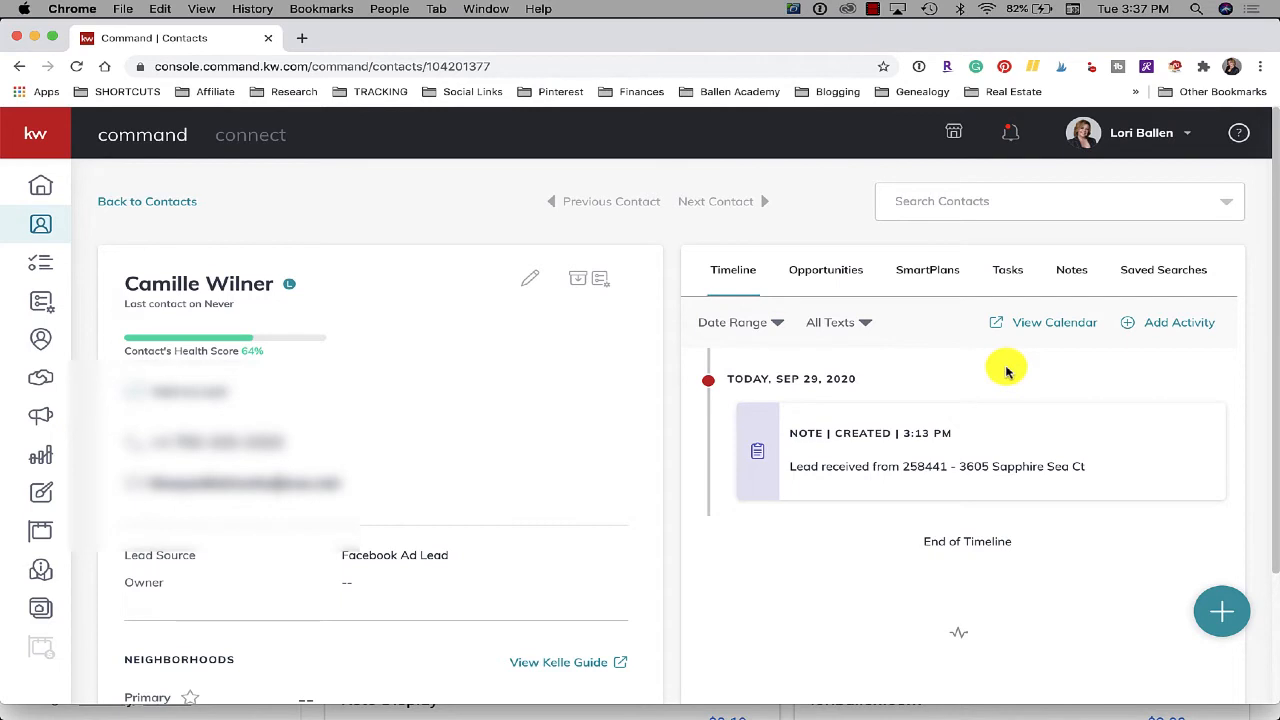
{"action": "mouse_move", "coordinate": [1092, 110]}
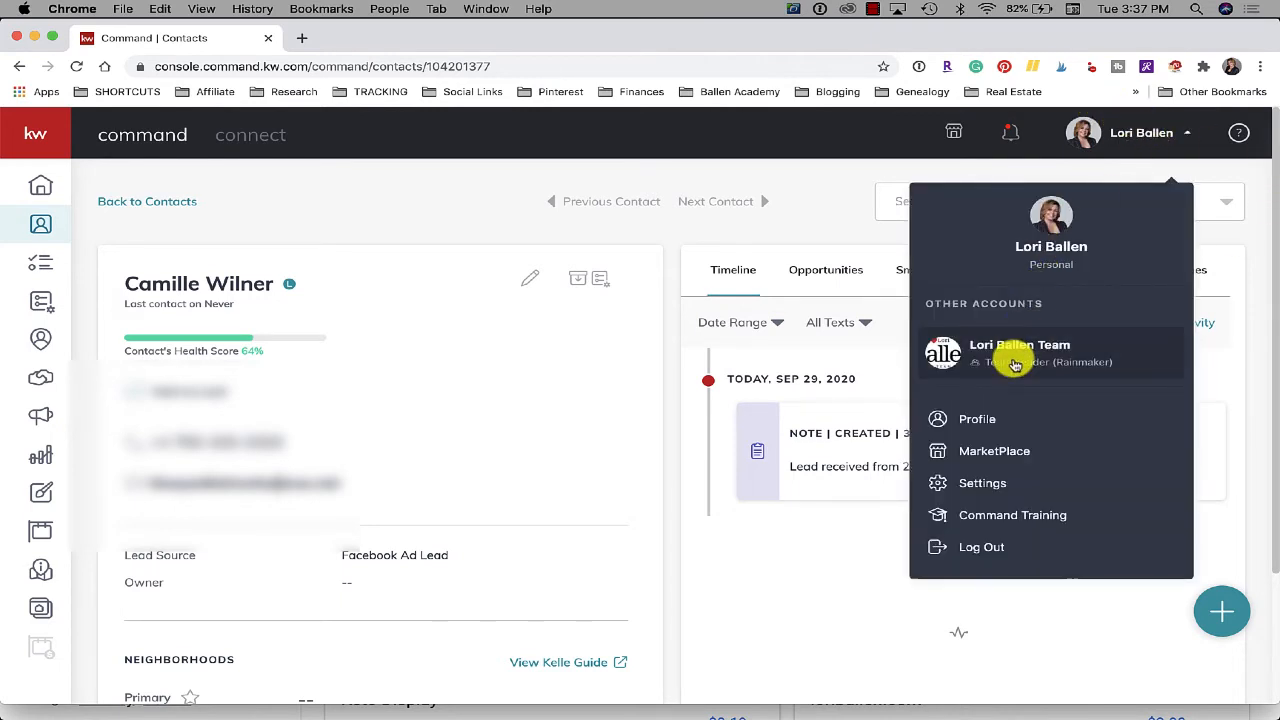
- View the lead's contact page under the team account, then under the personal account
{"action": "left_click", "coordinate": [1020, 352]}
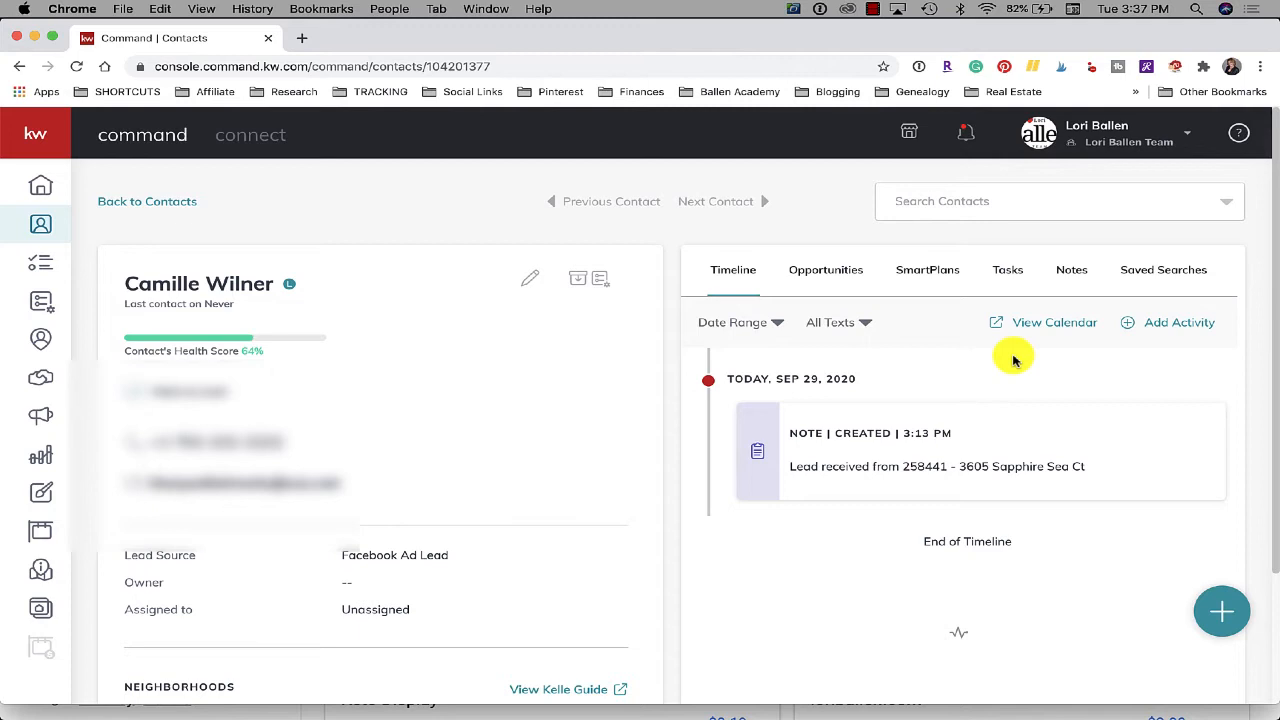
{"action": "mouse_move", "coordinate": [1142, 184]}
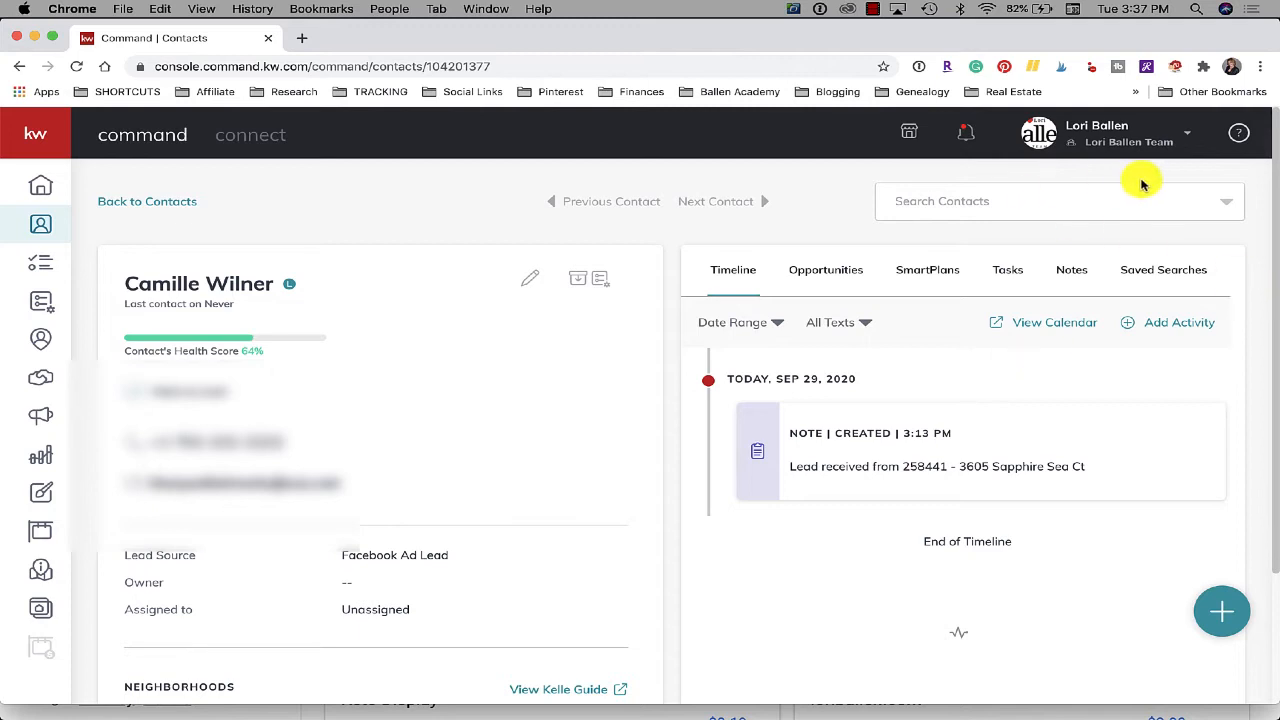
{"action": "mouse_move", "coordinate": [632, 368]}
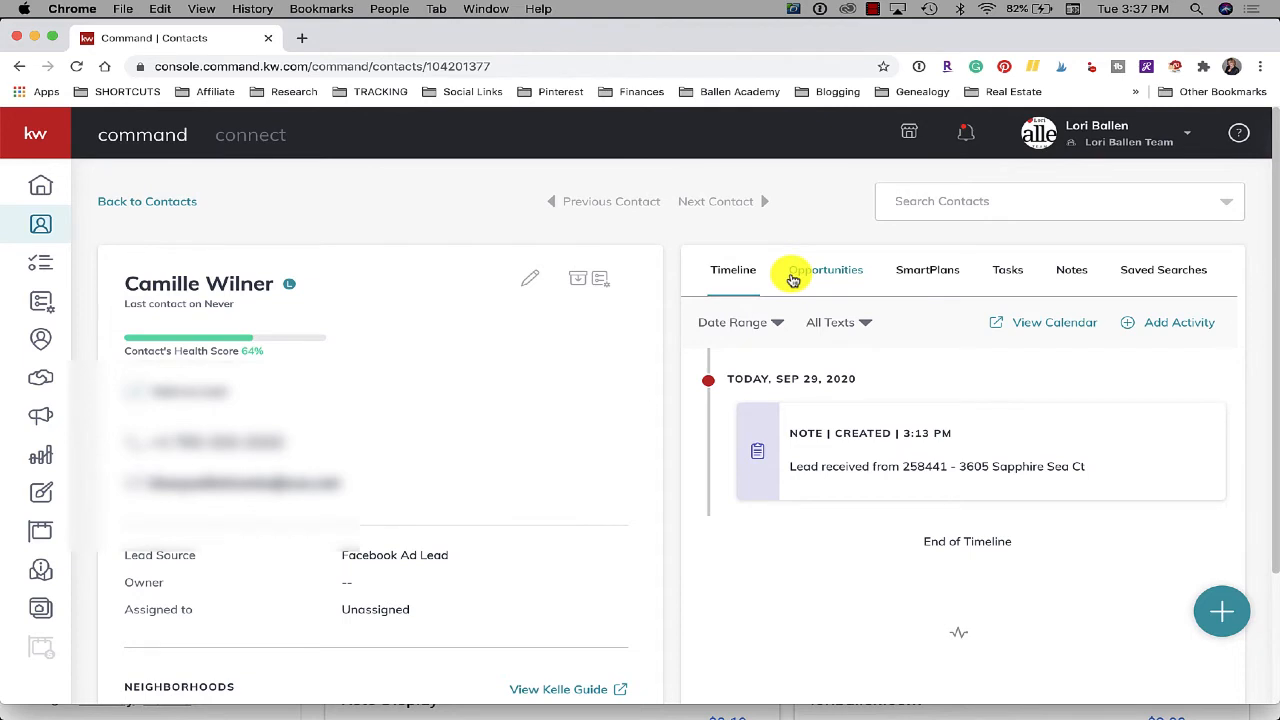
{"action": "left_click", "coordinate": [1100, 132]}
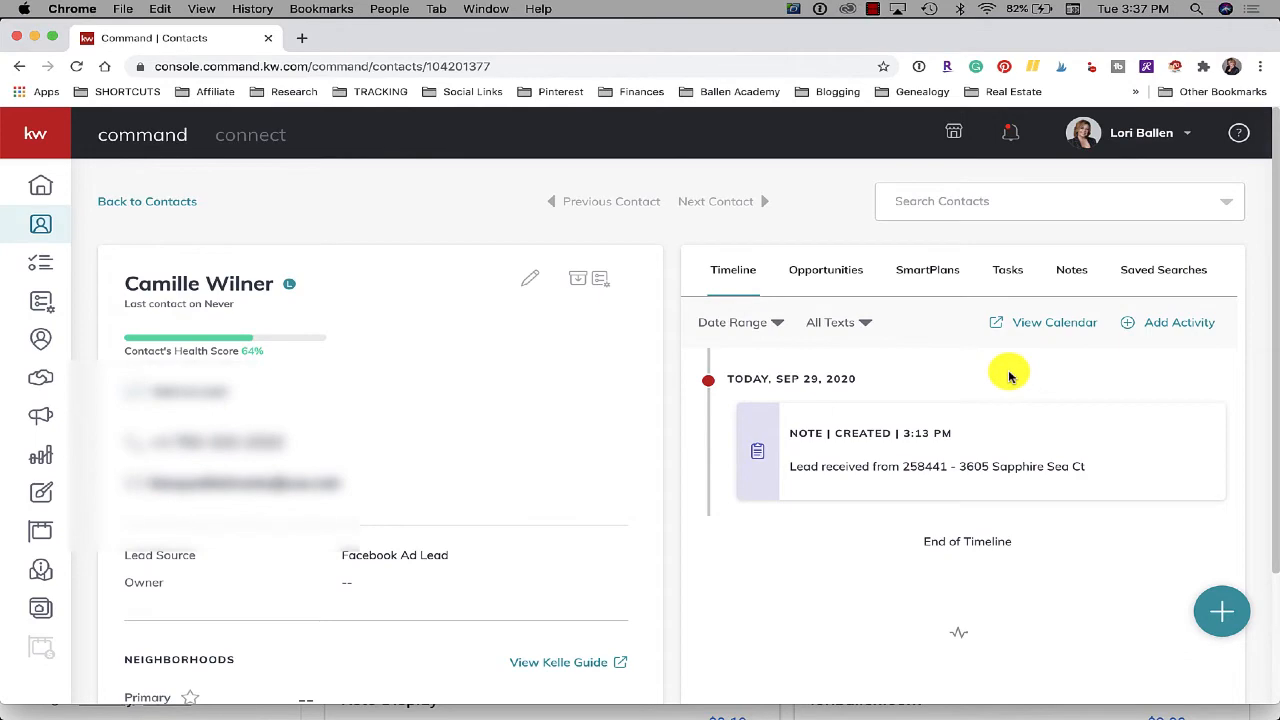
{"action": "left_click", "coordinate": [528, 278]}
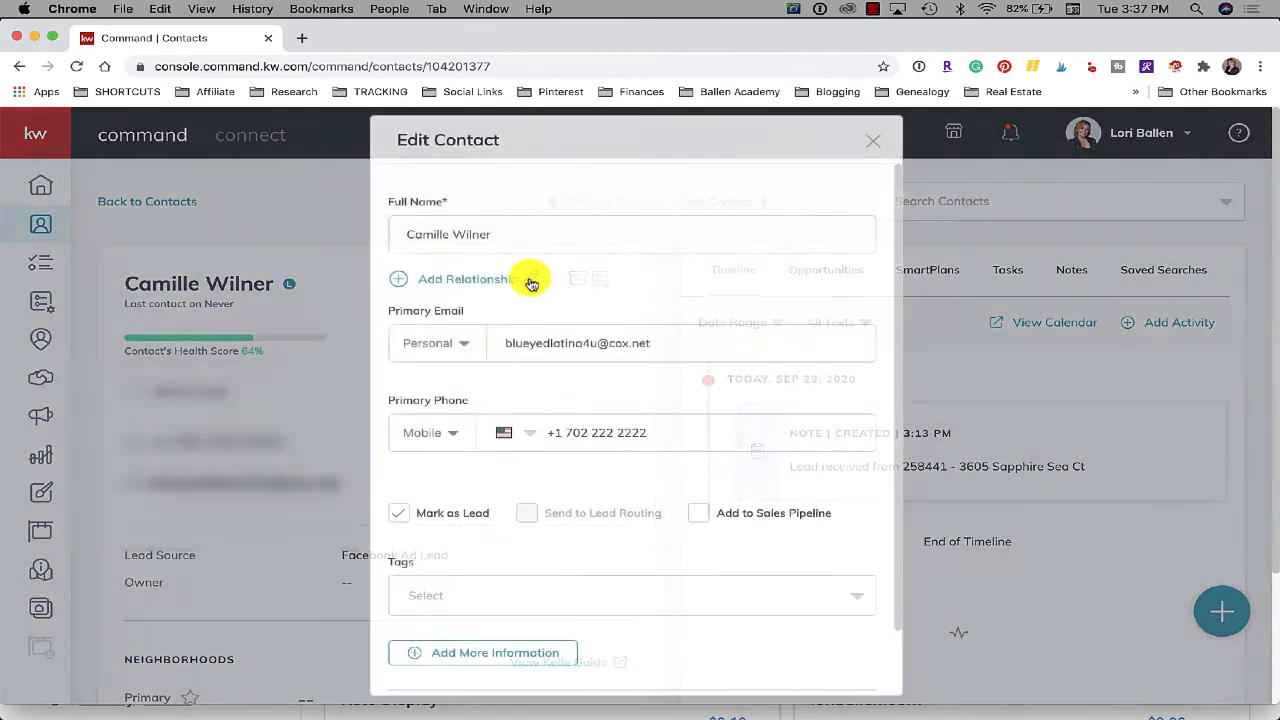
{"action": "scroll", "scroll_direction": "down", "scroll_amount": 3}
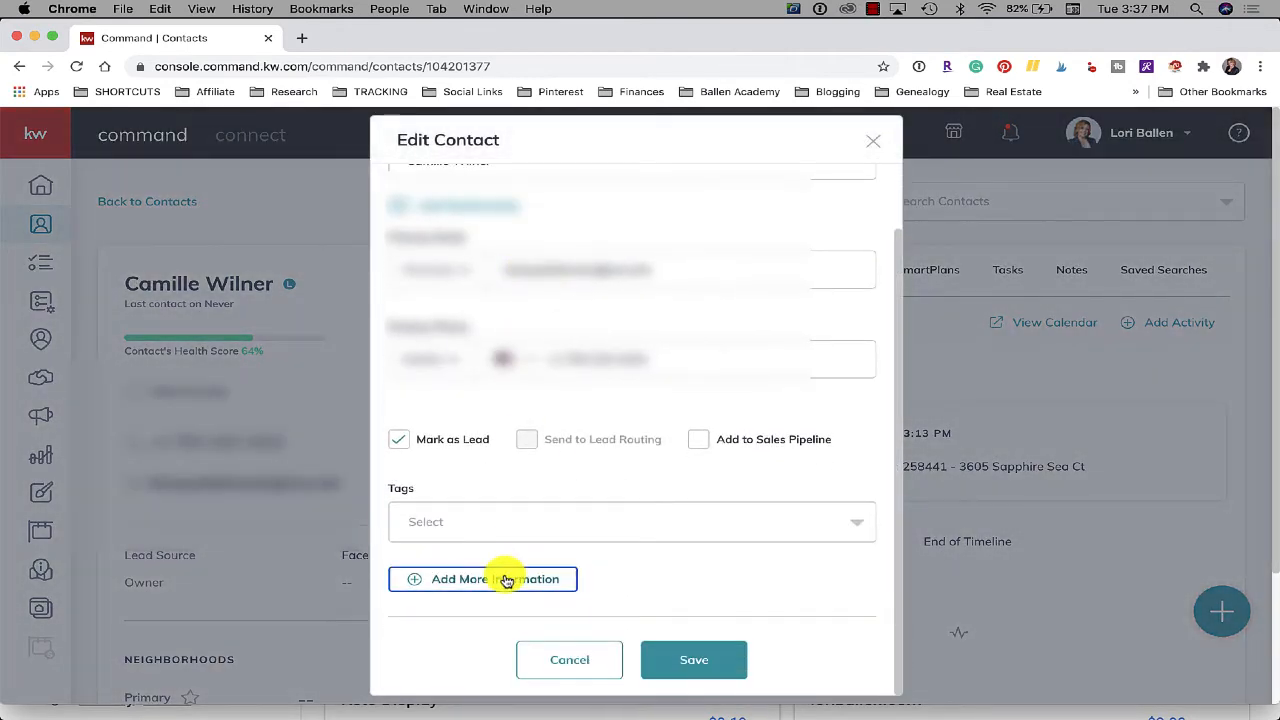
{"action": "left_click", "coordinate": [482, 580]}
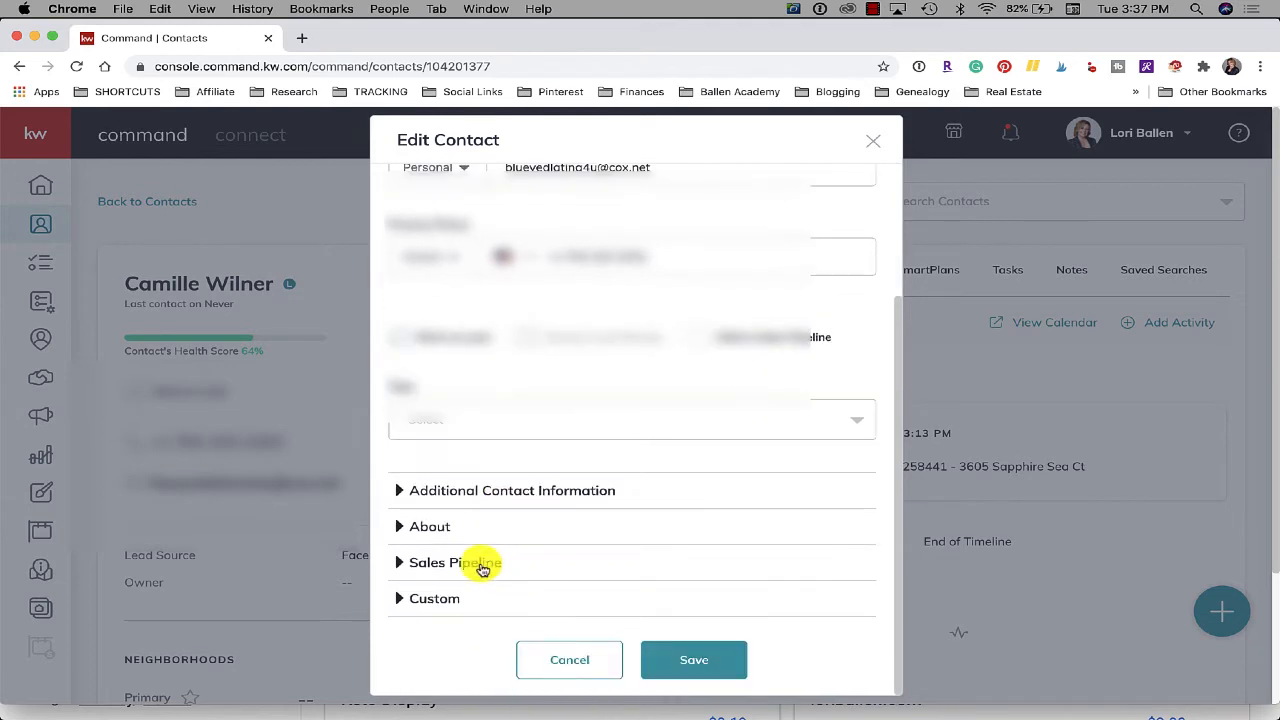
{"action": "left_click", "coordinate": [456, 562]}
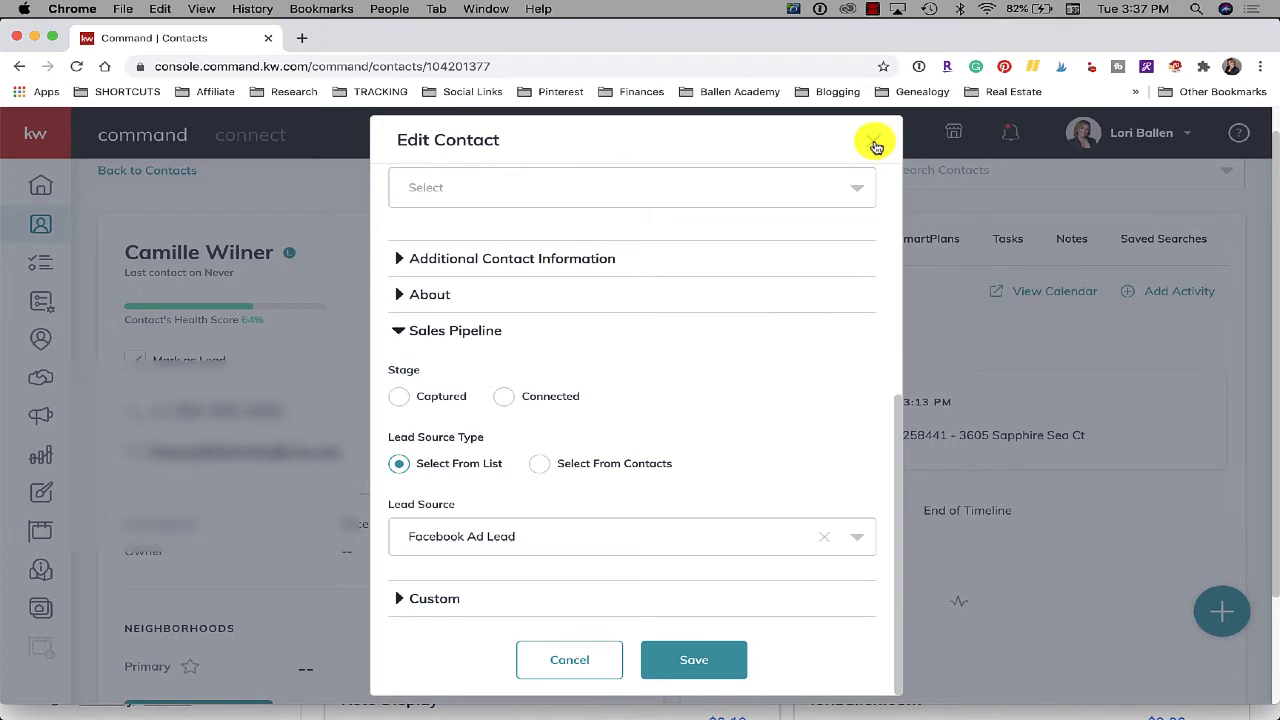
{"action": "left_click", "coordinate": [876, 144]}
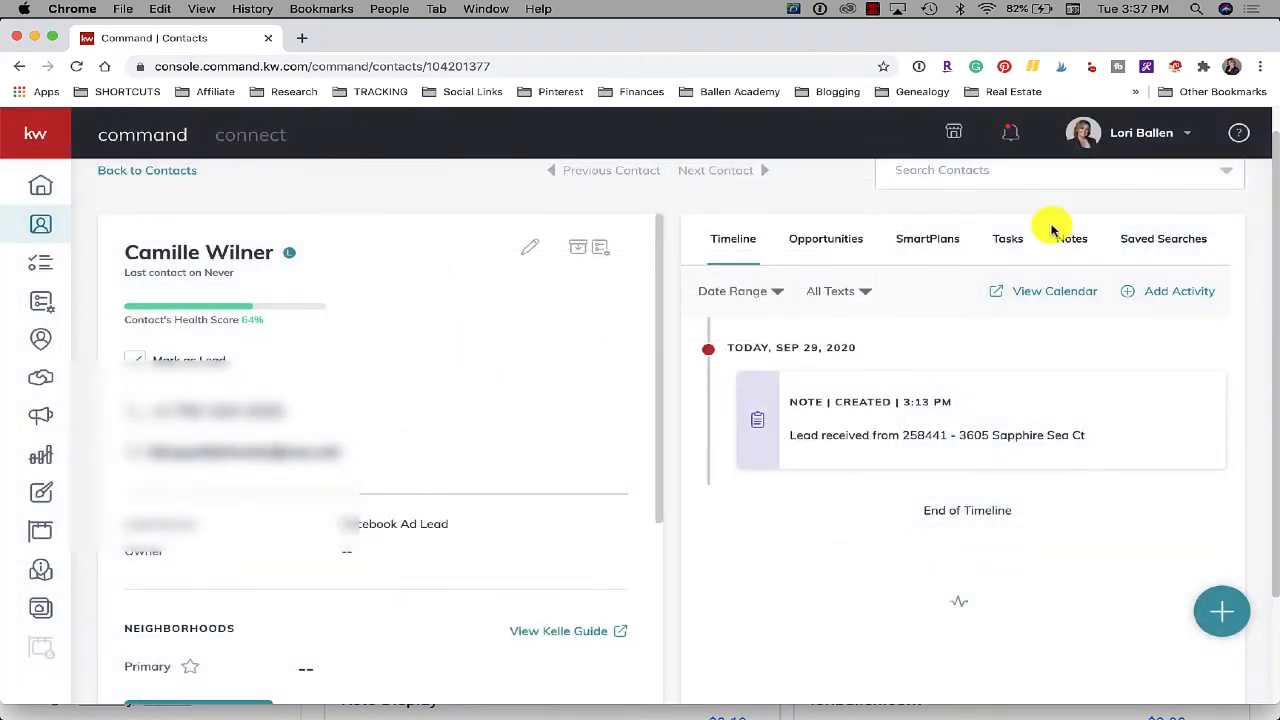
- Switch to the team account so the lead's Assigned To field shows Unassigned
{"action": "left_click", "coordinate": [1140, 132]}
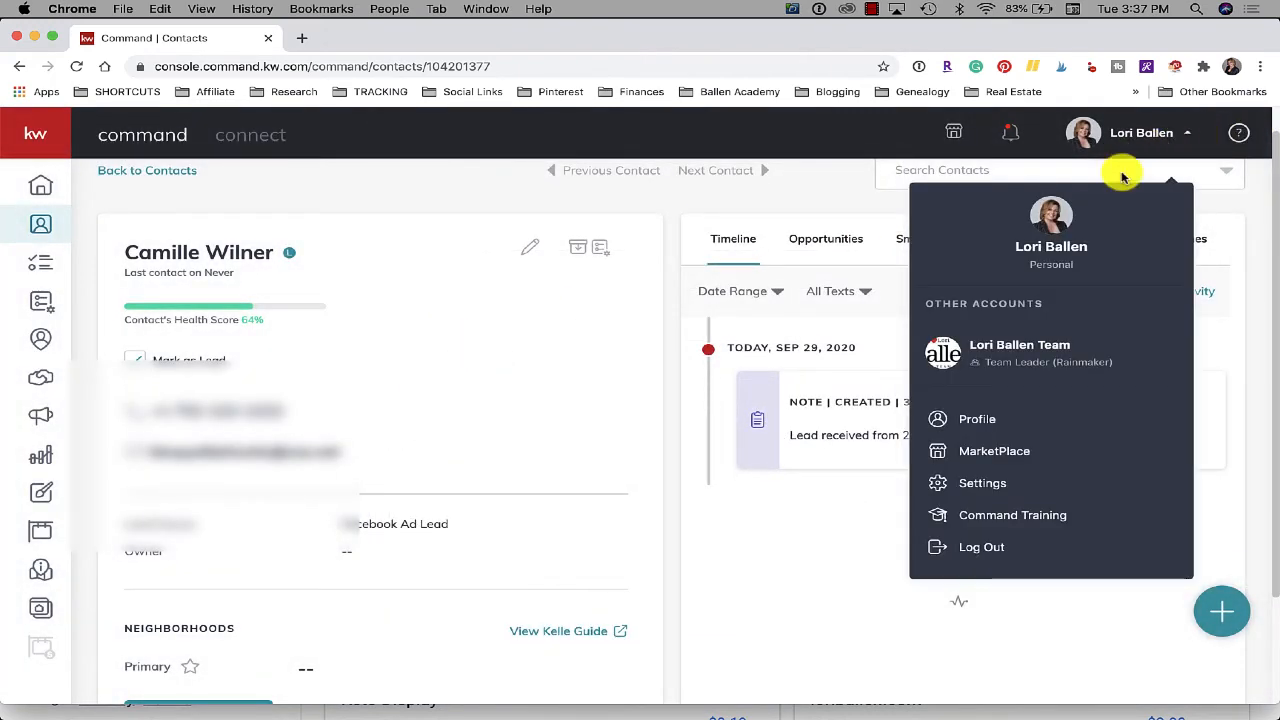
{"action": "left_click", "coordinate": [1020, 352]}
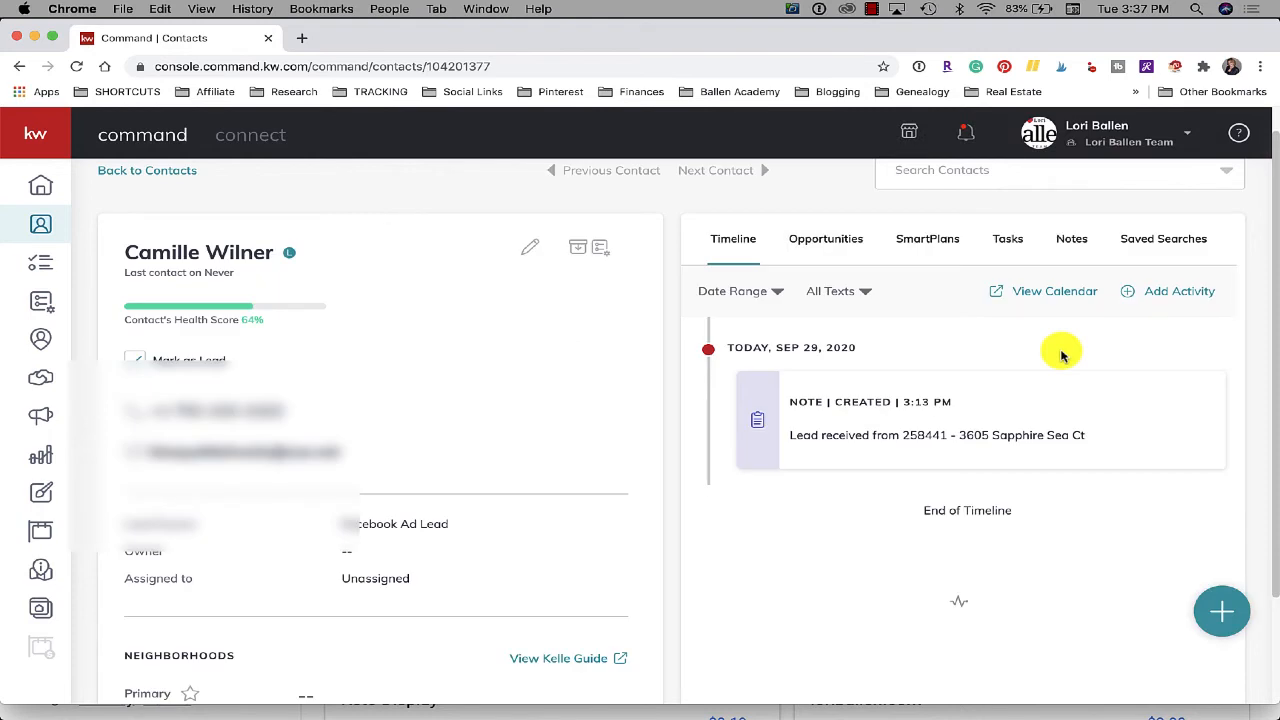
{"action": "mouse_move", "coordinate": [548, 248]}
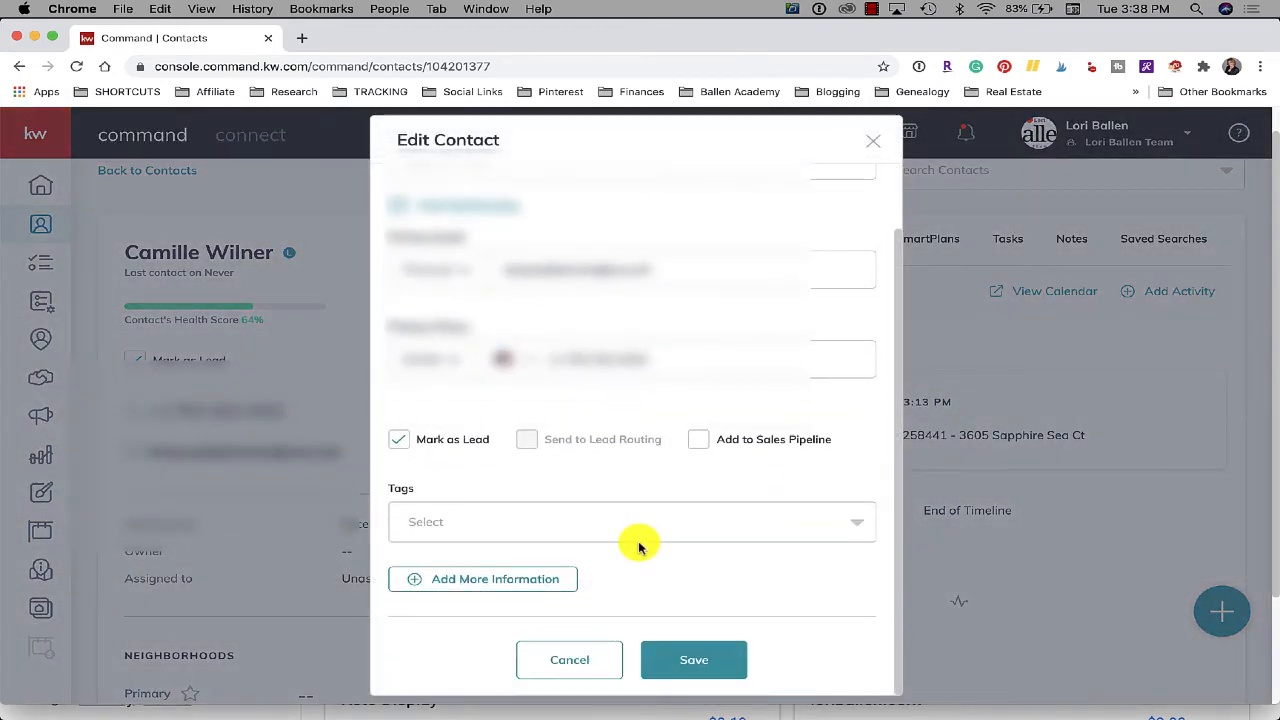
- In Sales Pipeline, choose a team agent in Assign To and save the contact
{"action": "left_click", "coordinate": [482, 578]}
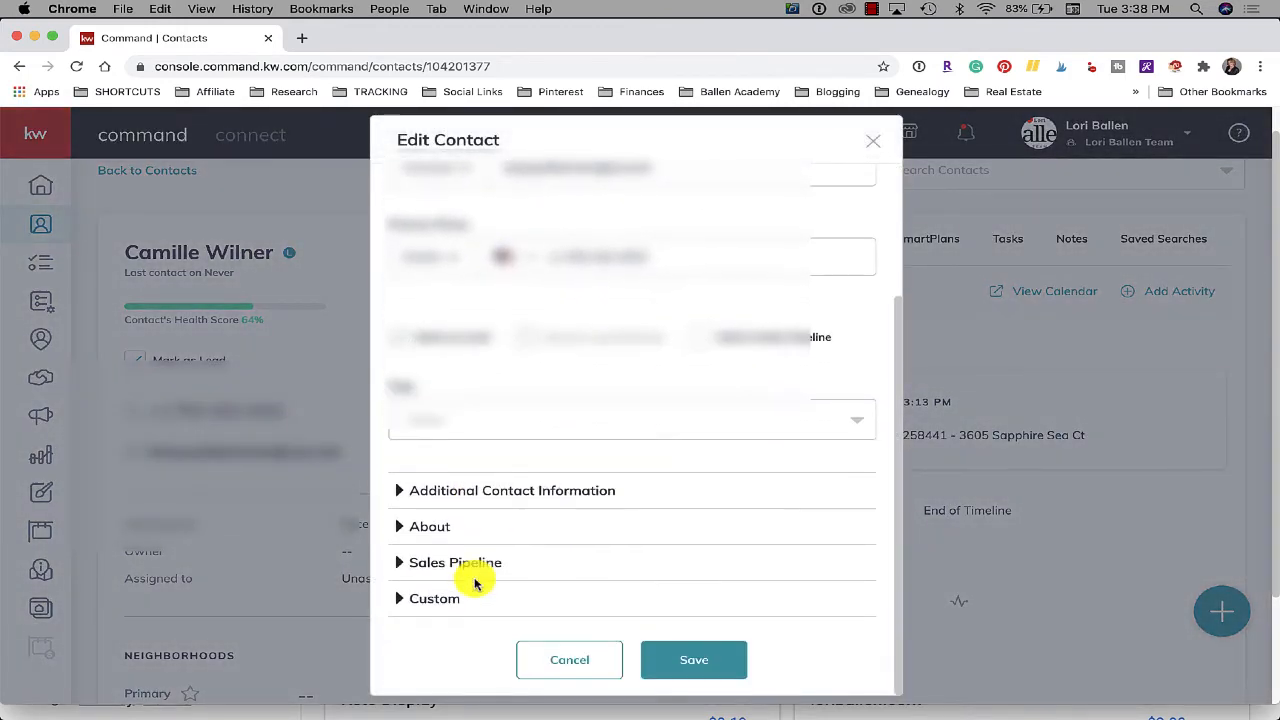
{"action": "left_click", "coordinate": [456, 562]}
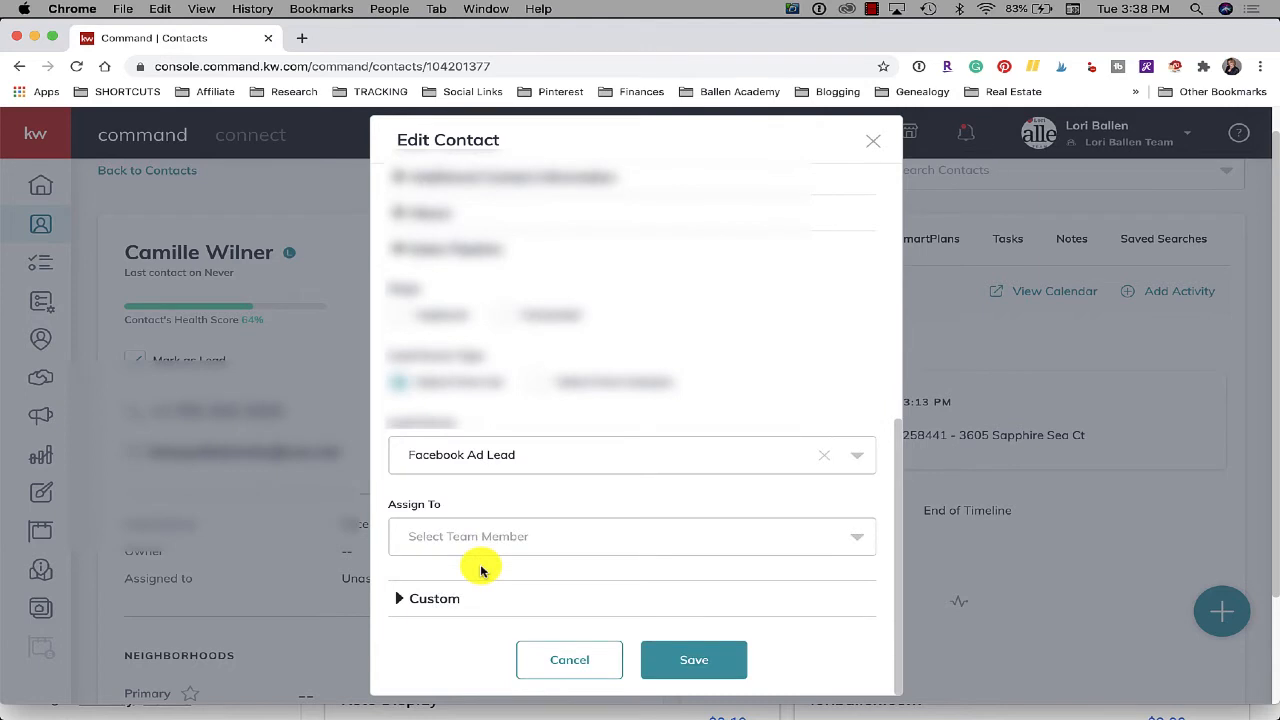
{"action": "left_click", "coordinate": [632, 536]}
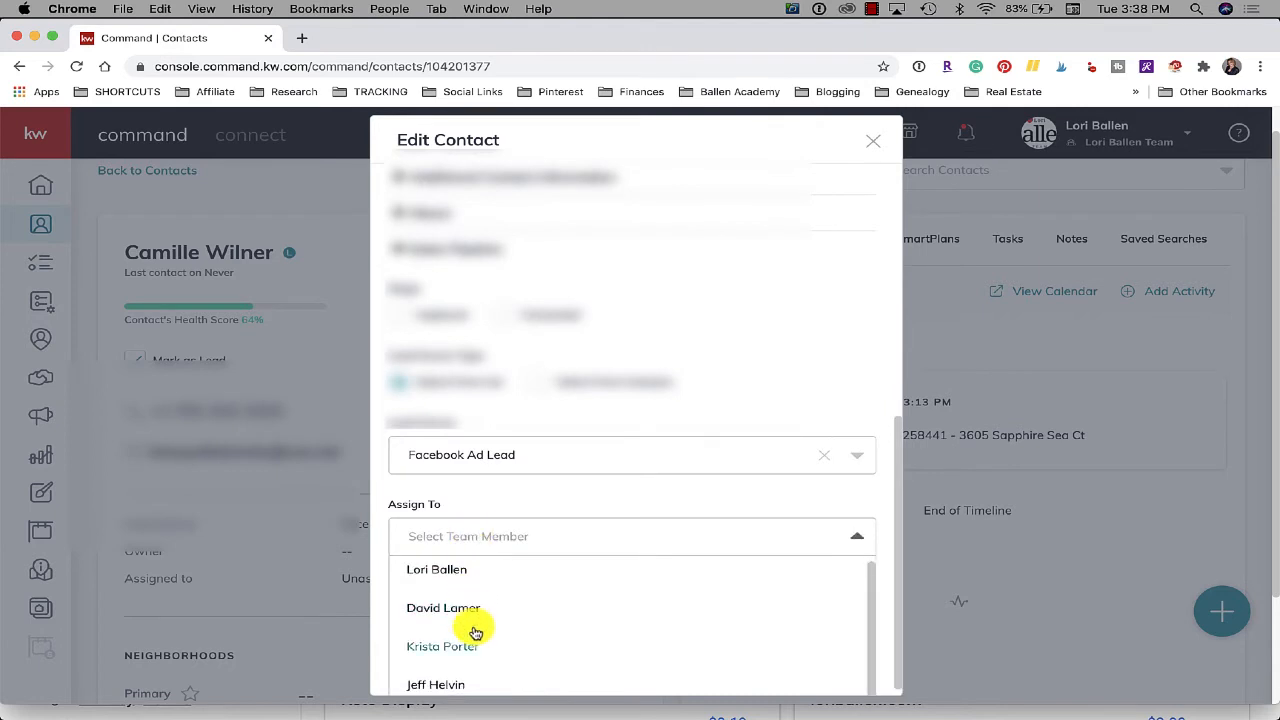
{"action": "left_click", "coordinate": [442, 646]}
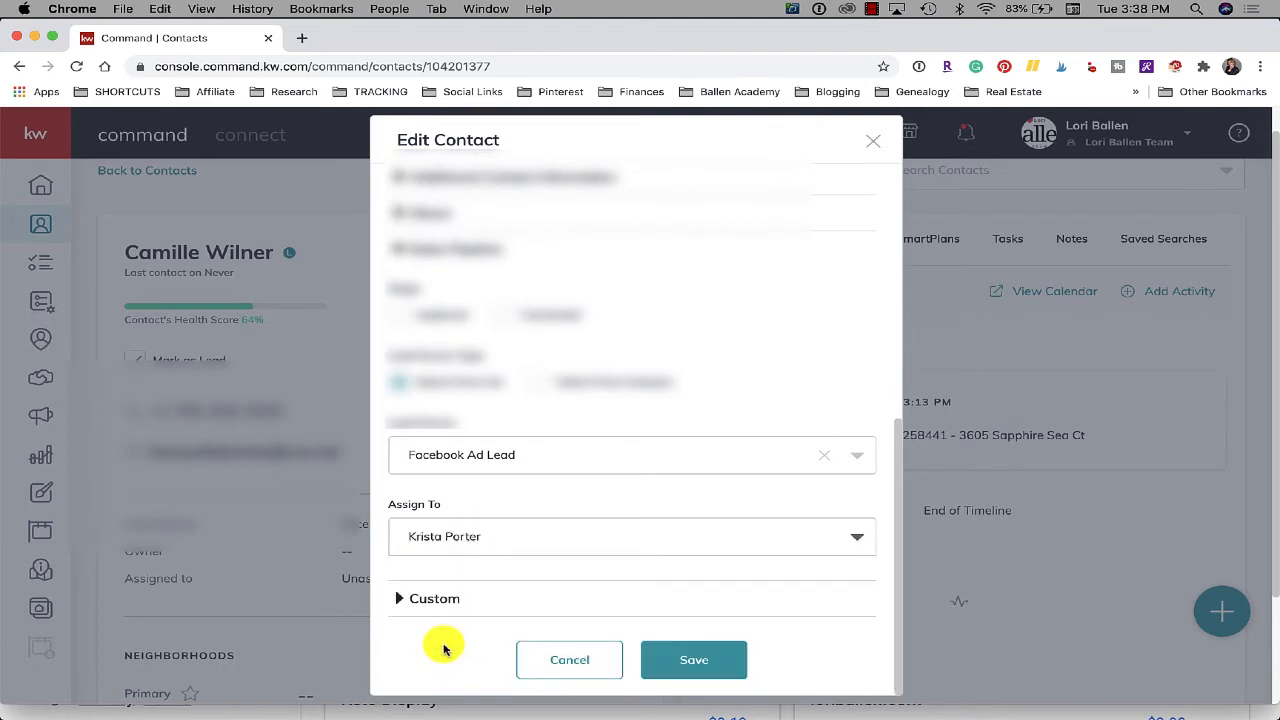
{"action": "left_click", "coordinate": [692, 660]}
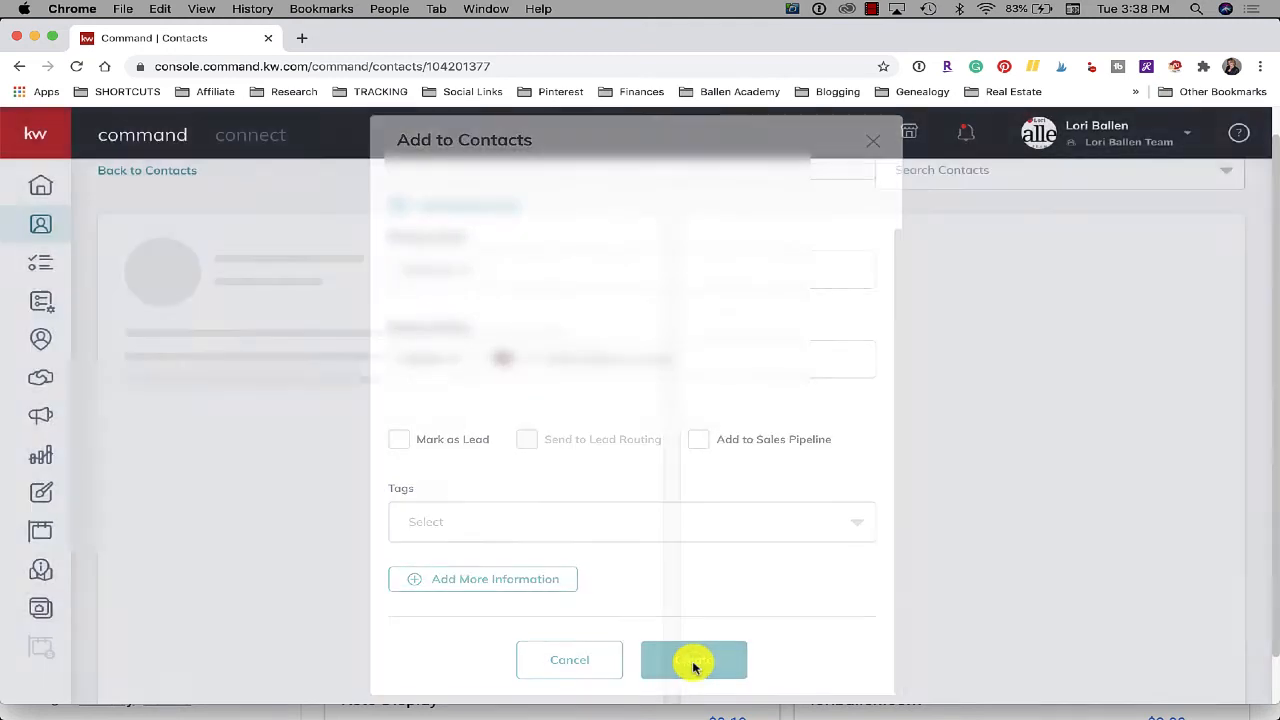
- Go back to the Contacts list with the assigned lead at the top
{"action": "left_click", "coordinate": [694, 660]}
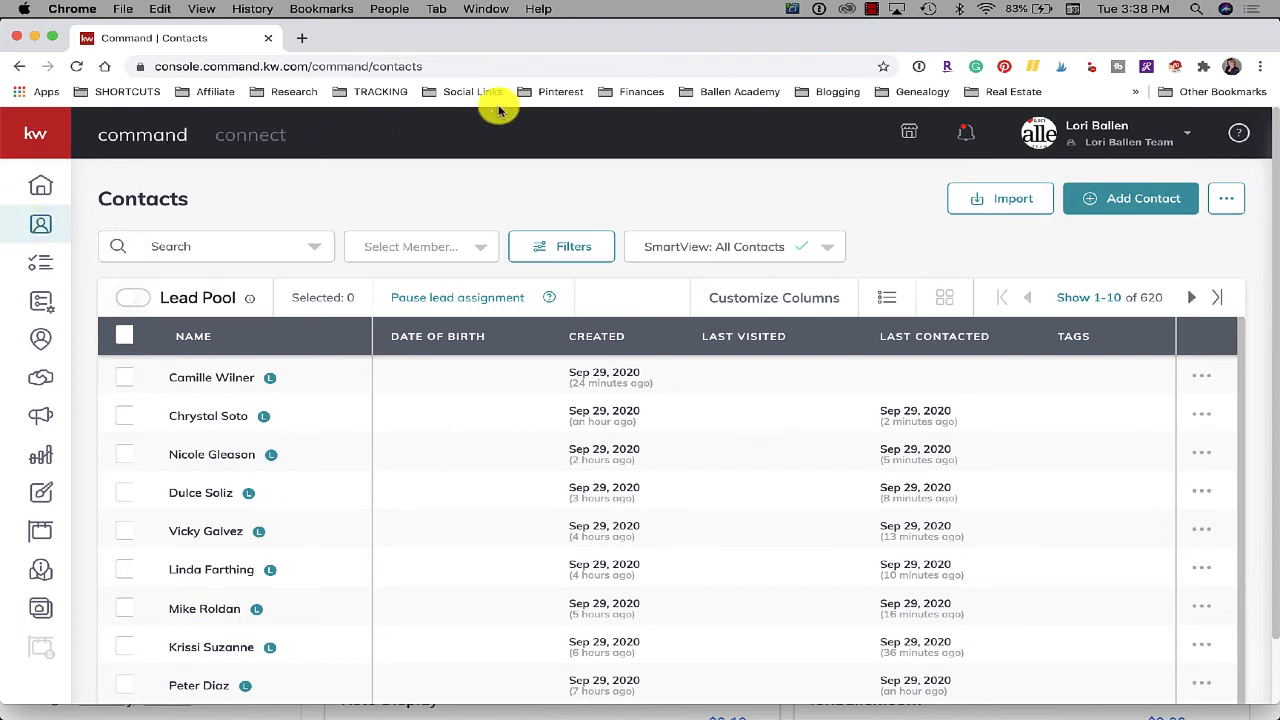
{"action": "mouse_move", "coordinate": [124, 388]}
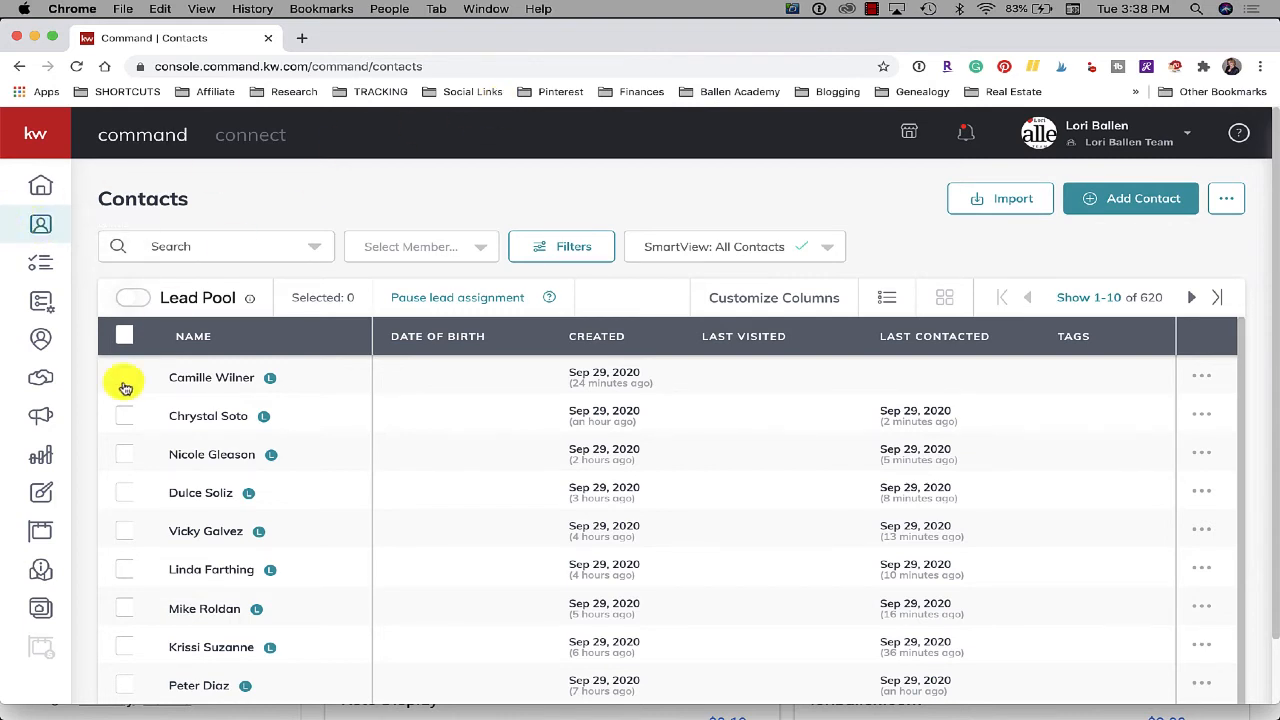
{"action": "mouse_move", "coordinate": [444, 216]}
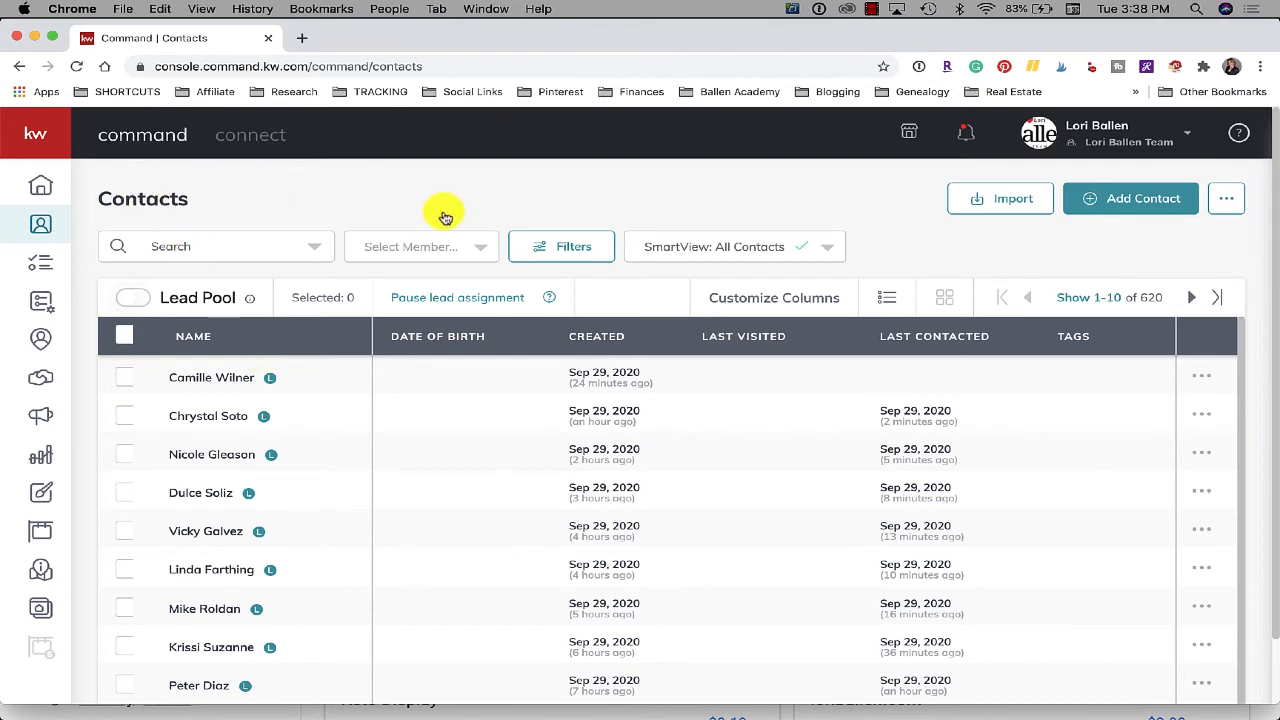
{"action": "mouse_move", "coordinate": [550, 584]}
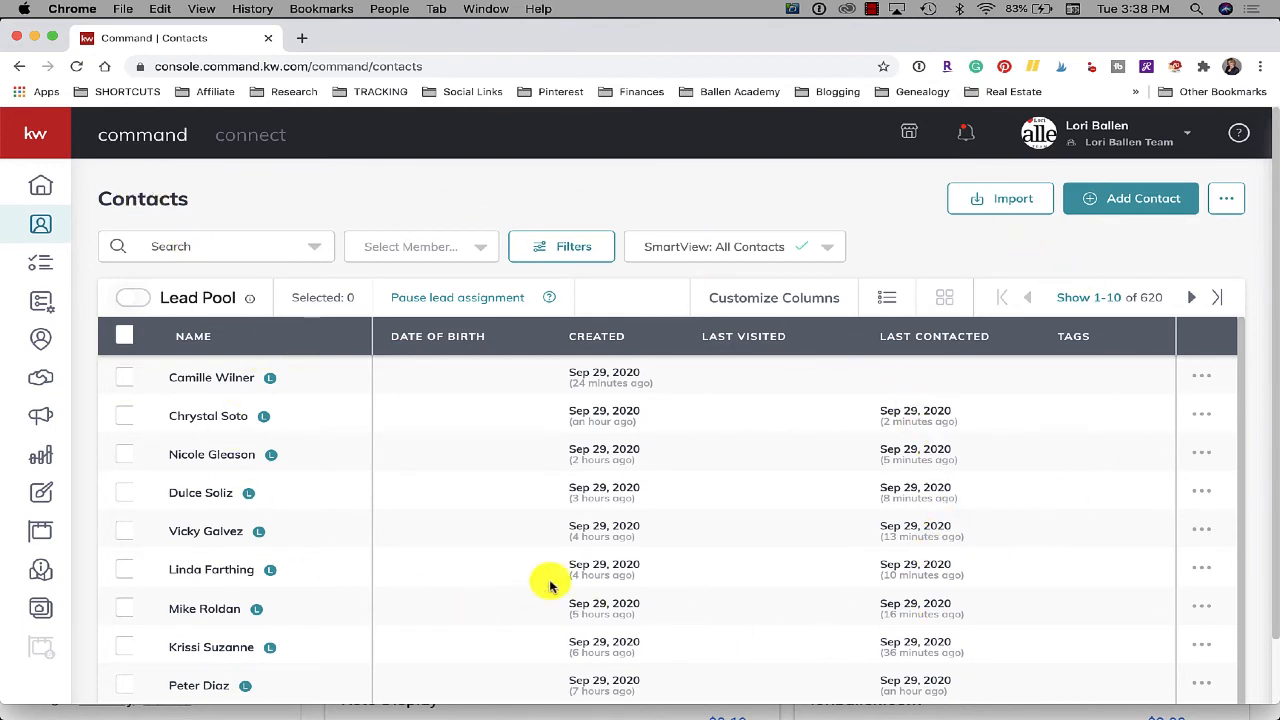
{"action": "mouse_move", "coordinate": [288, 590]}
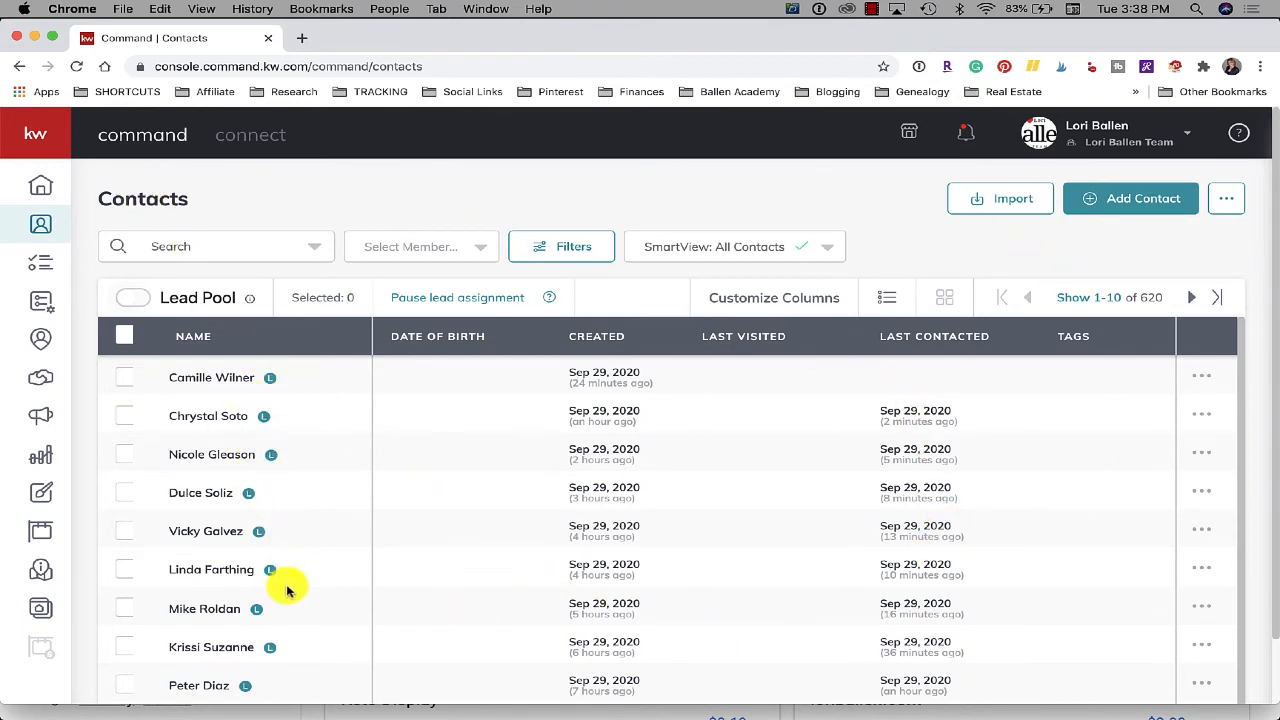
{"action": "mouse_move", "coordinate": [220, 468]}
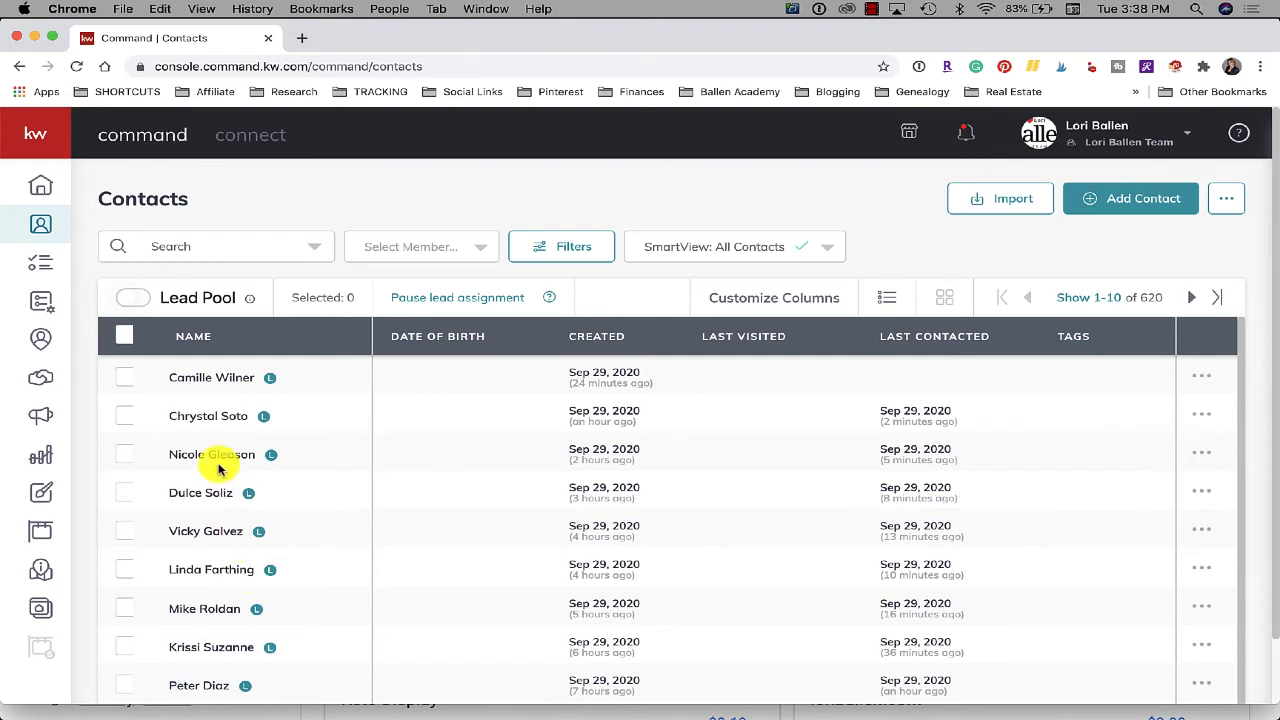
{"action": "mouse_move", "coordinate": [1204, 420]}
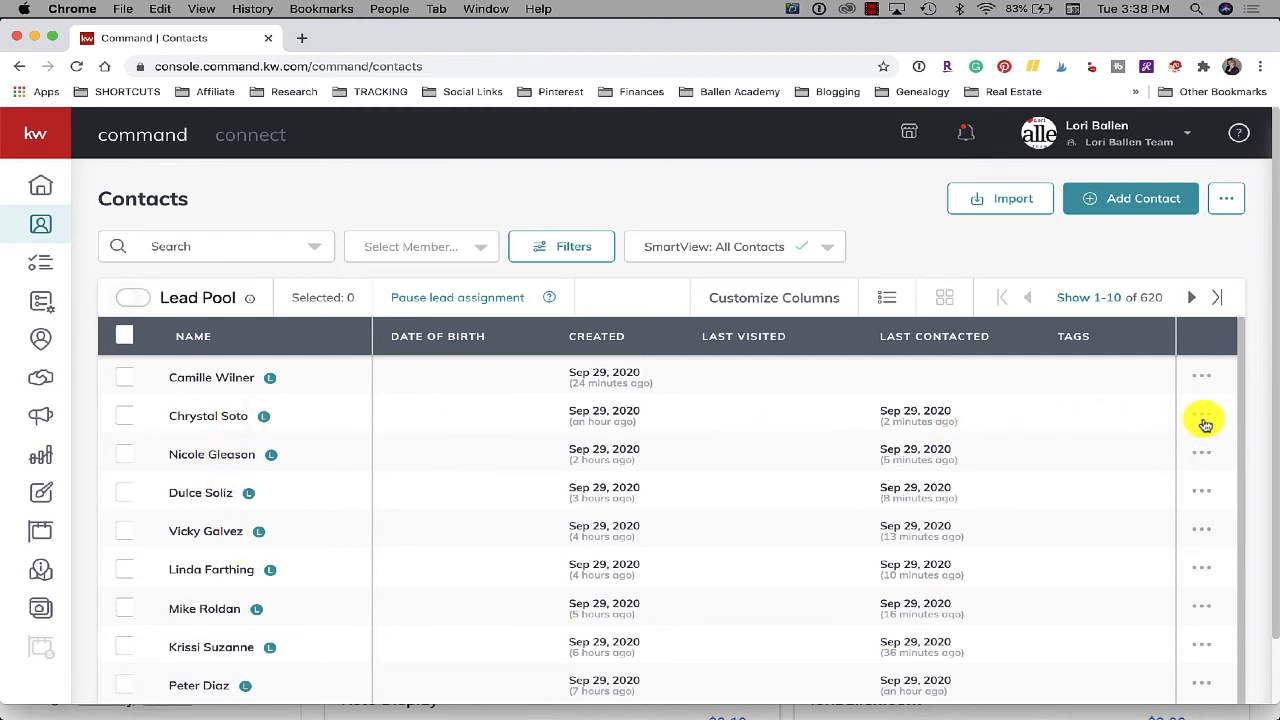
- Assign the second contact to a team agent through the Set Claim dialog
{"action": "left_click", "coordinate": [1204, 420]}
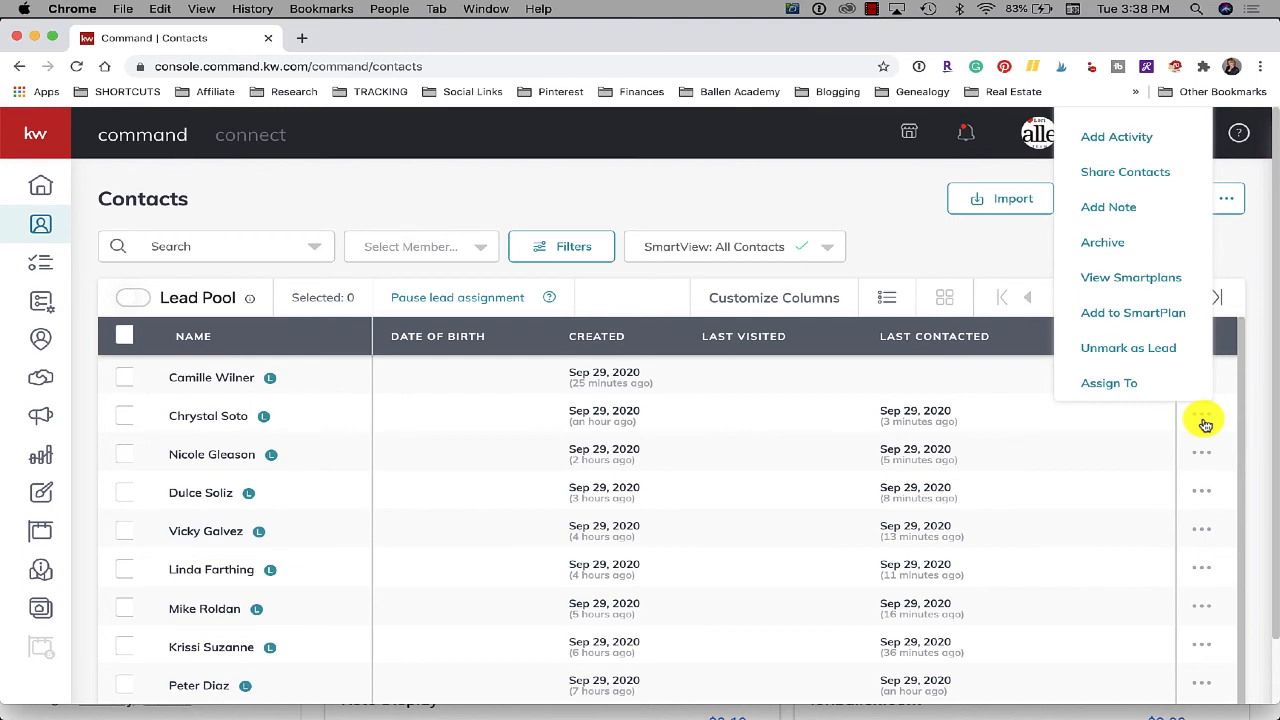
{"action": "left_click", "coordinate": [1108, 382]}
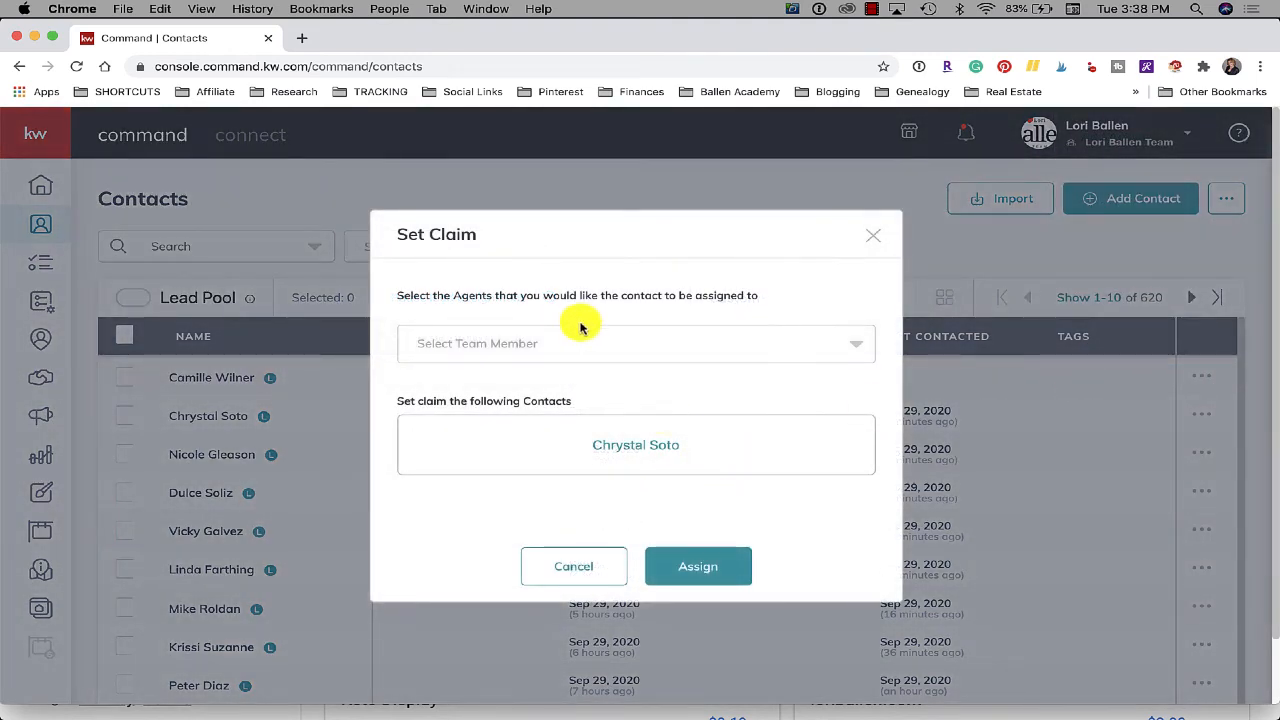
{"action": "left_click", "coordinate": [636, 344]}
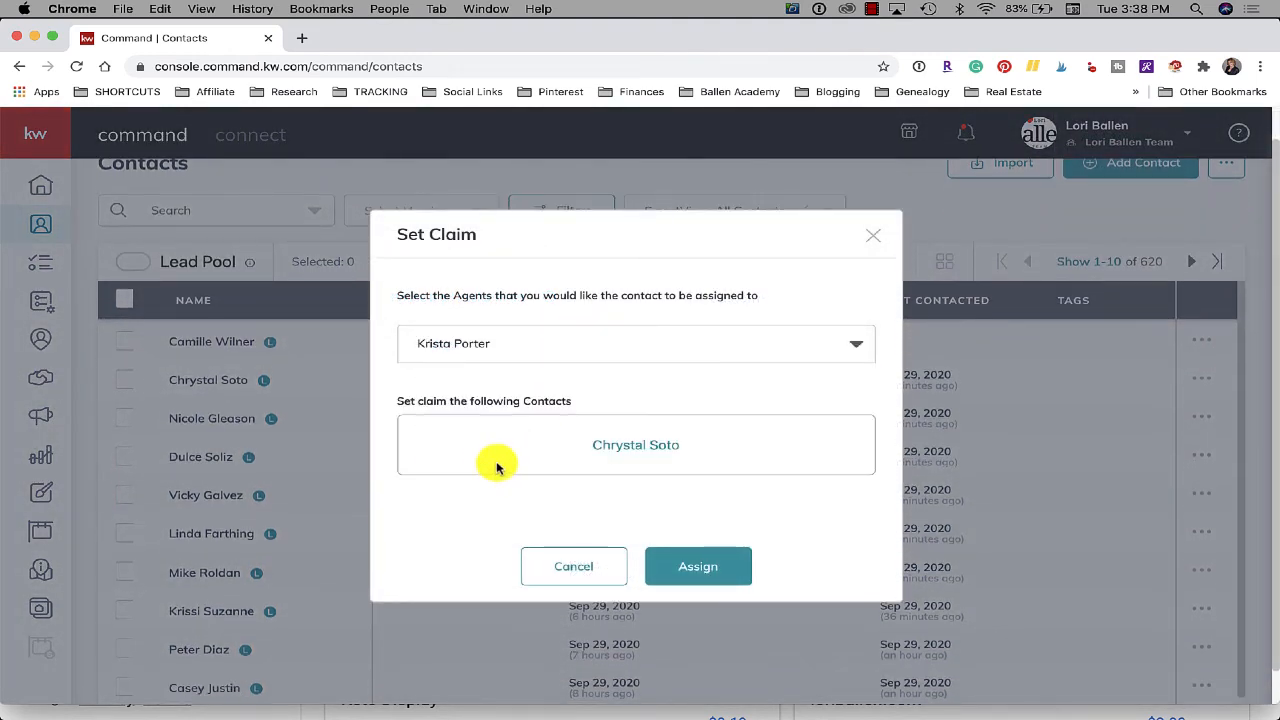
{"action": "left_click", "coordinate": [696, 566]}
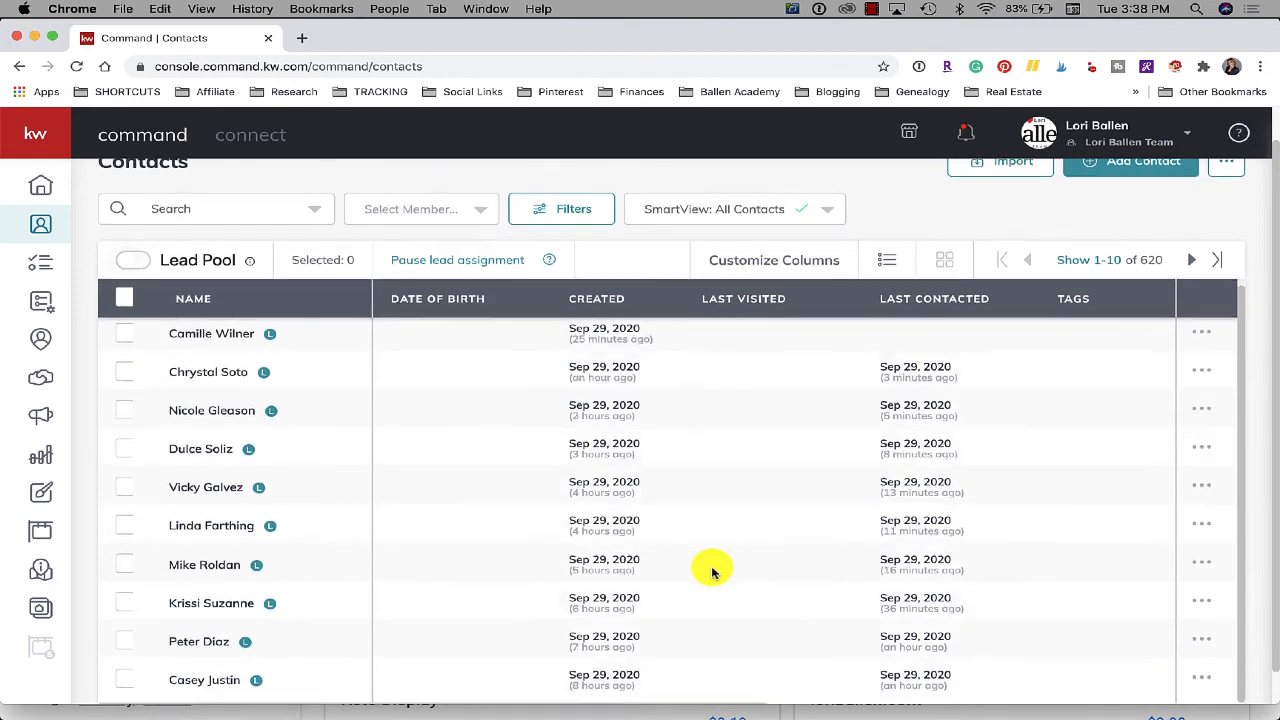
- Advance the contacts list to its second page, showing leads 11–20 of 620
{"action": "scroll", "scroll_direction": "up", "scroll_amount": 3}
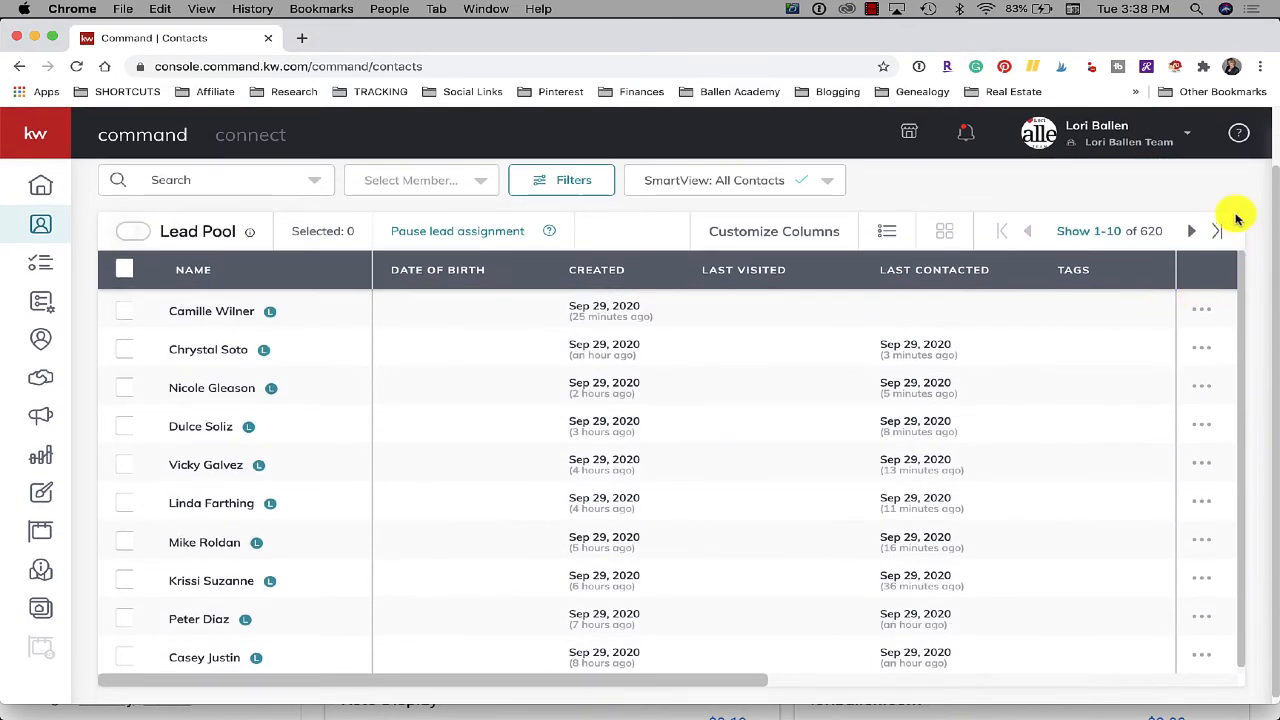
{"action": "left_click", "coordinate": [1192, 232]}
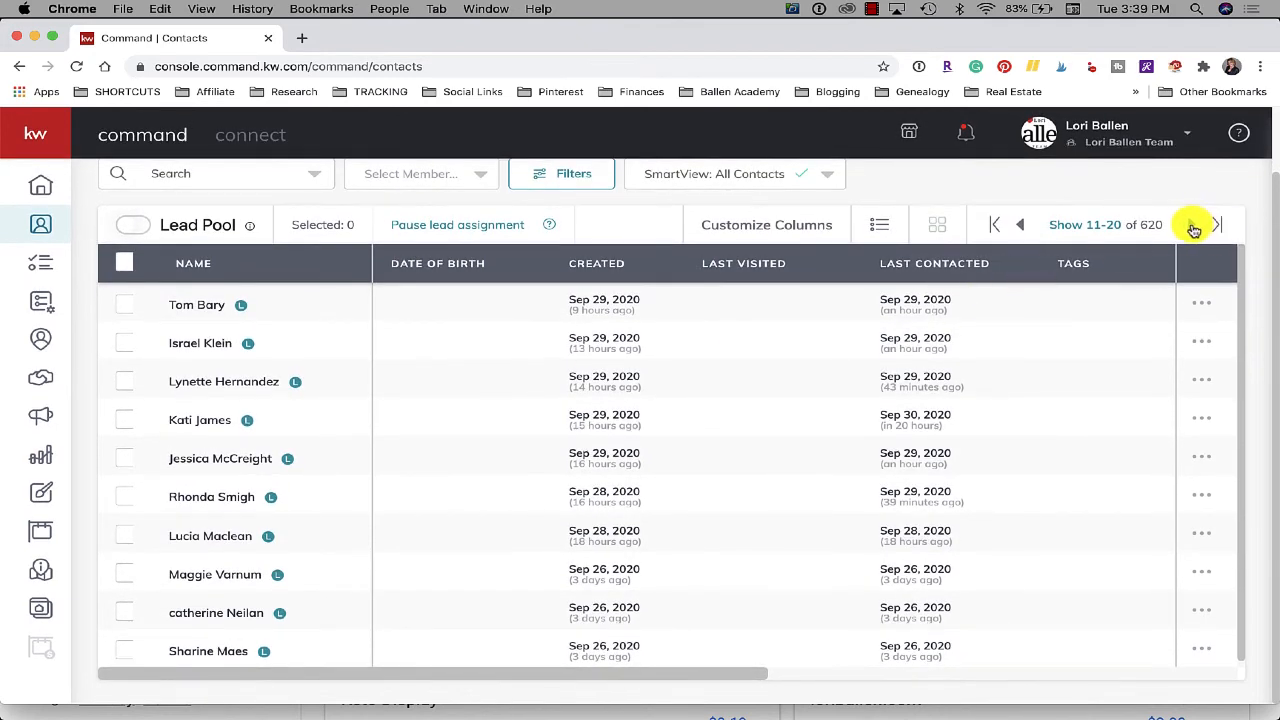
{"action": "mouse_move", "coordinate": [544, 544]}
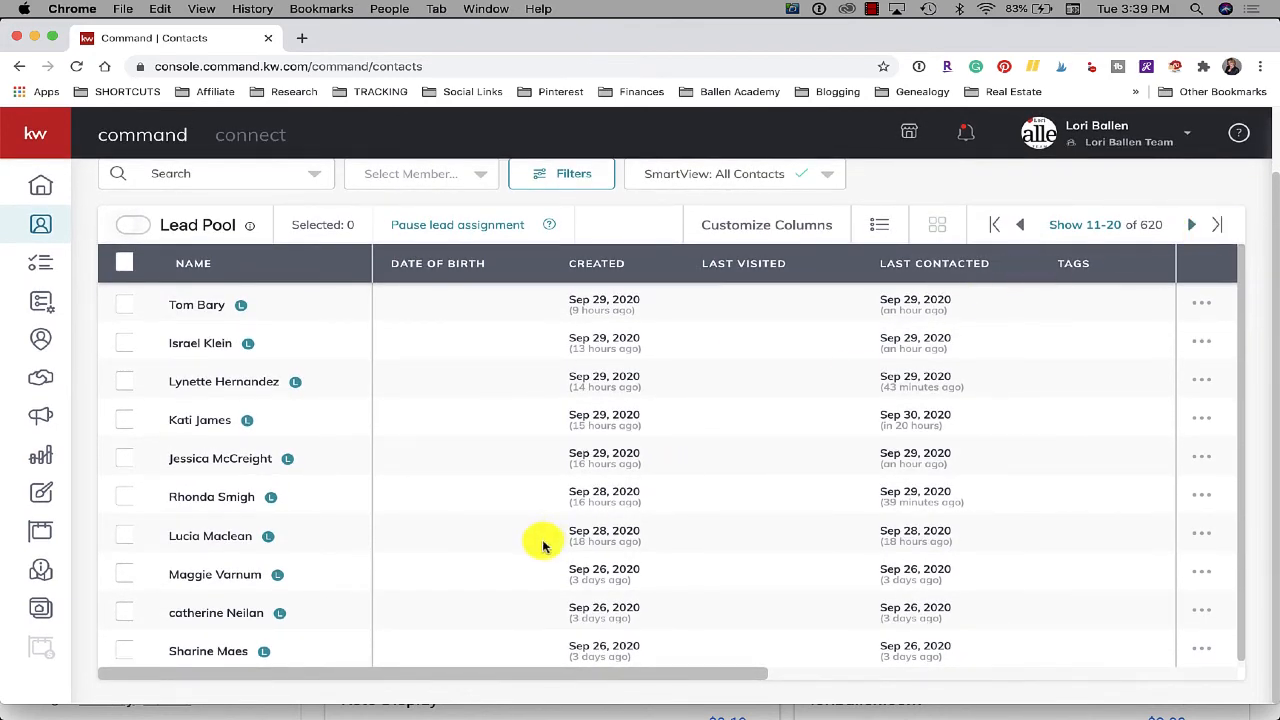
{"action": "mouse_move", "coordinate": [632, 476]}
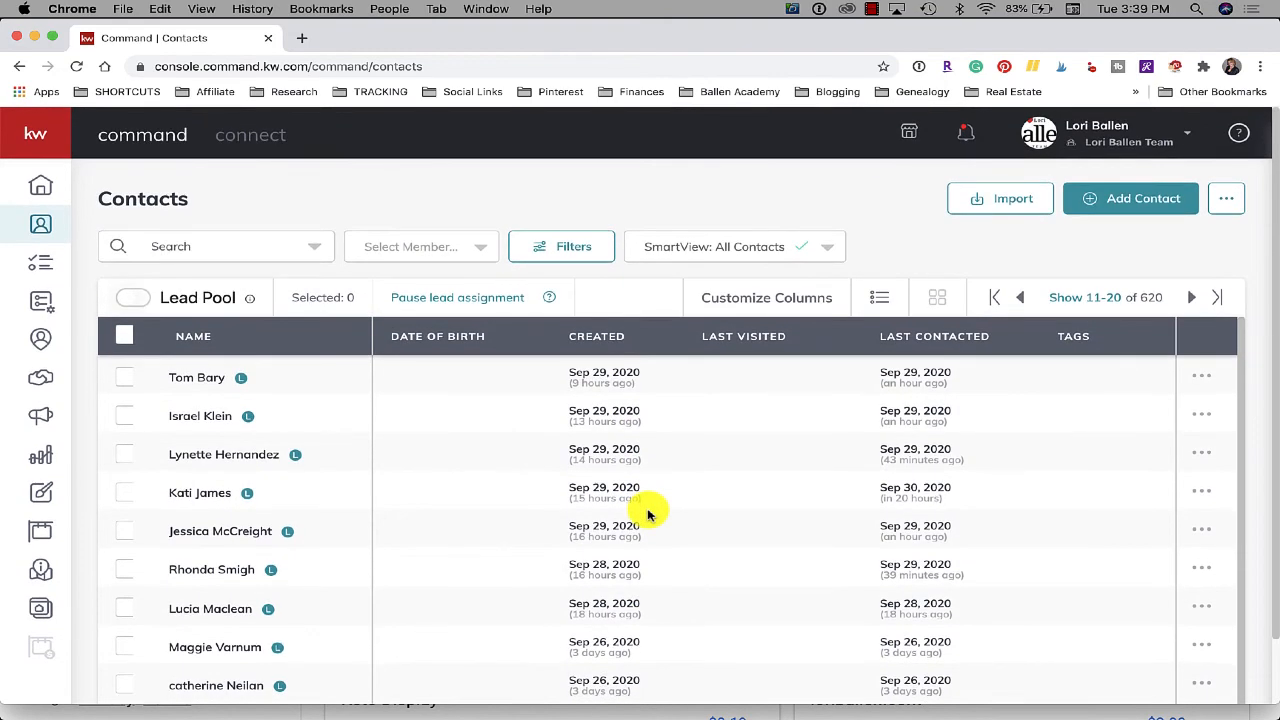
{"action": "mouse_move", "coordinate": [444, 276]}
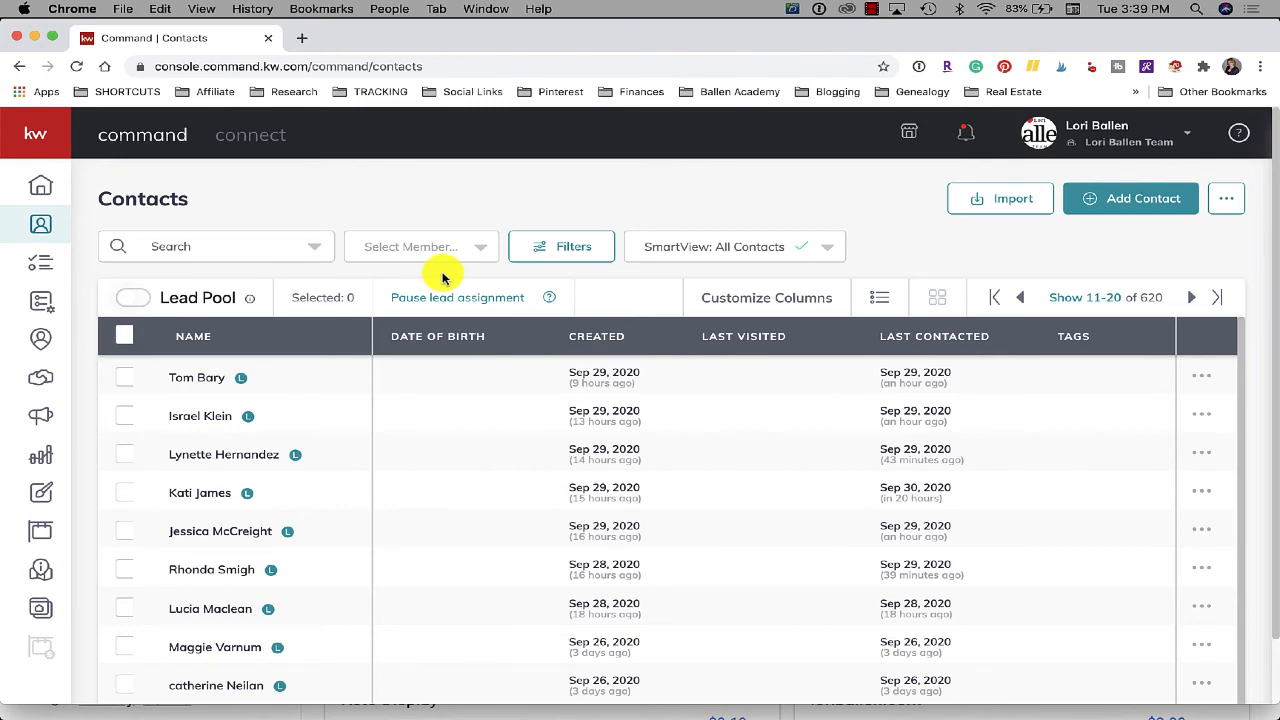
{"action": "scroll", "scroll_direction": "down", "scroll_amount": 3}
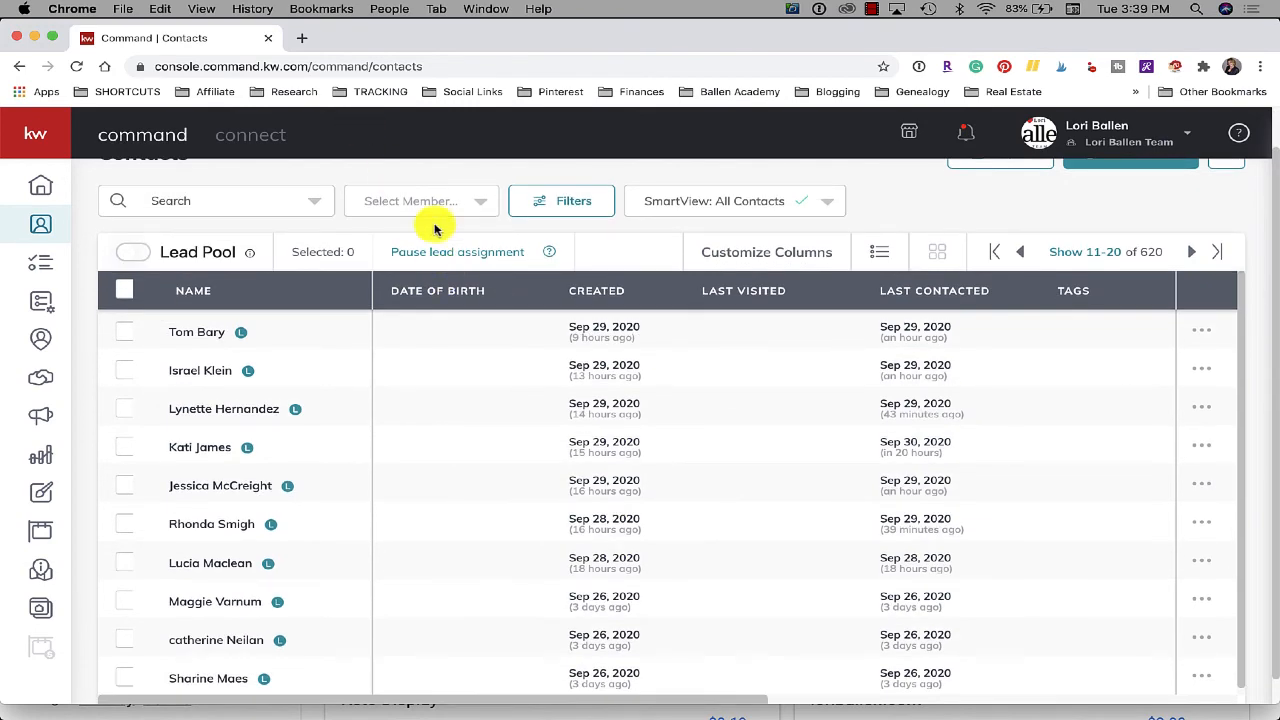
{"action": "scroll", "scroll_direction": "up", "scroll_amount": 3}
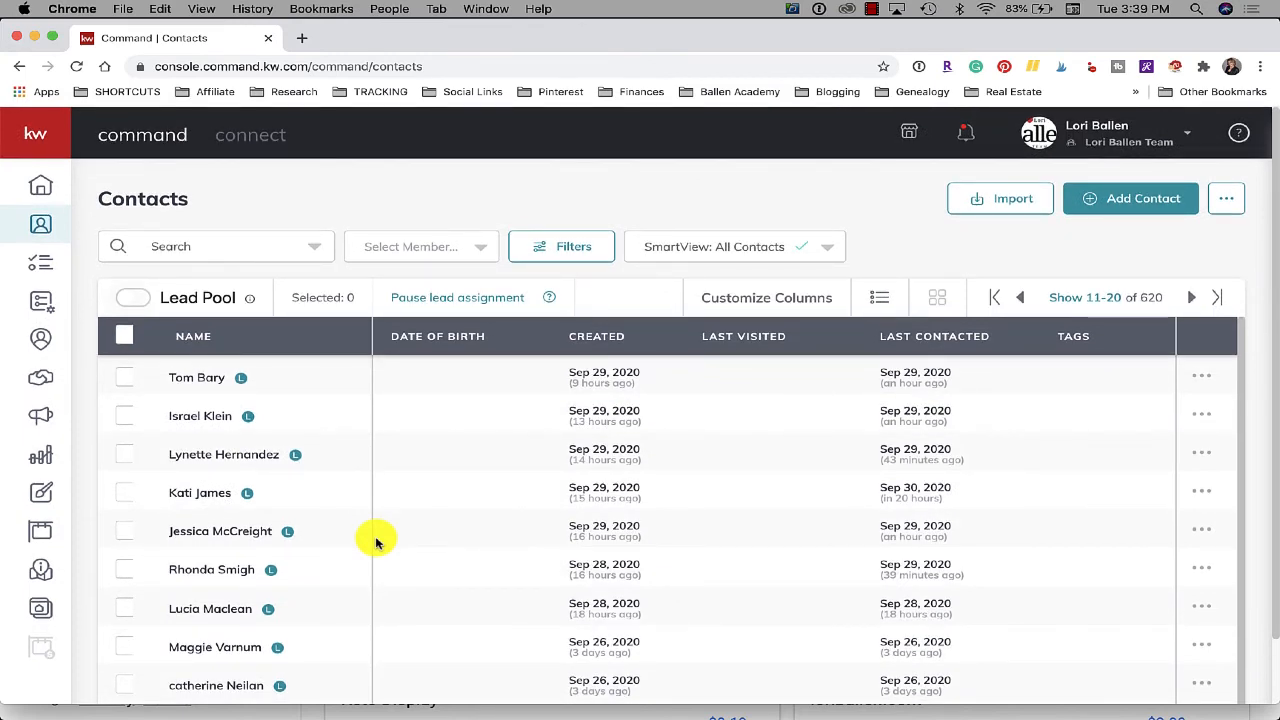
{"action": "mouse_move", "coordinate": [40, 224]}
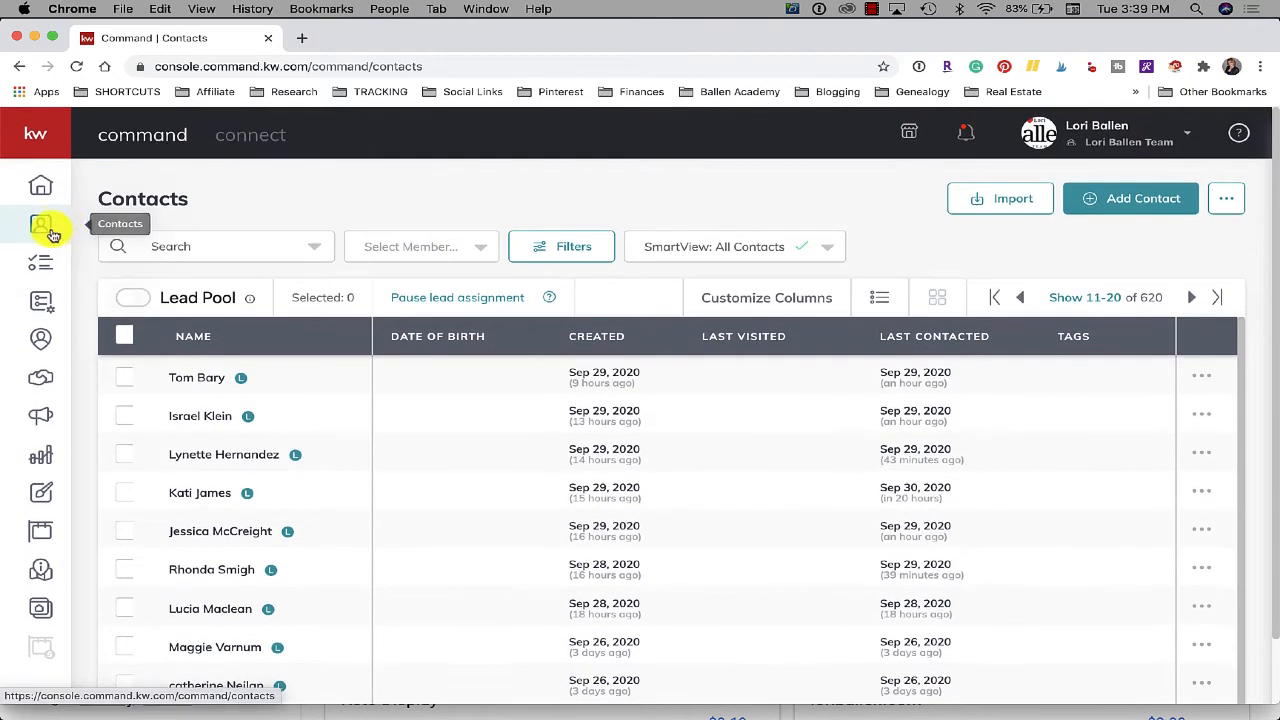
{"action": "left_click", "coordinate": [996, 296]}
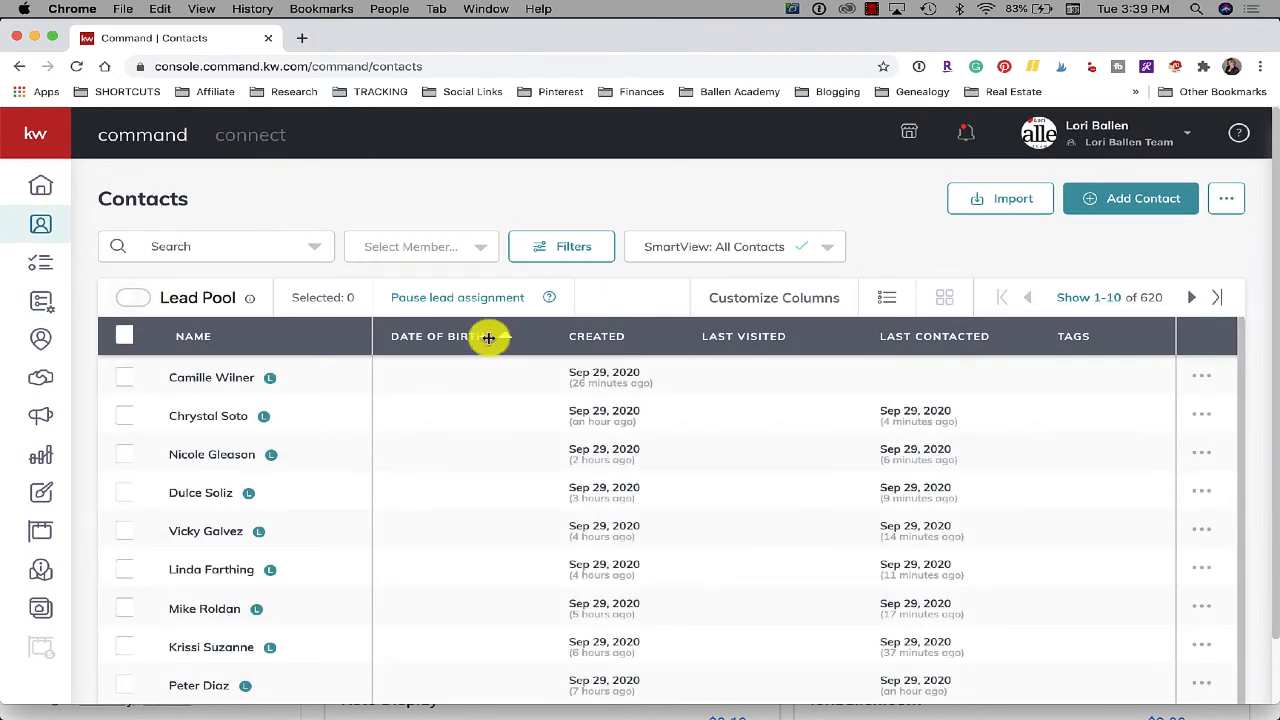
{"action": "mouse_move", "coordinate": [248, 492]}
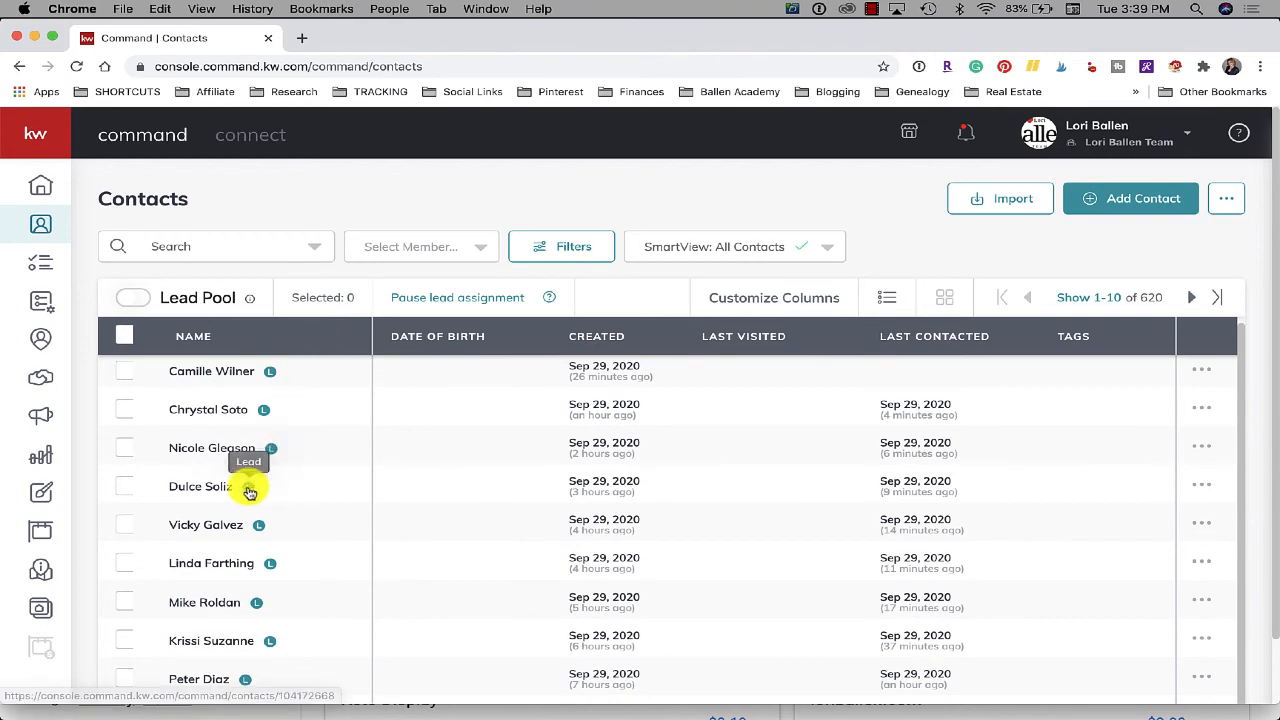
{"action": "left_click", "coordinate": [200, 486]}
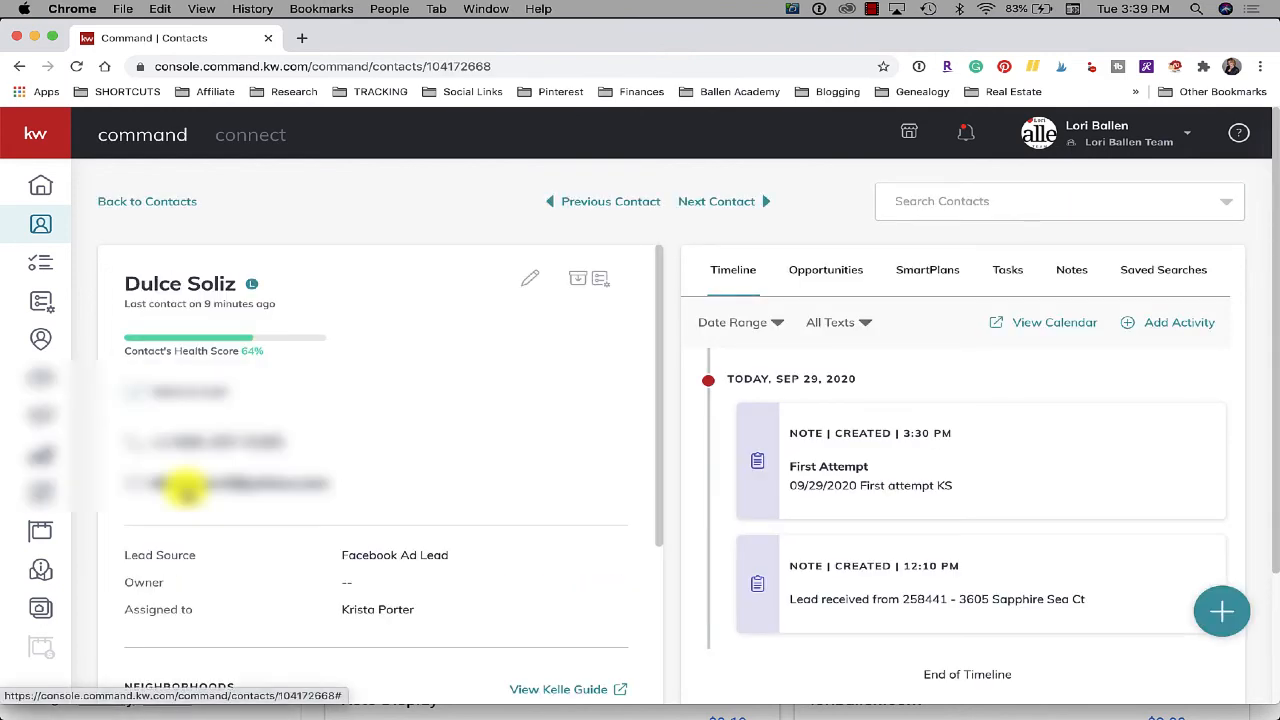
{"action": "scroll", "scroll_direction": "down", "scroll_amount": 3}
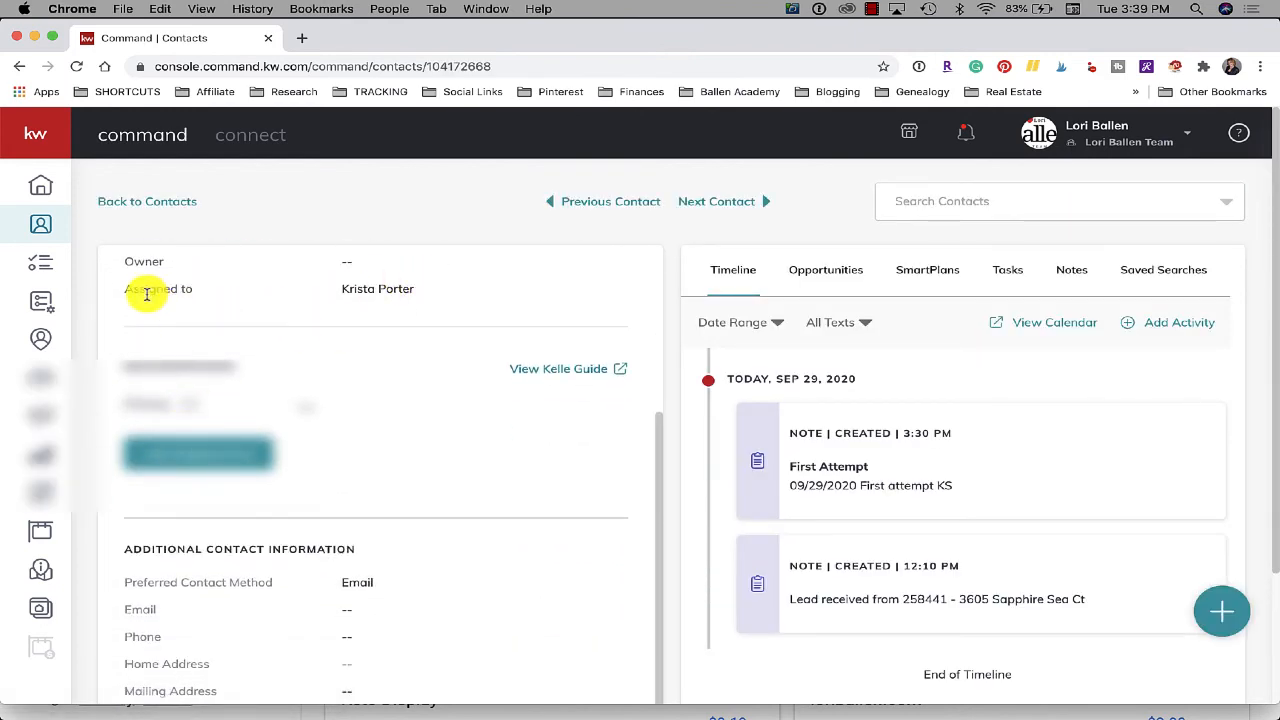
{"action": "mouse_move", "coordinate": [410, 304]}
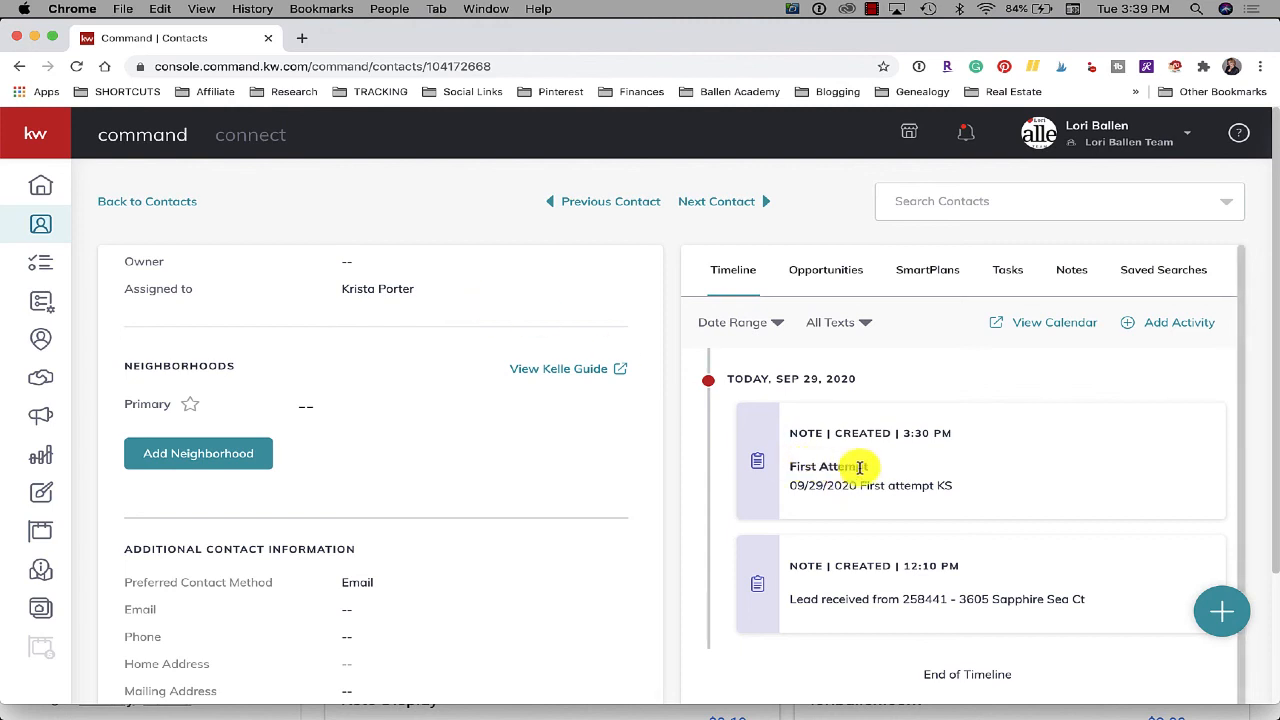
{"action": "mouse_move", "coordinate": [918, 450]}
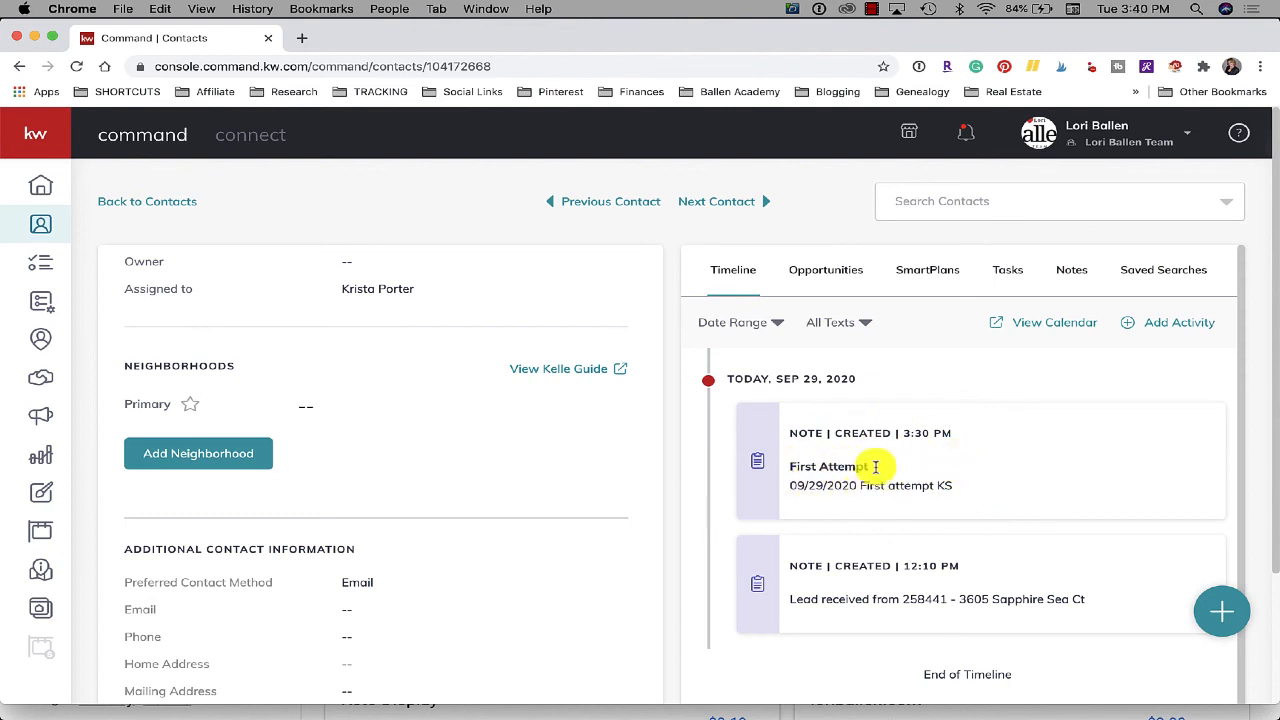
{"action": "mouse_move", "coordinate": [910, 458]}
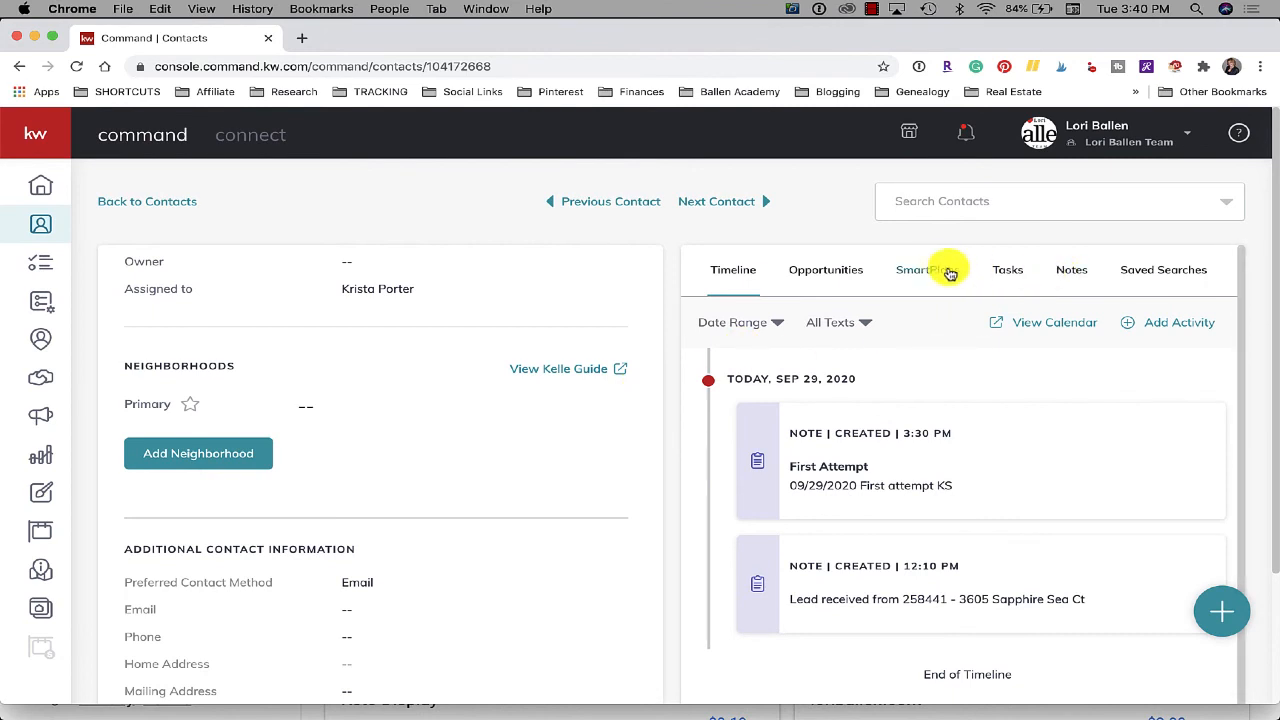
{"action": "left_click", "coordinate": [928, 268]}
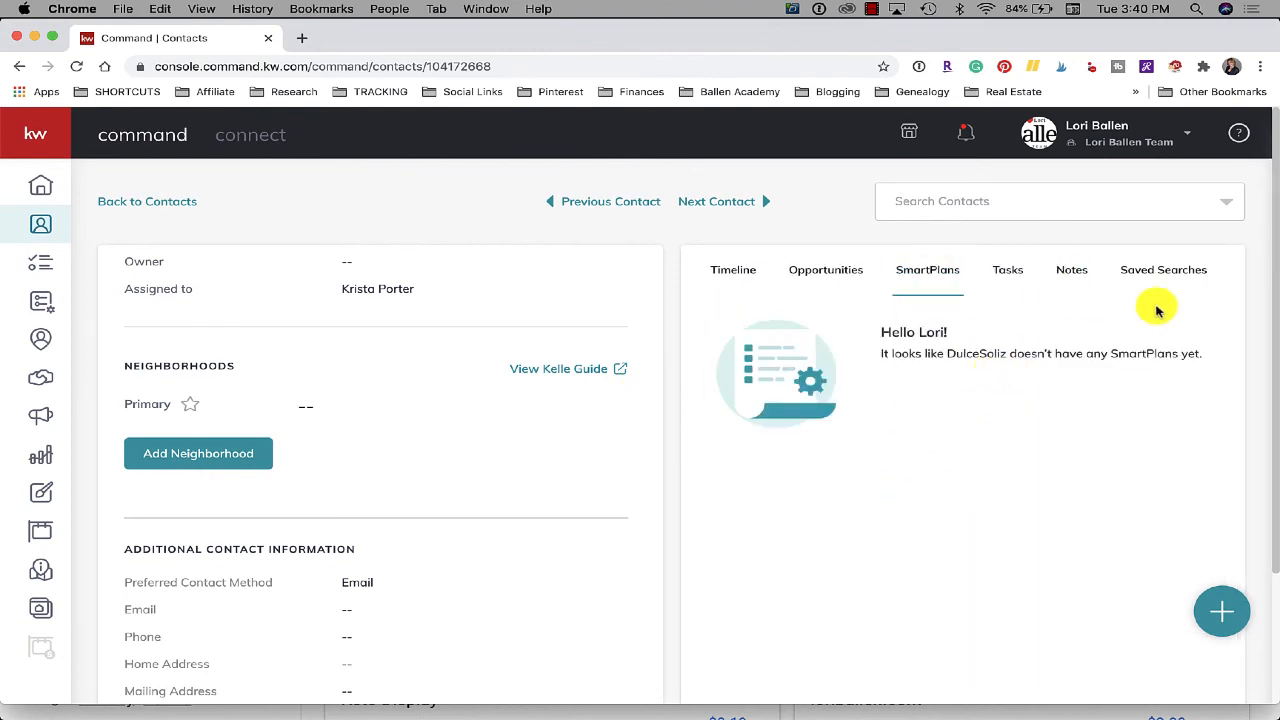
{"action": "mouse_move", "coordinate": [696, 512]}
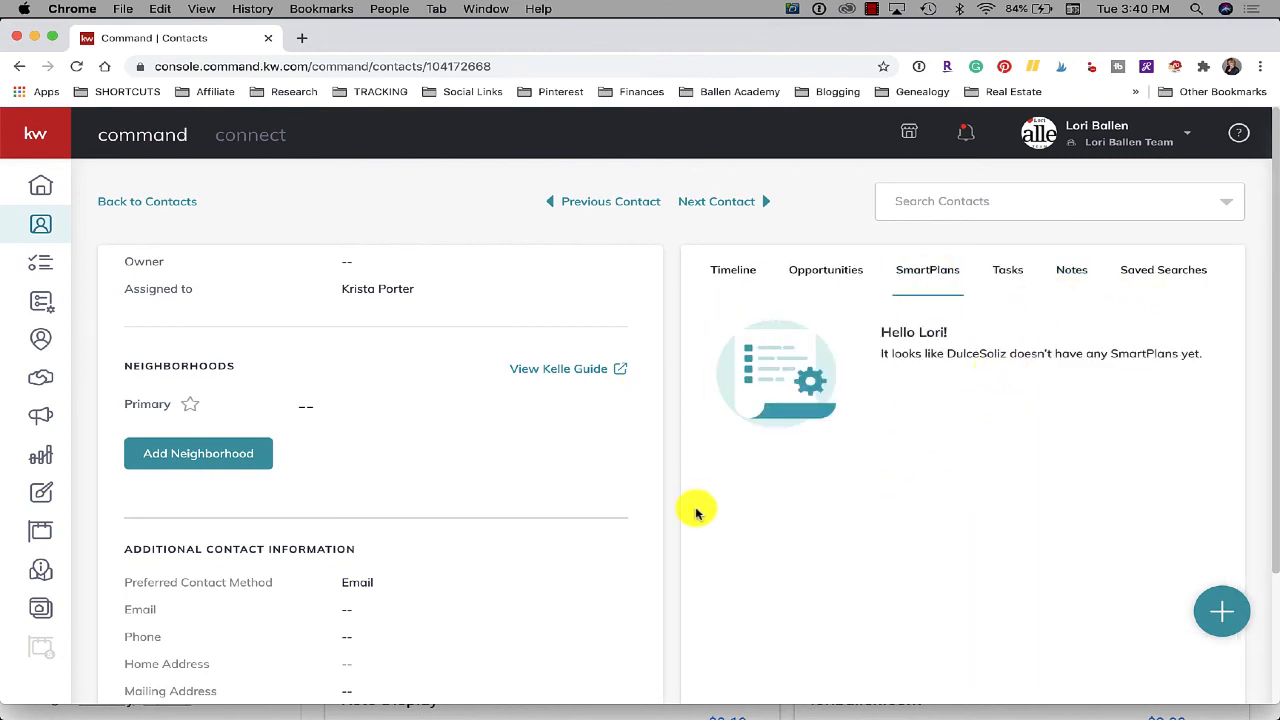
{"action": "mouse_move", "coordinate": [1006, 392]}
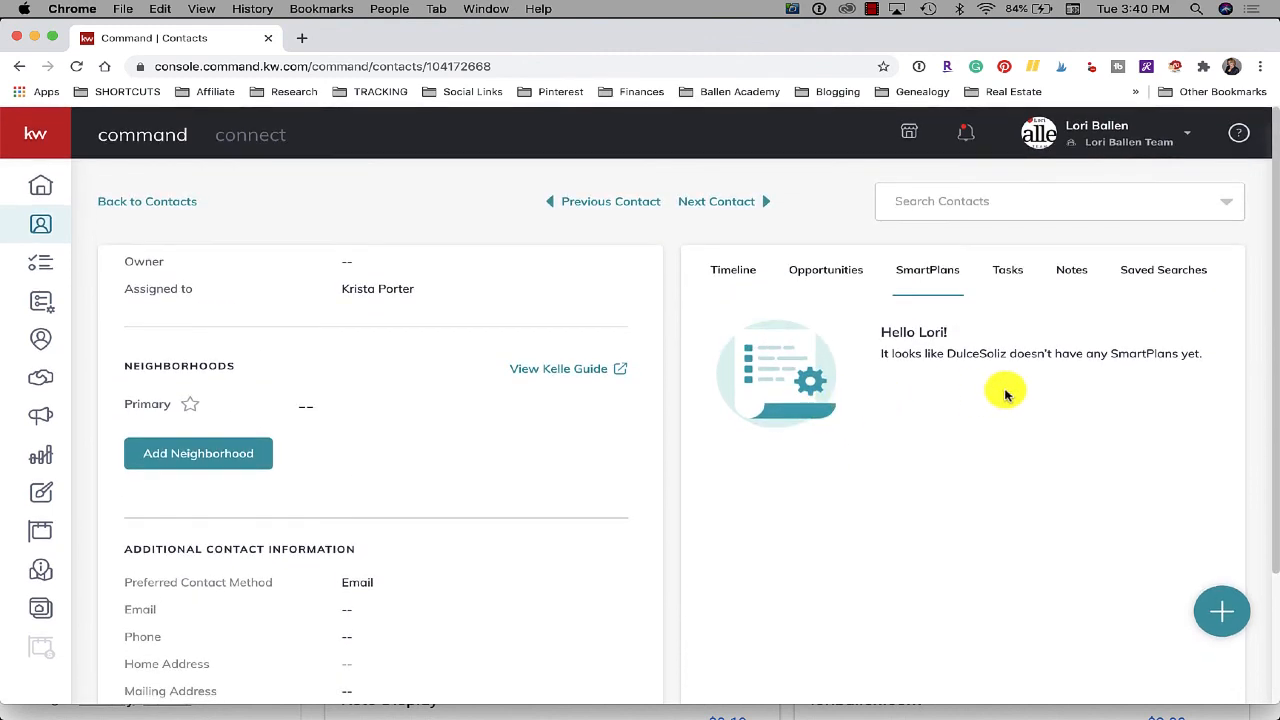
{"action": "mouse_move", "coordinate": [940, 378]}
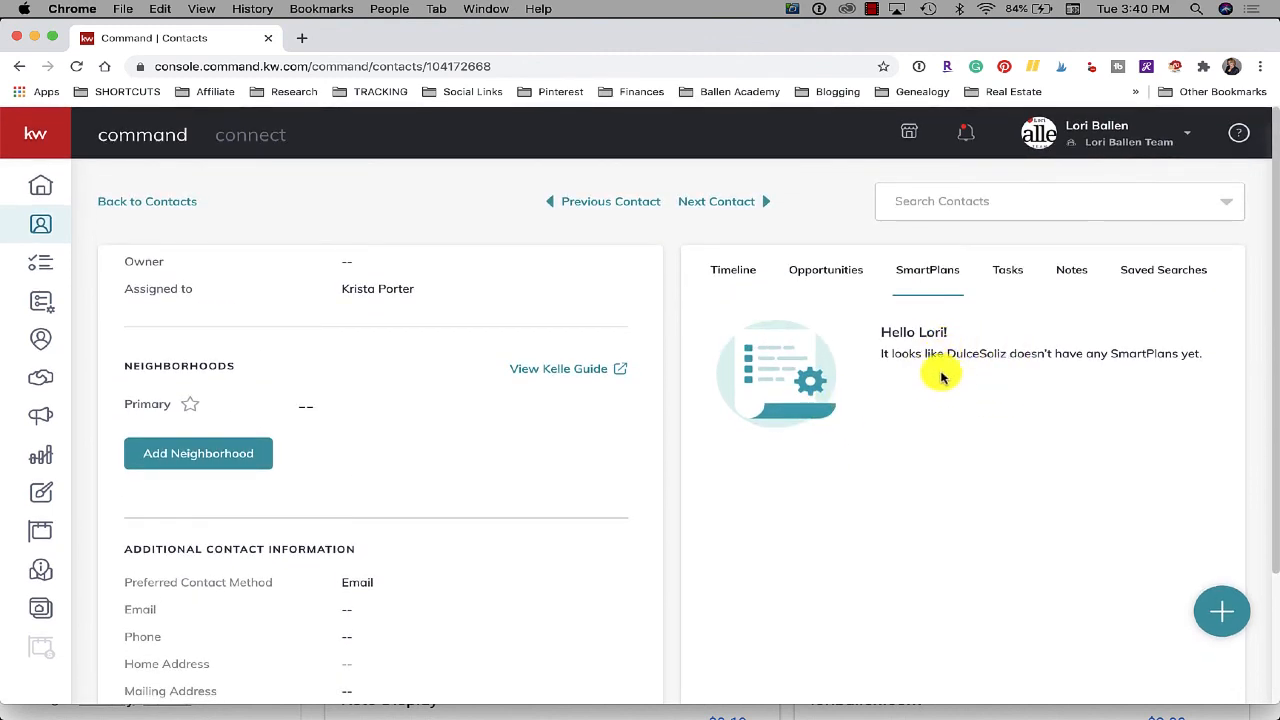
{"action": "mouse_move", "coordinate": [924, 452]}
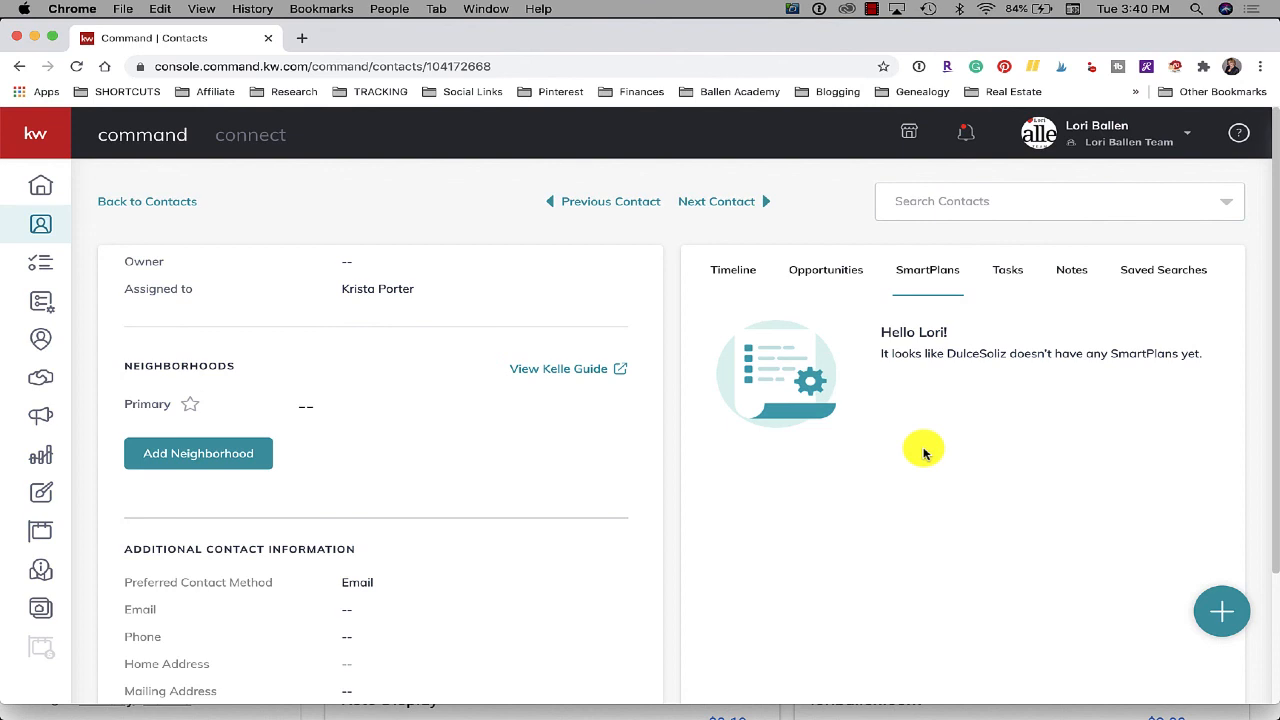
{"action": "left_click", "coordinate": [1072, 268]}
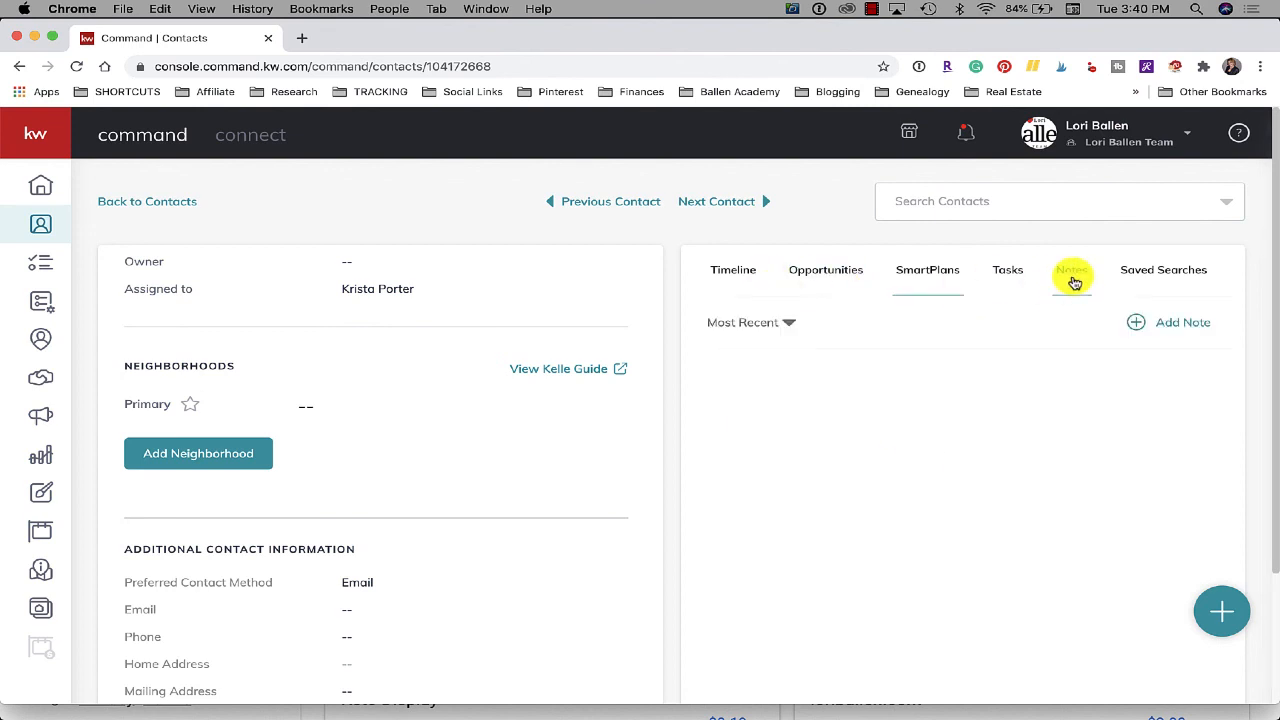
{"action": "left_click", "coordinate": [732, 268]}
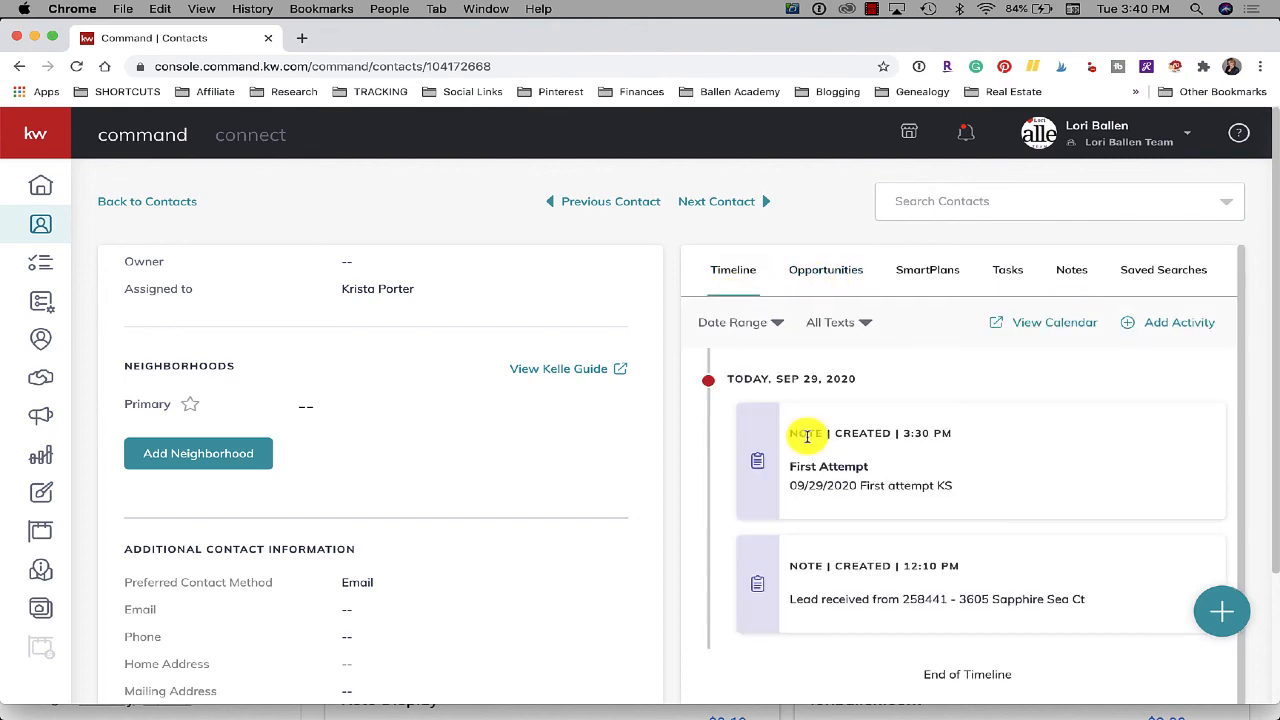
{"action": "scroll", "scroll_direction": "down", "scroll_amount": 3}
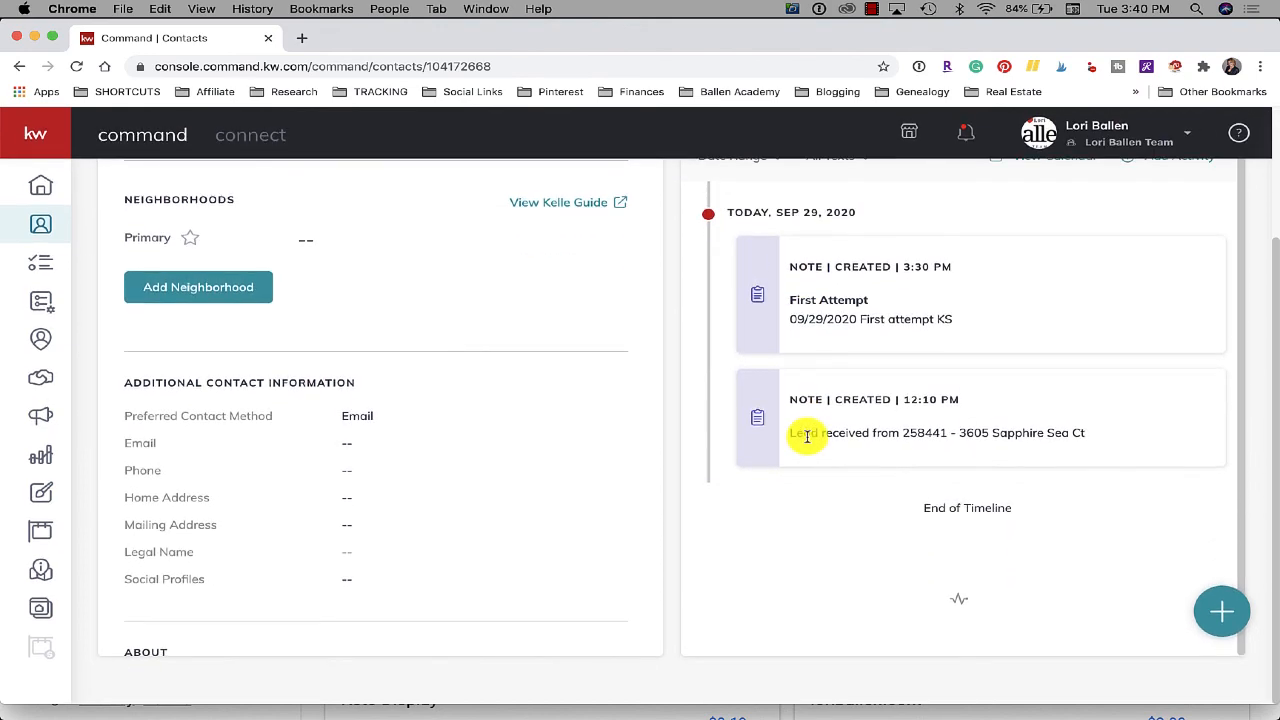
{"action": "scroll", "scroll_direction": "up", "scroll_amount": 3}
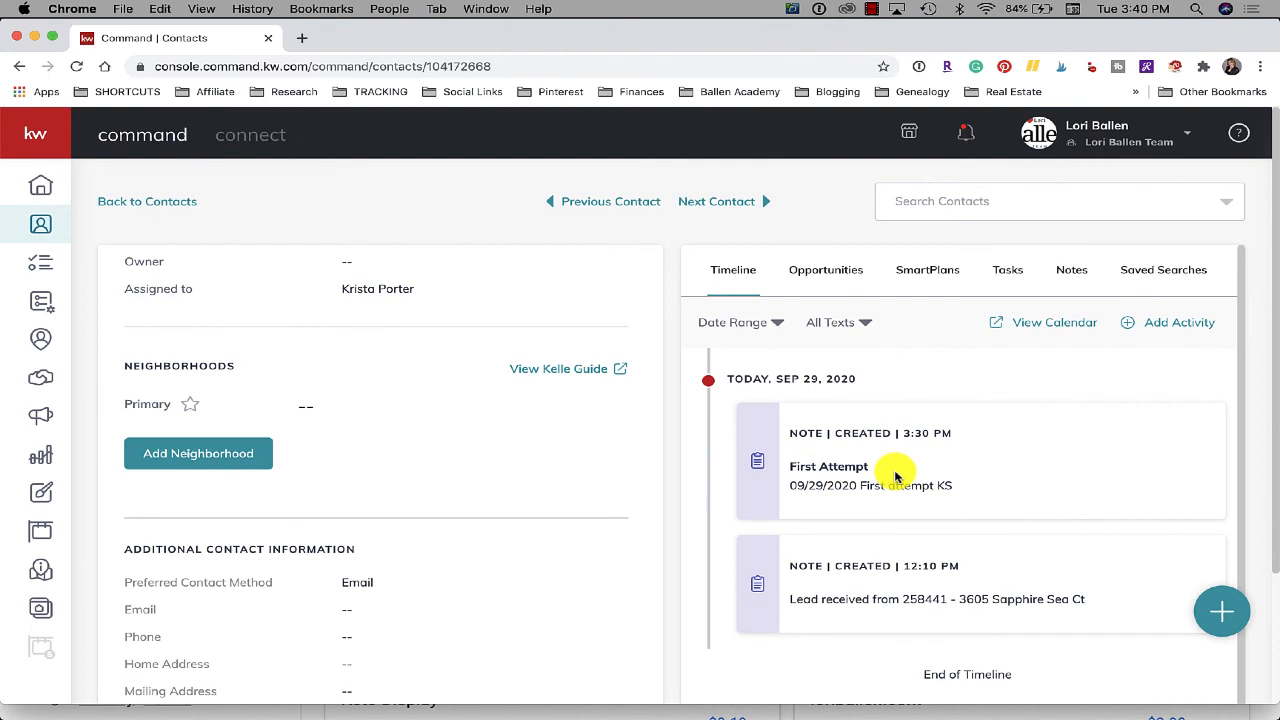